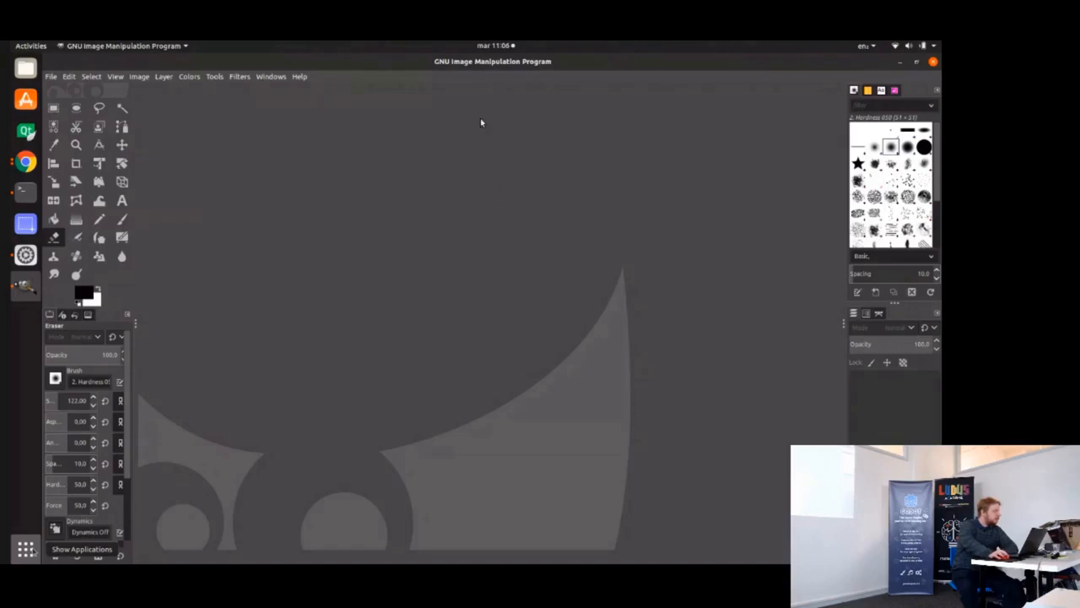
pyautogui.moveTo(529, 317)
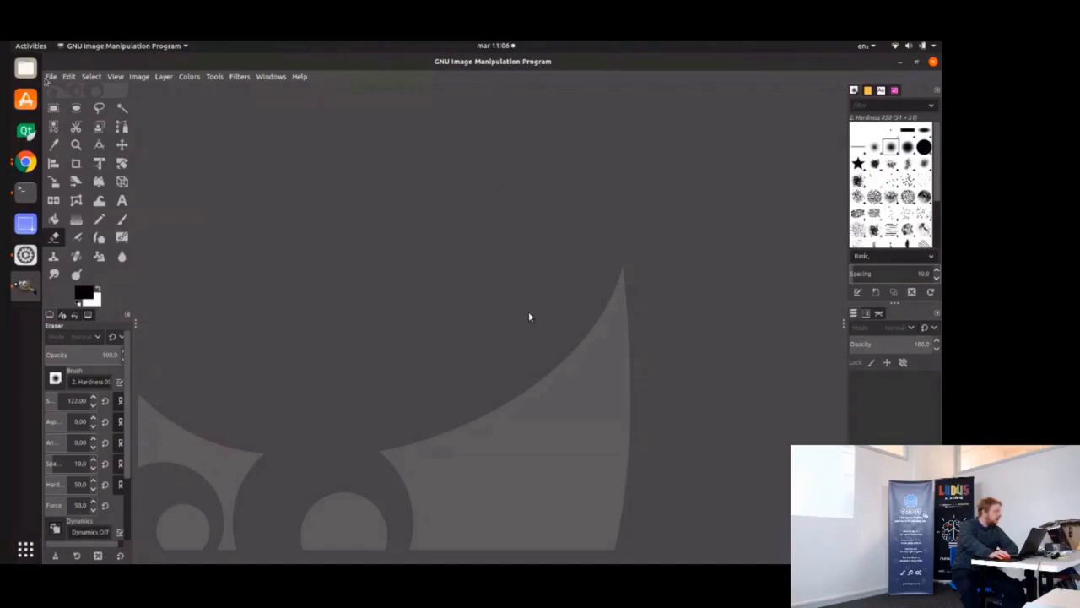
# Start a new GIMP image sized 128 by 128 pixels.
pyautogui.click(50, 76)
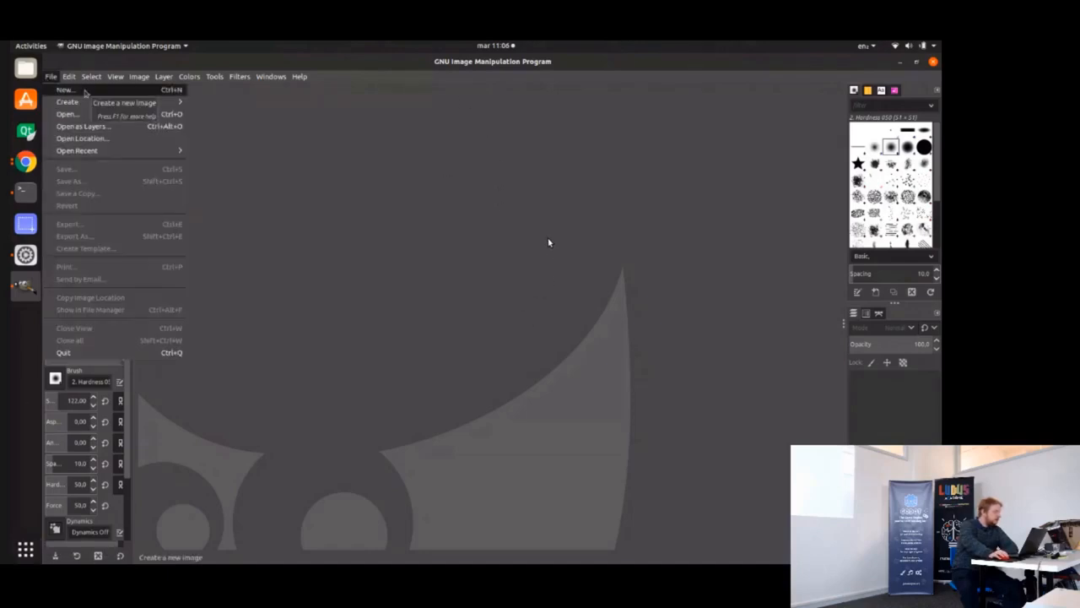
pyautogui.click(65, 89)
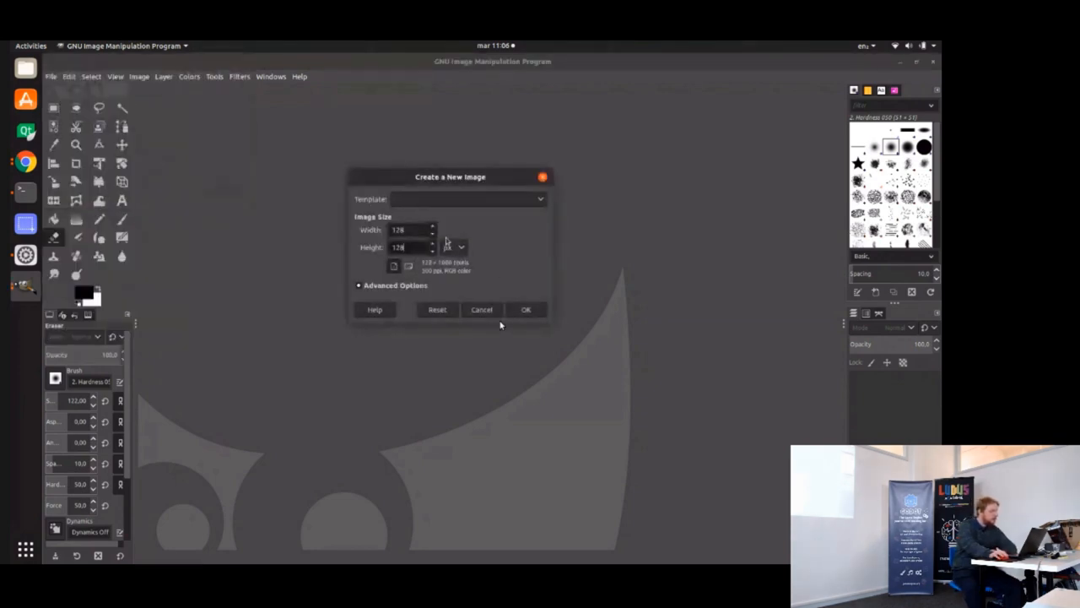
pyautogui.click(526, 309)
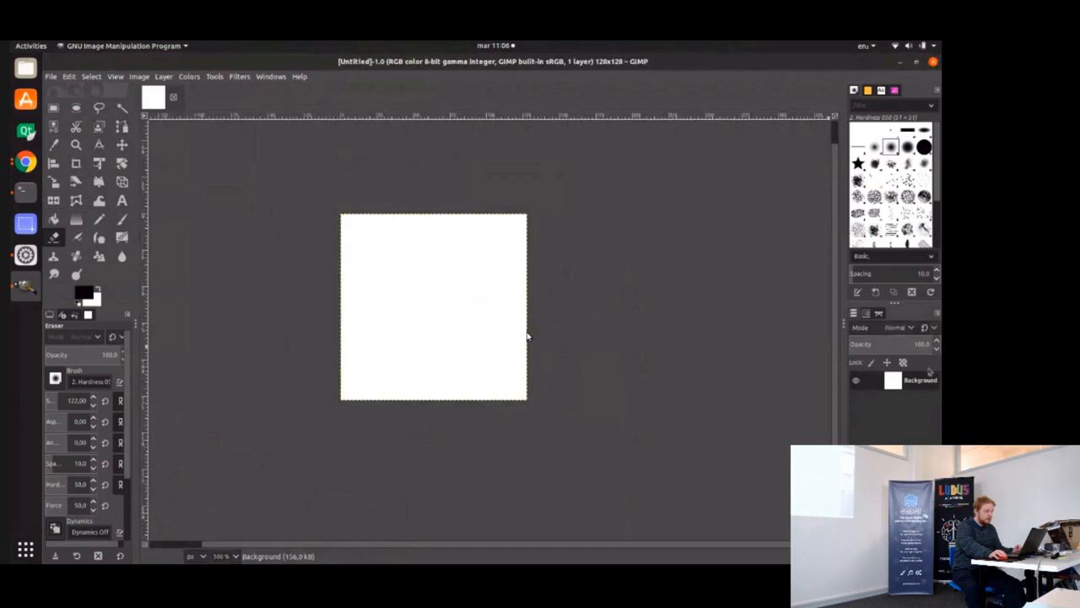
# Swap the white background for a transparent layer, then draw and undo a 1-pixel test line.
pyautogui.click(164, 76)
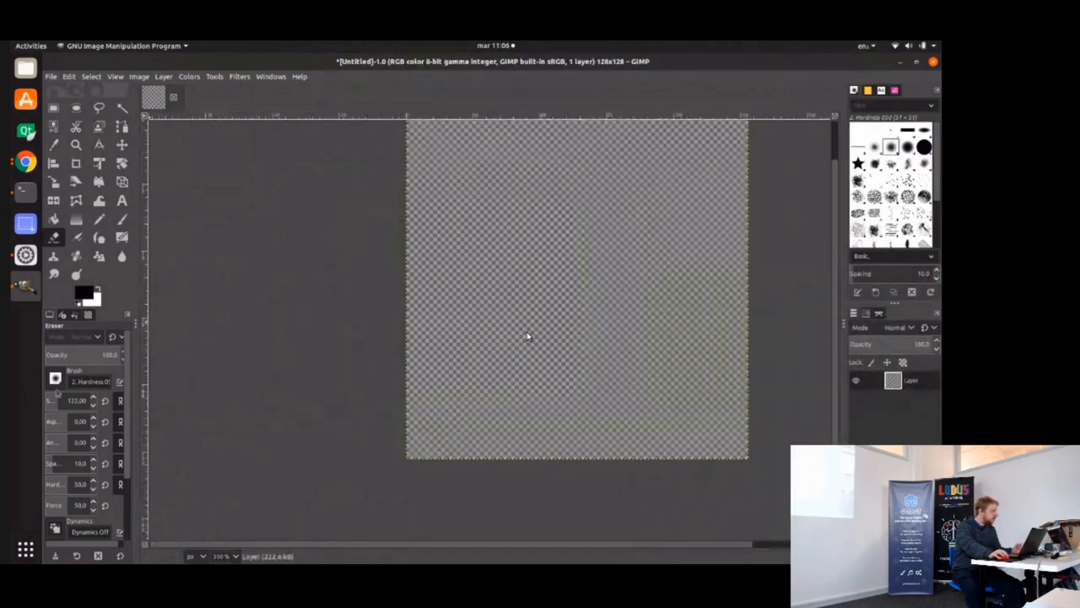
pyautogui.moveTo(506, 249); pyautogui.dragTo(544, 342)
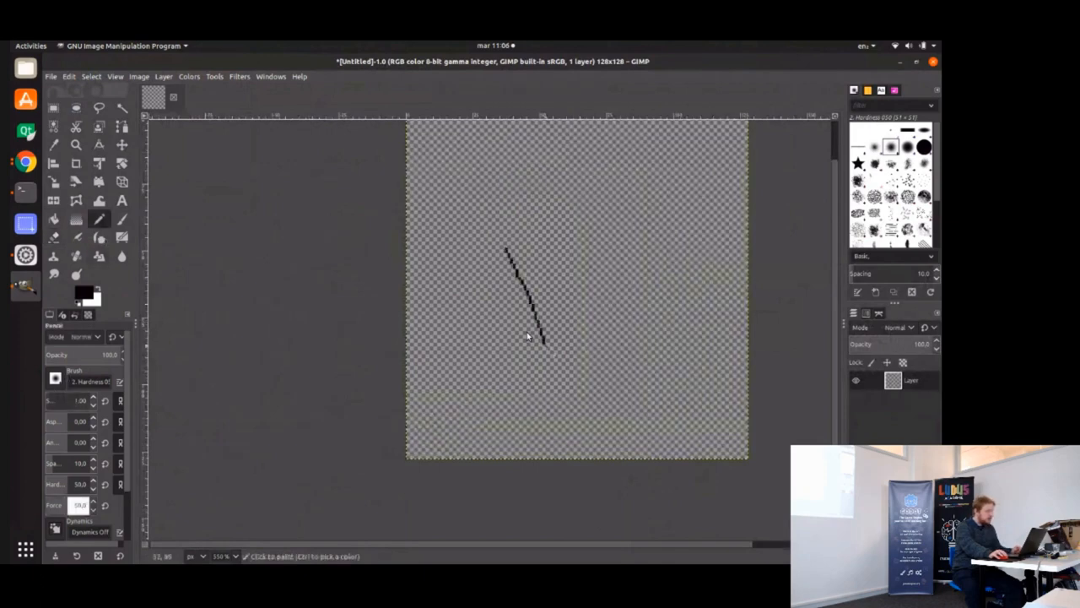
pyautogui.press('ctrl+z')
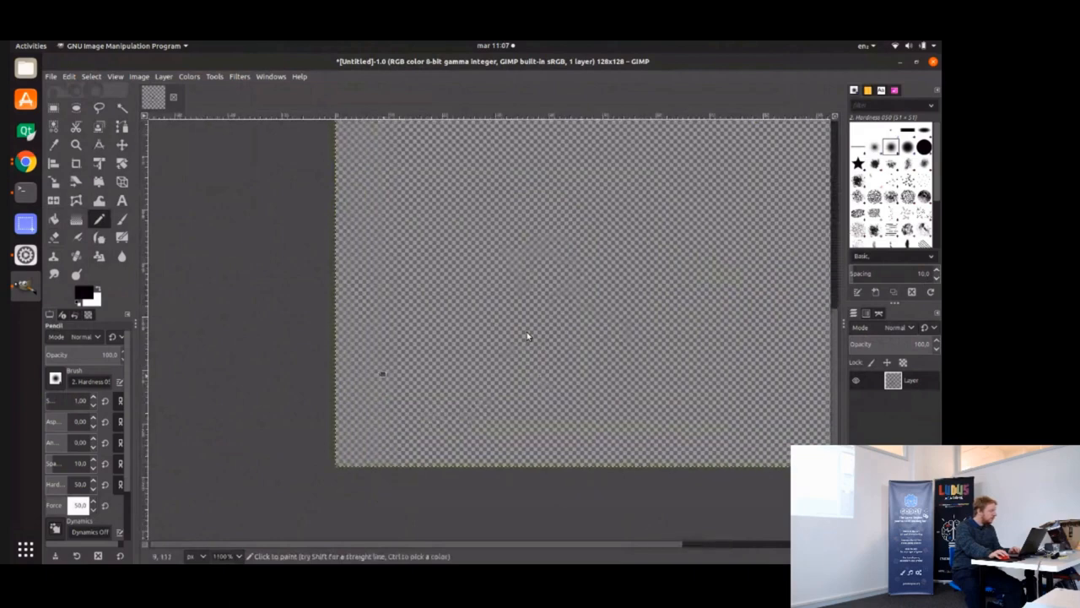
# Set orange-red as the foreground colour and select a square area for the brick.
pyautogui.click(82, 291)
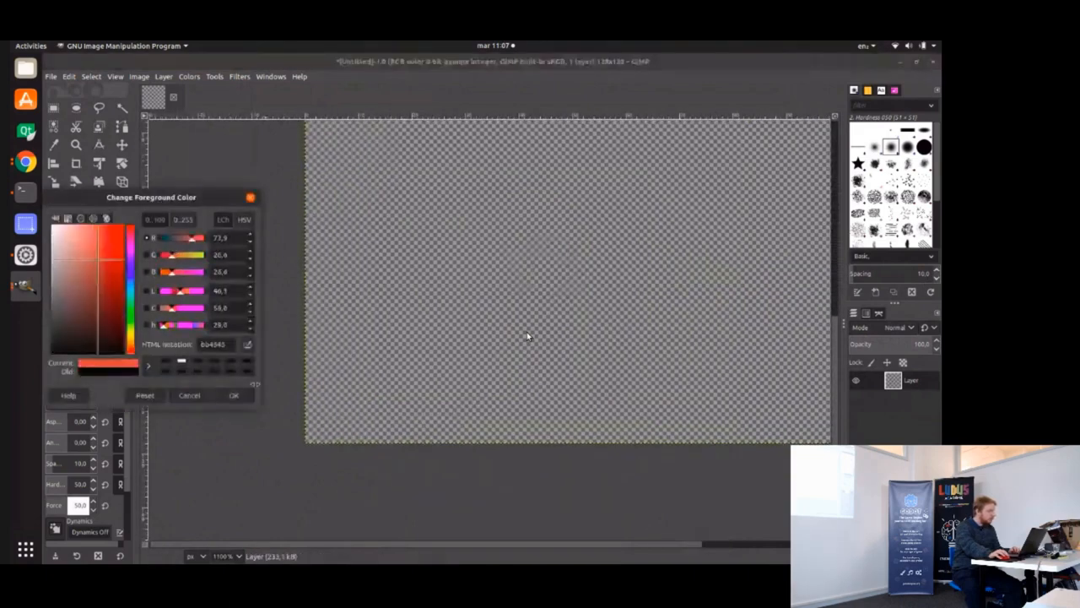
pyautogui.click(234, 395)
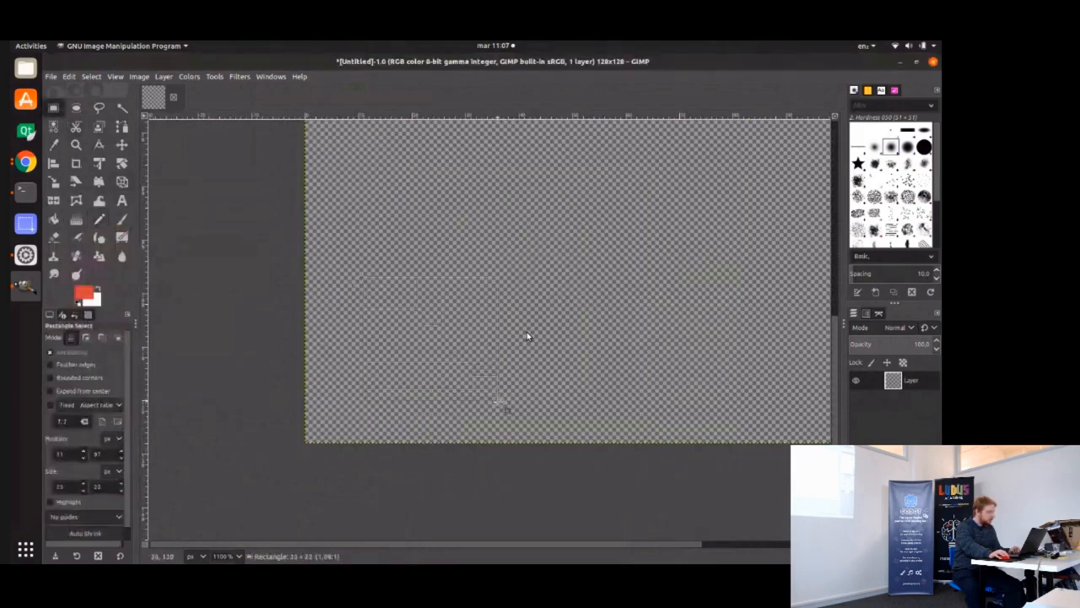
pyautogui.moveTo(365, 278); pyautogui.dragTo(497, 407)
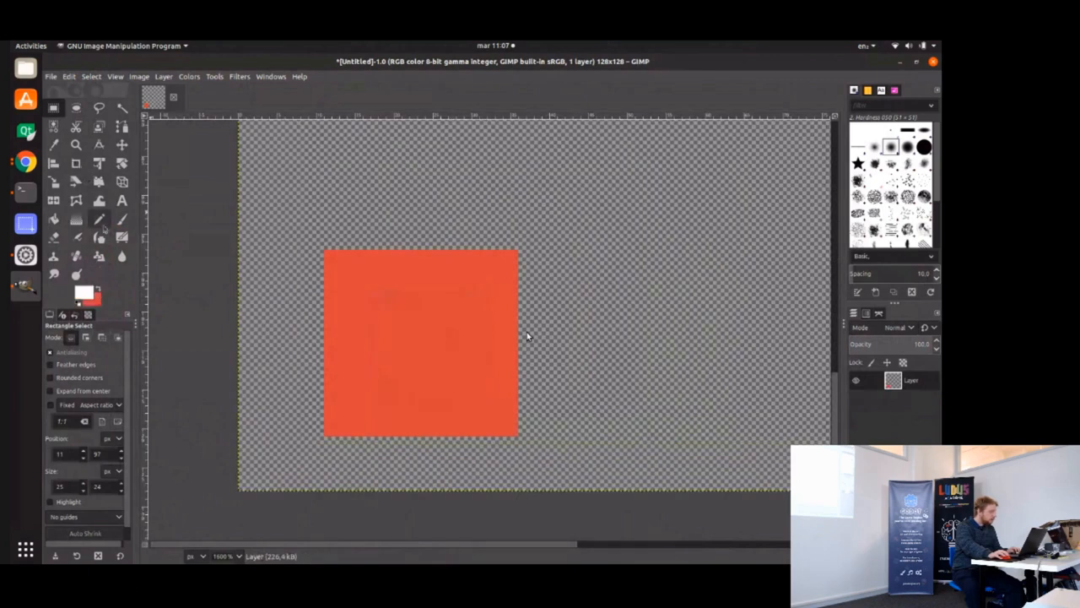
# Draw three horizontal white mortar lines across the orange-red square.
pyautogui.click(99, 219)
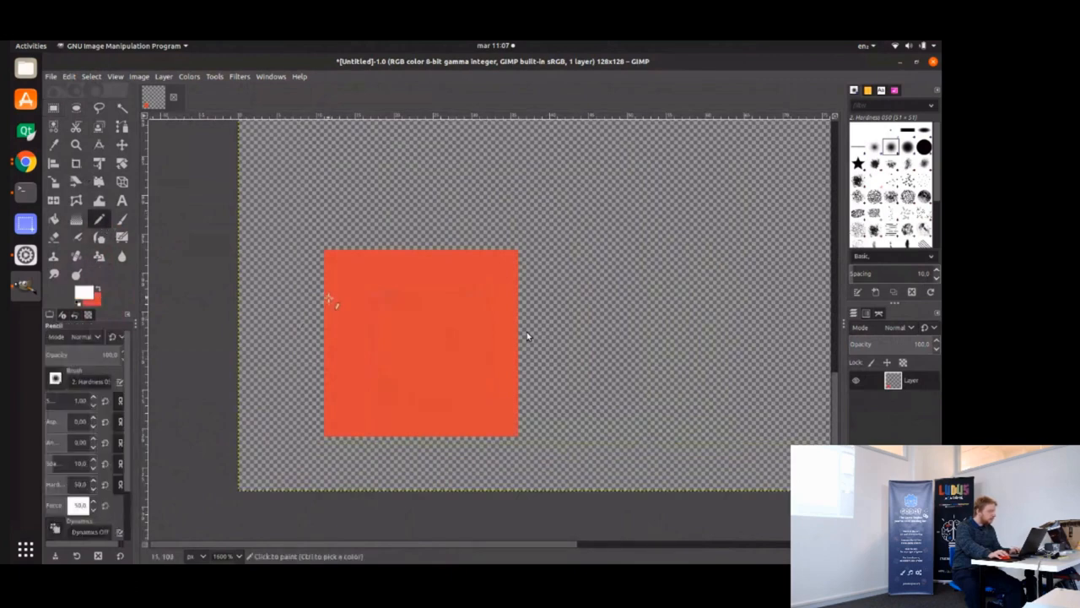
pyautogui.moveTo(325, 300); pyautogui.dragTo(519, 300)
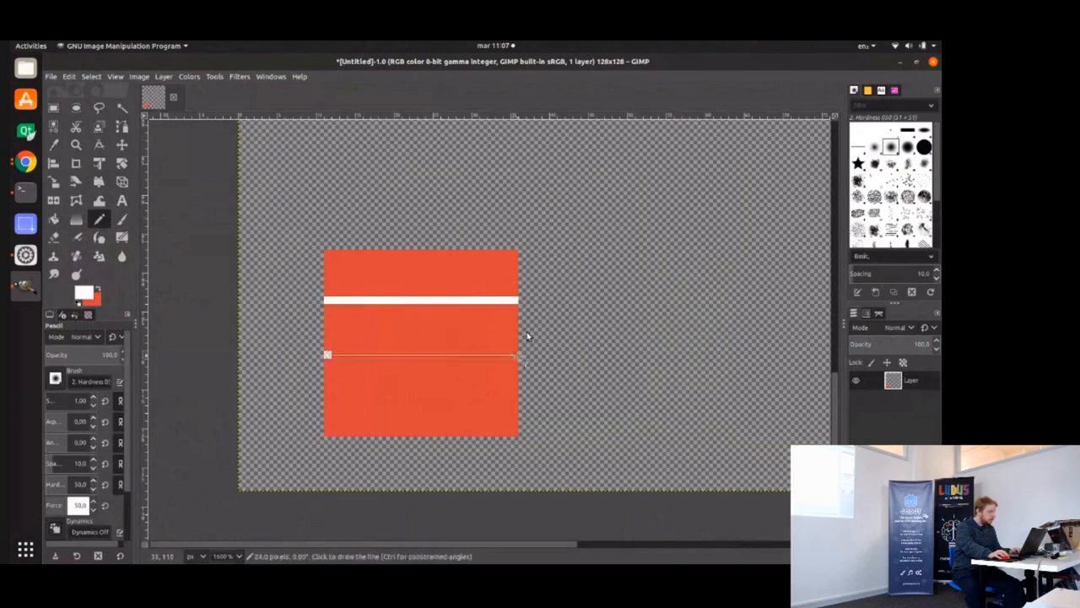
pyautogui.click(520, 355)
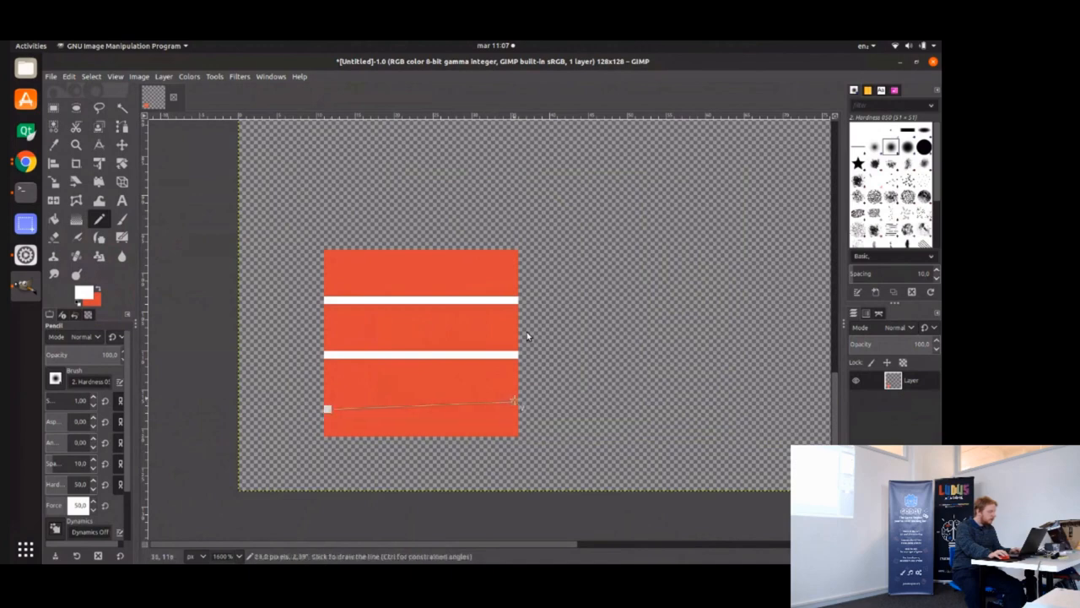
pyautogui.click(514, 403)
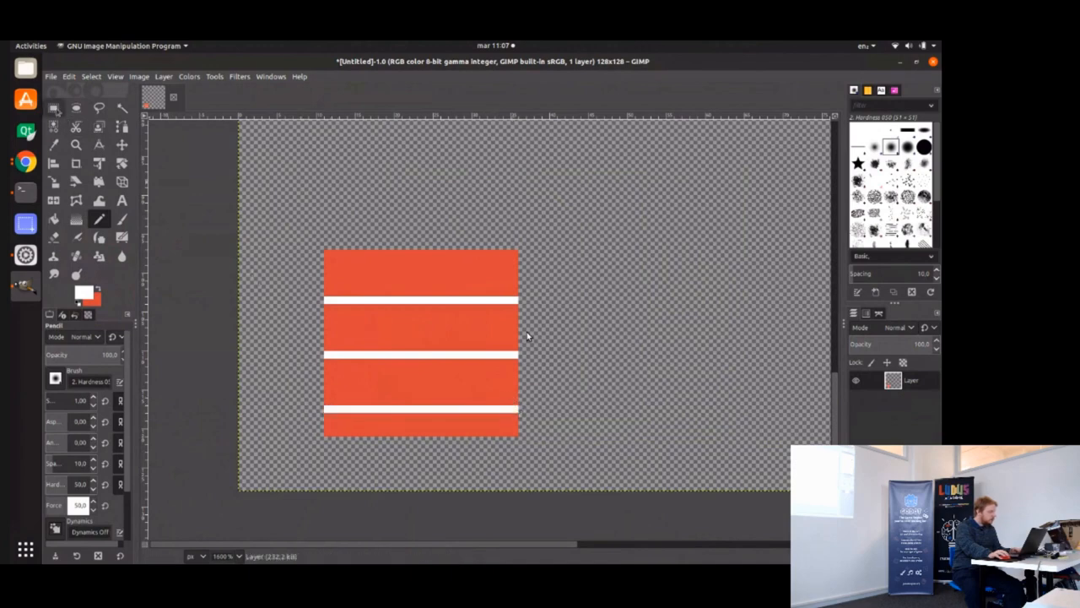
# Trim the extra strip and pencil in staggered vertical joints between bricks.
pyautogui.click(53, 108)
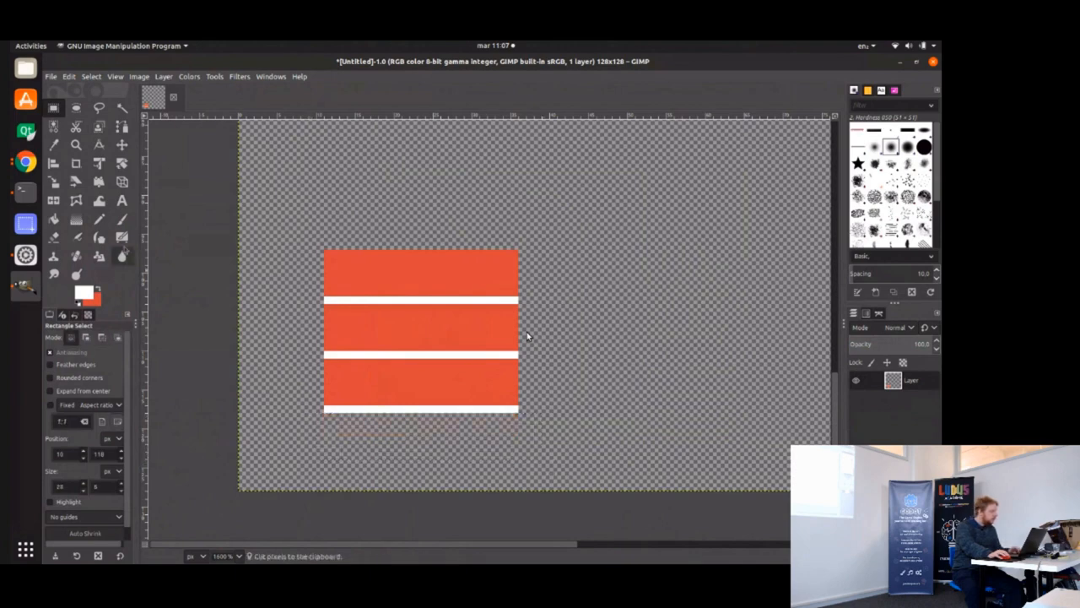
pyautogui.click(99, 219)
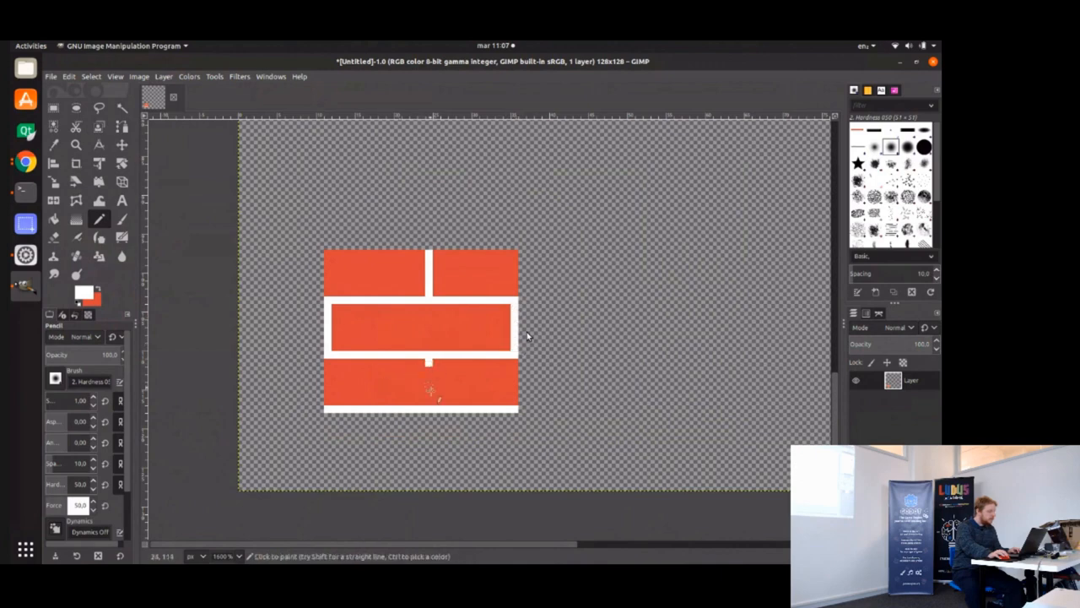
pyautogui.click(431, 384)
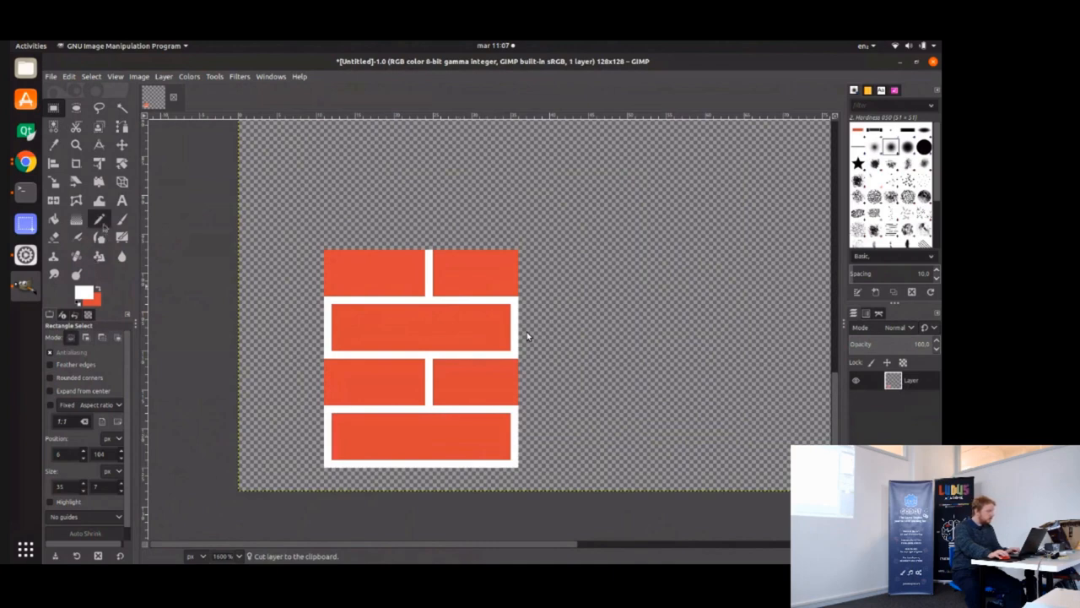
pyautogui.click(99, 237)
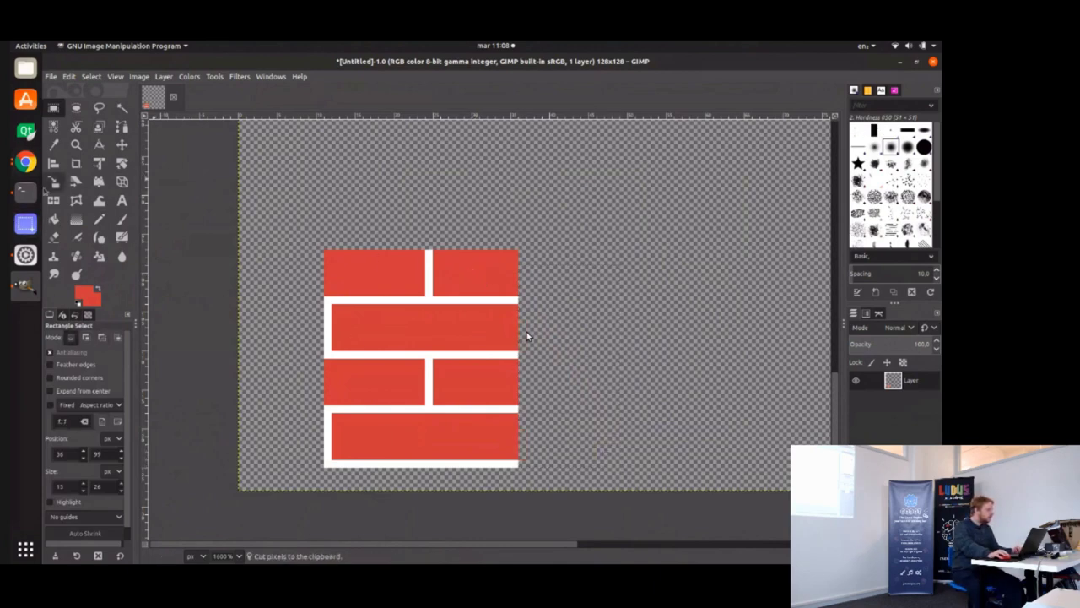
# Duplicate the brick layer and set a light salmon pencil colour for highlights.
pyautogui.click(81, 291)
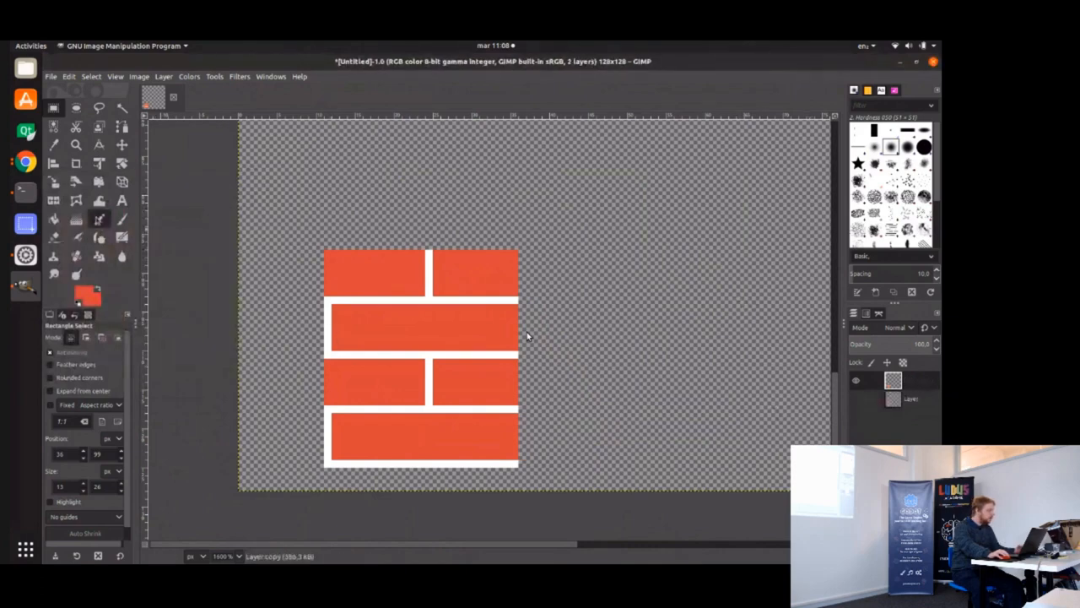
pyautogui.click(99, 219)
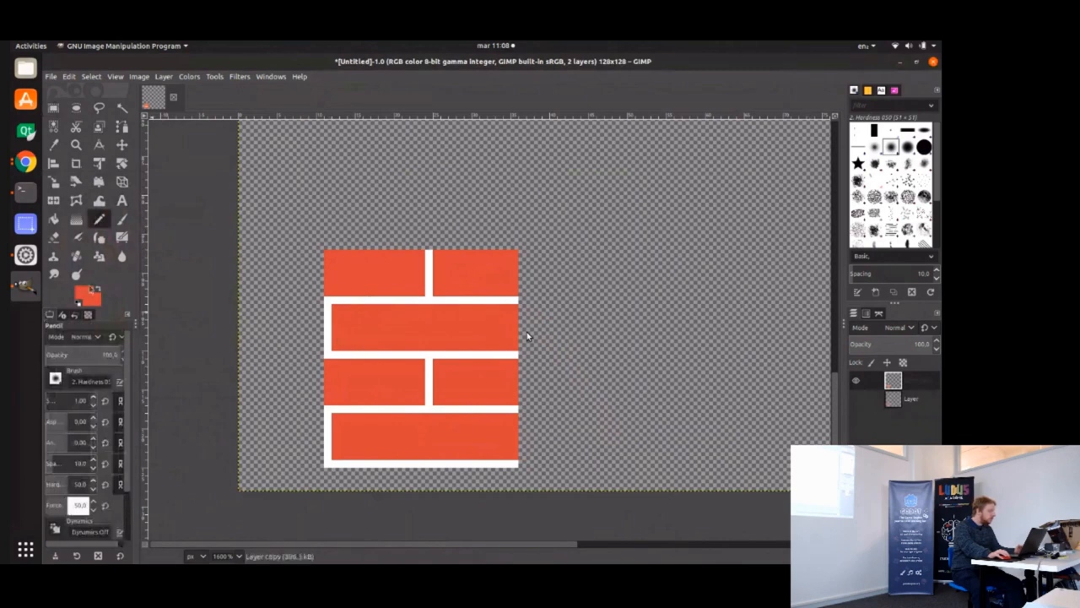
pyautogui.click(82, 291)
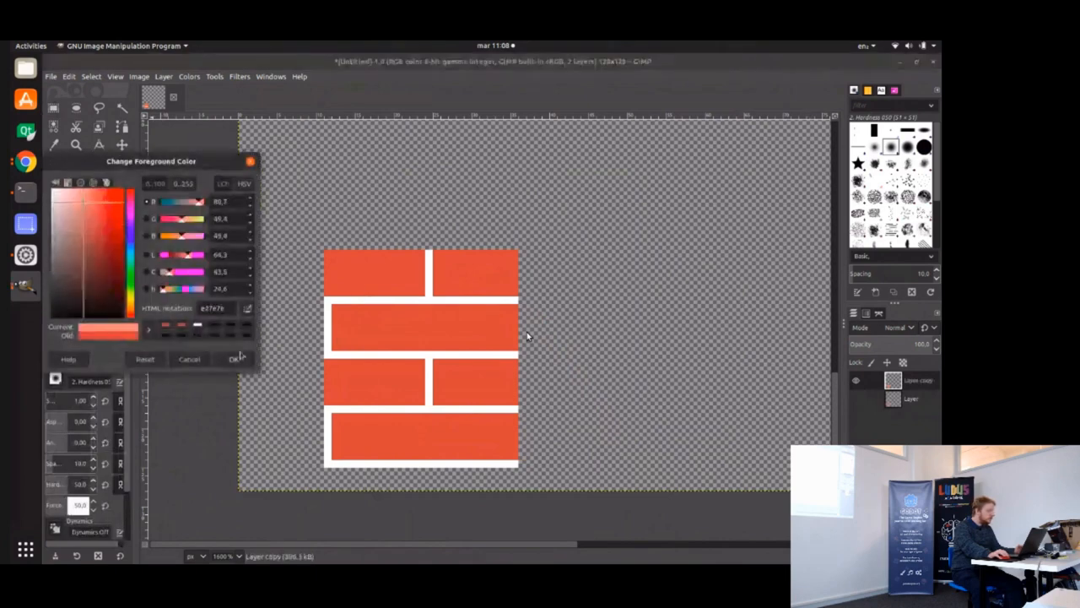
pyautogui.click(235, 359)
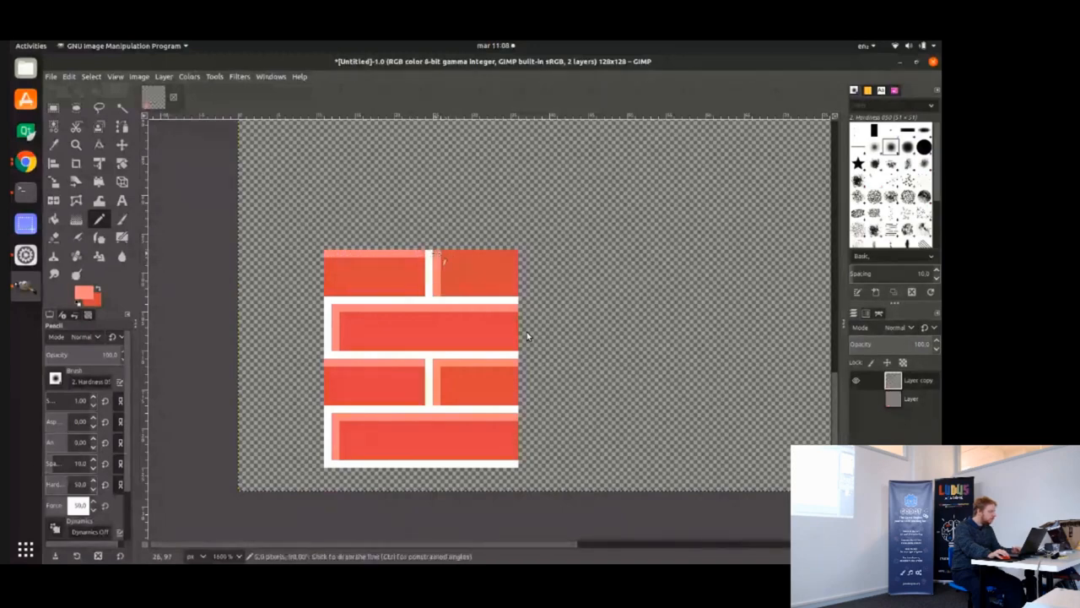
# Pick dark red and draw shadow lines along brick bottoms and right edges.
pyautogui.click(80, 294)
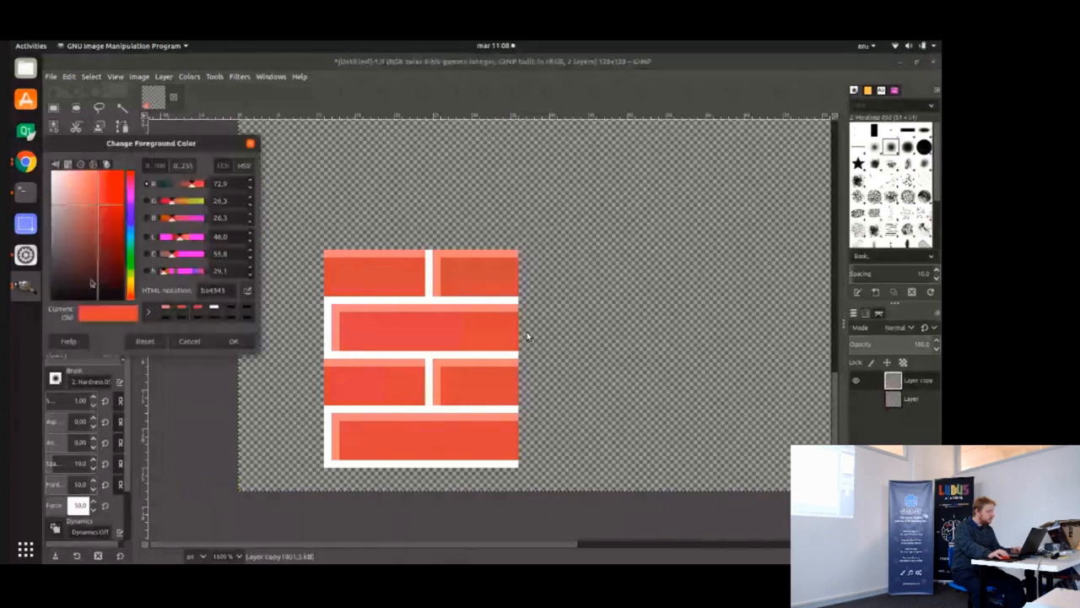
pyautogui.click(108, 237)
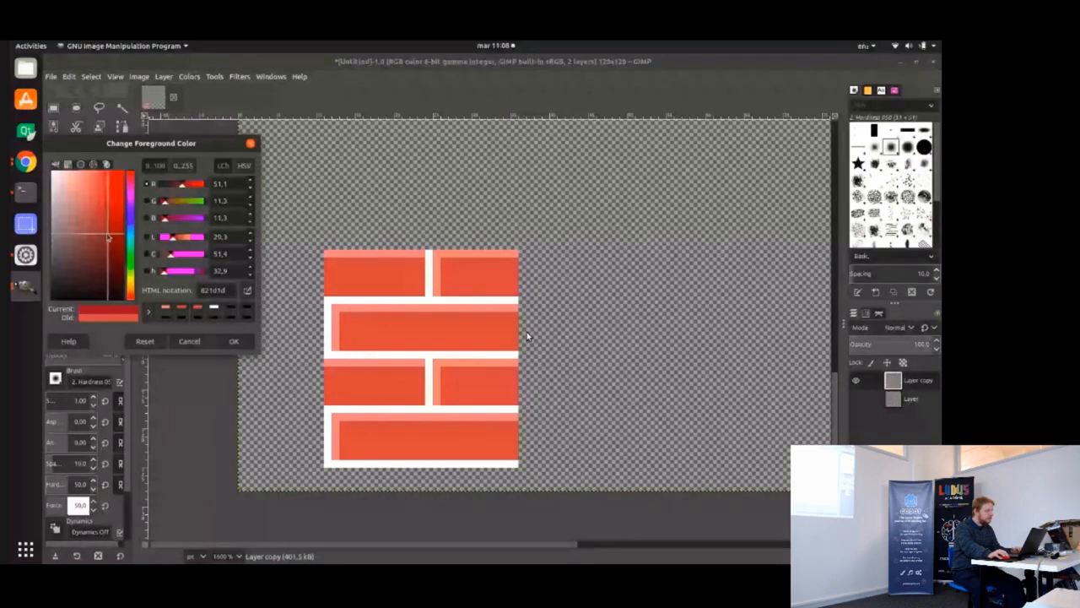
pyautogui.click(233, 341)
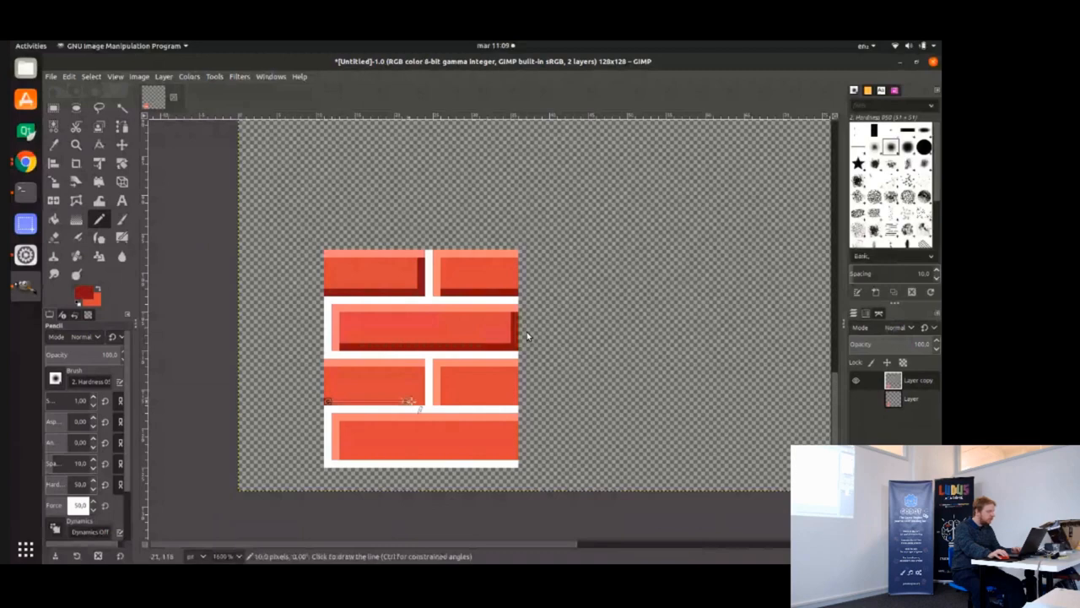
pyautogui.click(507, 401)
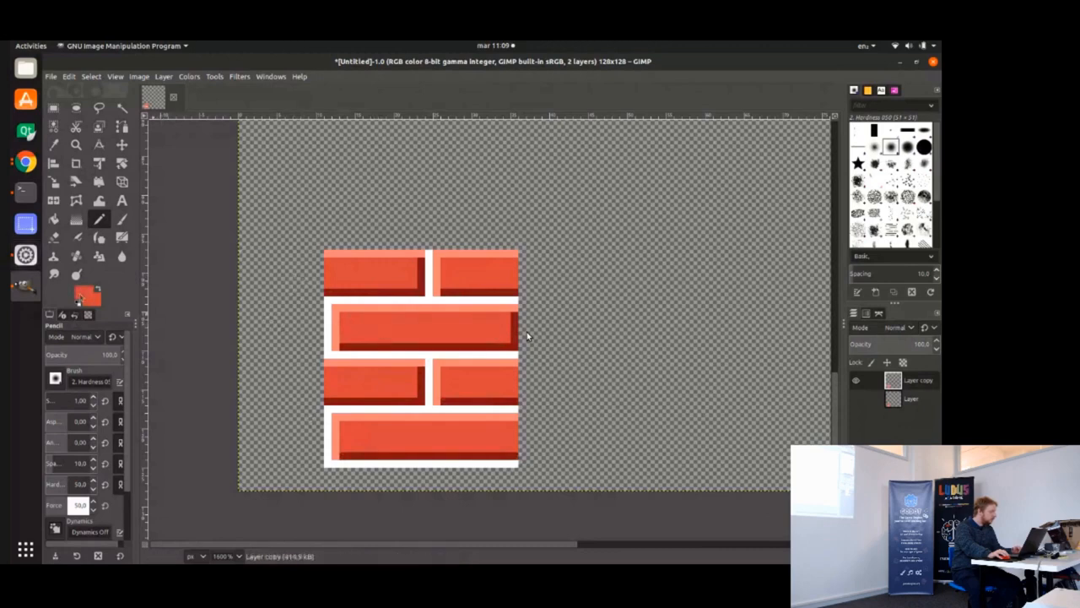
# Choose slightly different red shades and dot texture speckles across the brick faces.
pyautogui.click(82, 291)
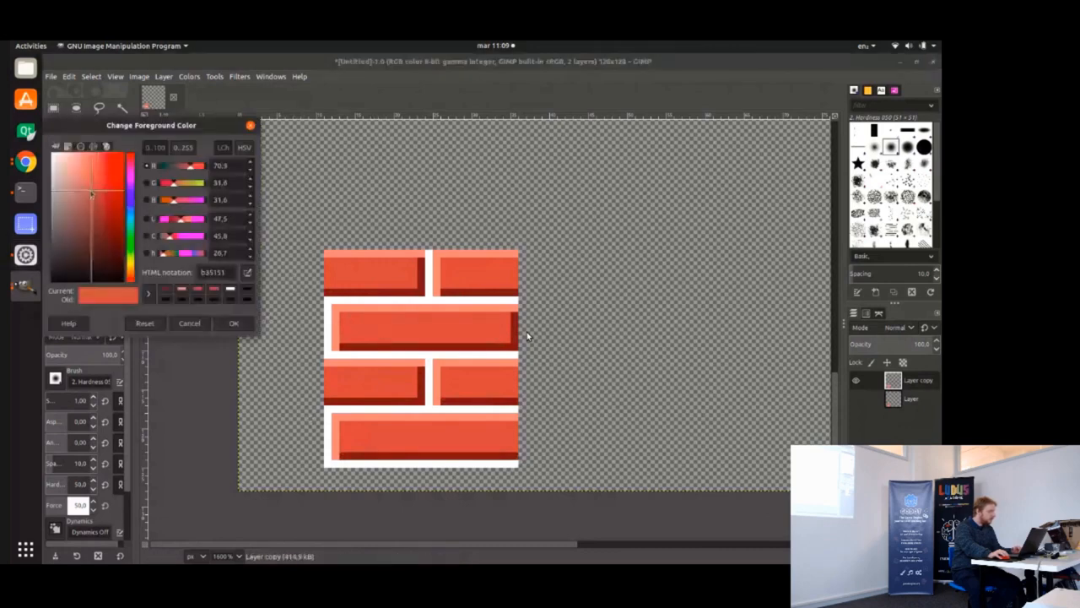
pyautogui.click(234, 323)
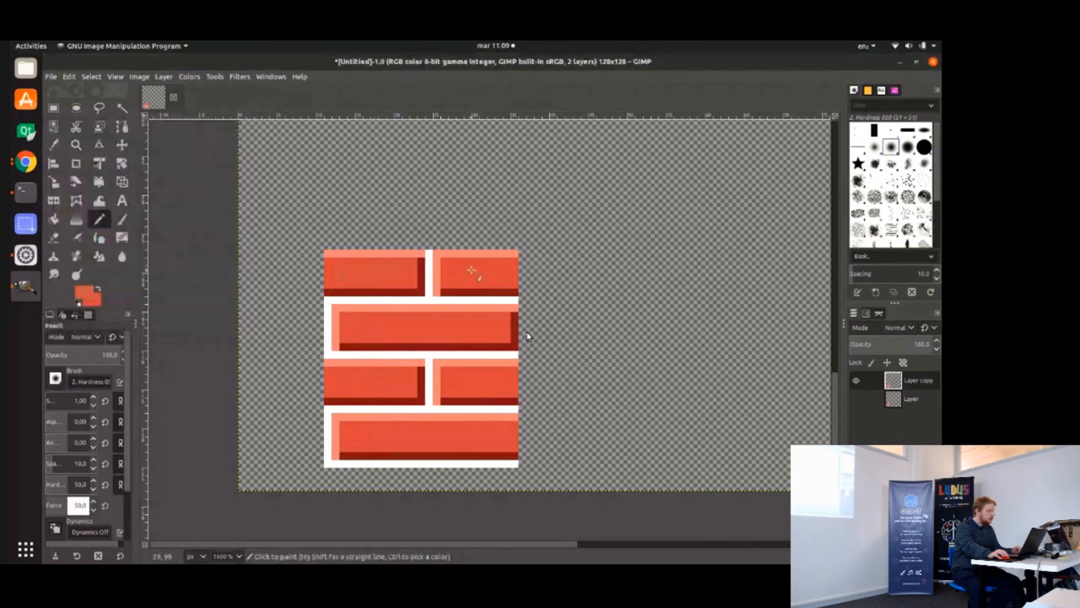
pyautogui.moveTo(346, 386)
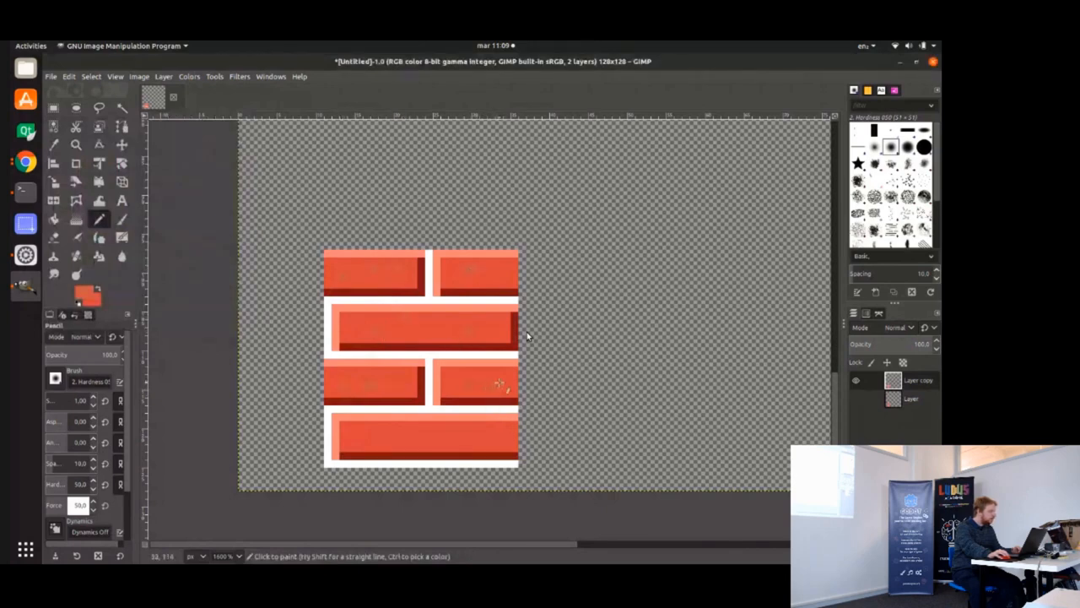
pyautogui.click(85, 291)
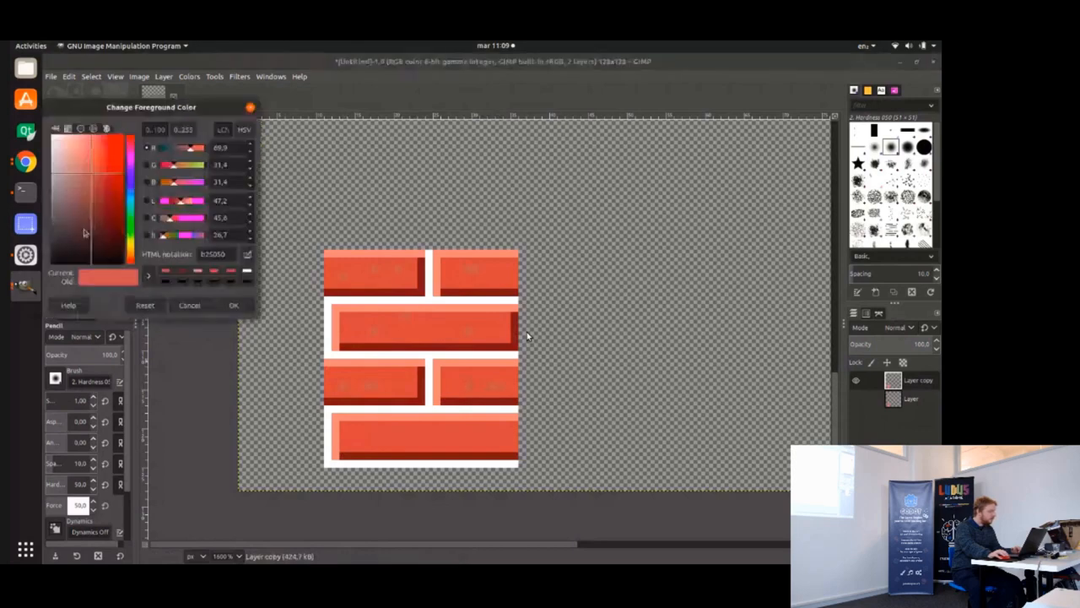
pyautogui.click(234, 305)
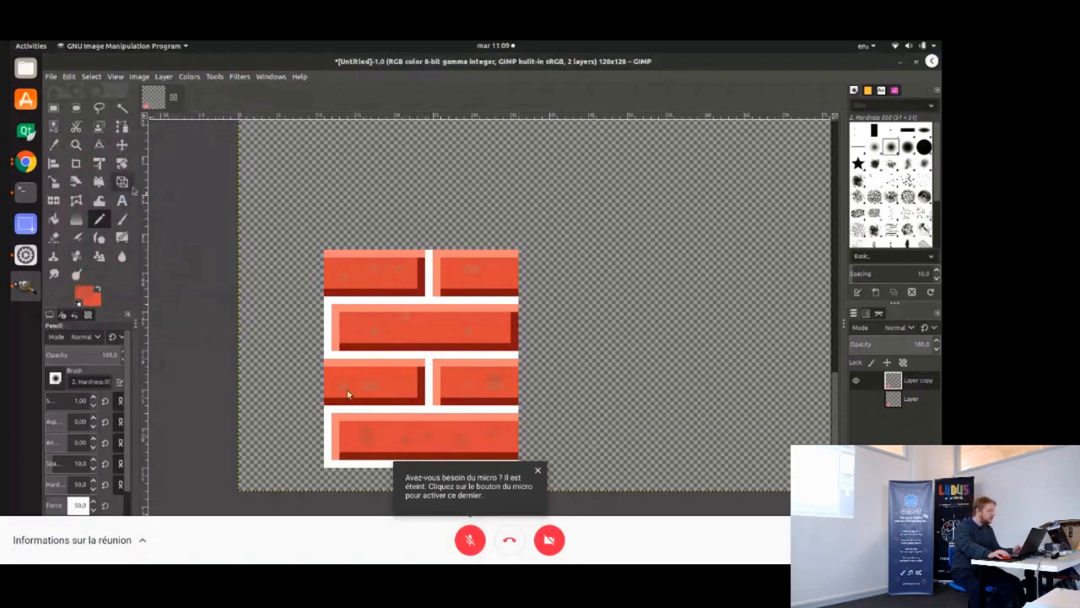
pyautogui.click(54, 107)
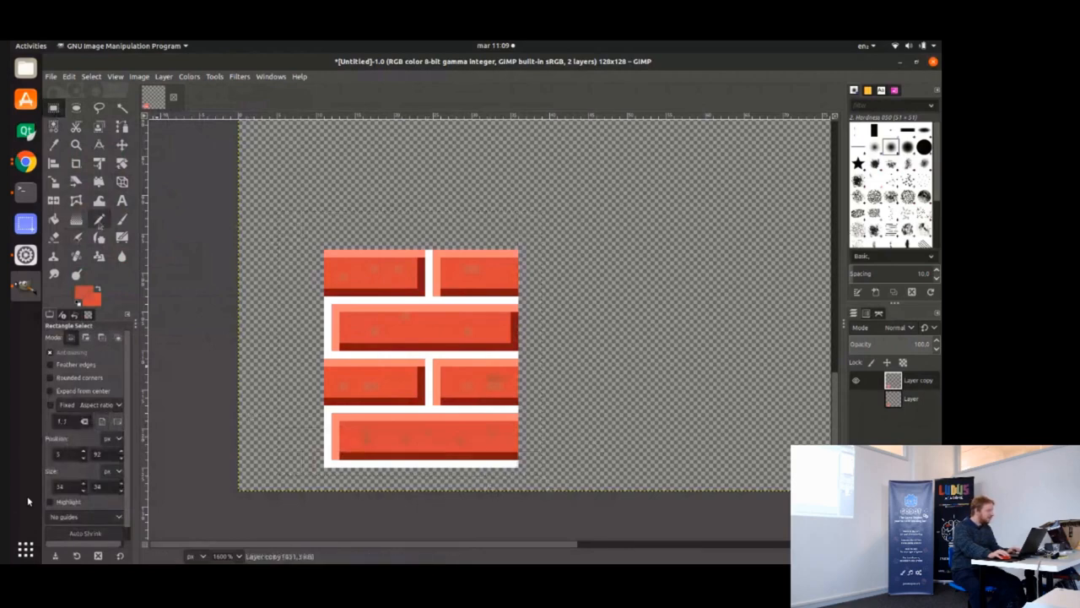
pyautogui.click(99, 219)
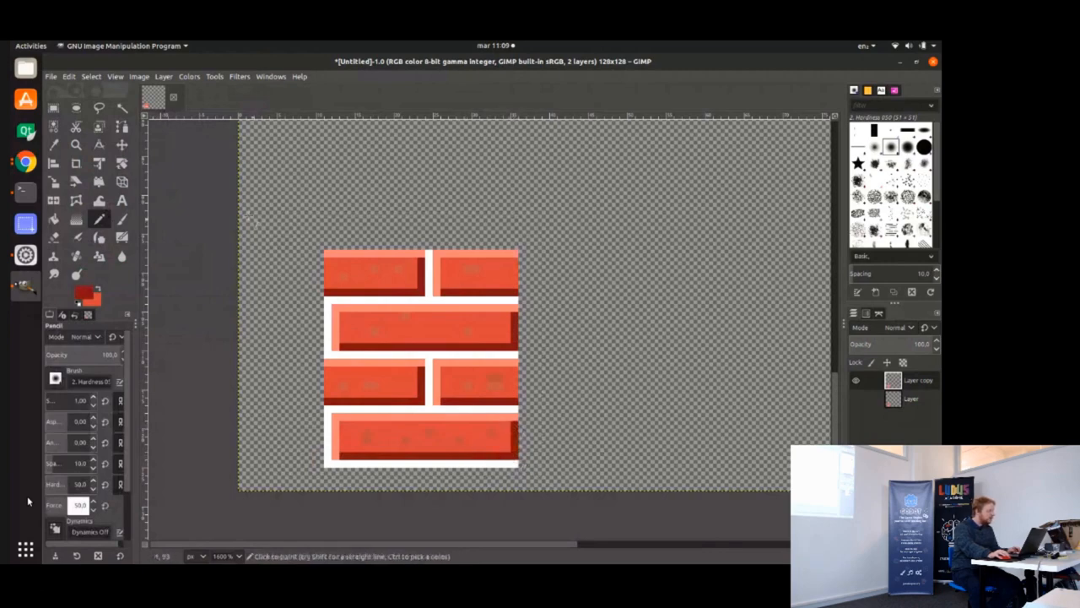
pyautogui.click(53, 107)
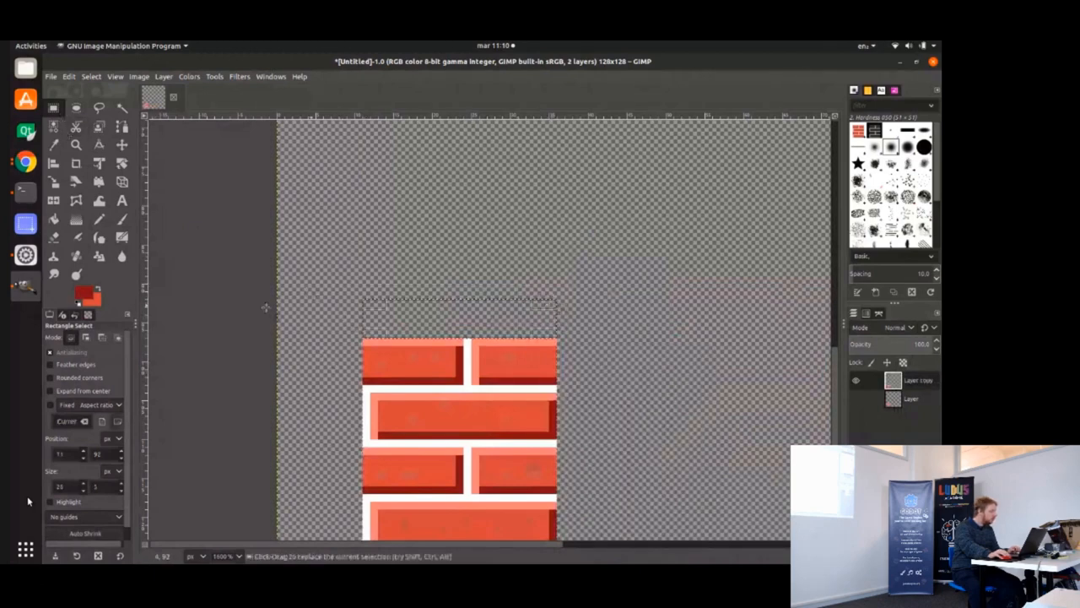
# Set a grey colour, draw a light ledge top line, and select the strip above the bricks.
pyautogui.click(75, 291)
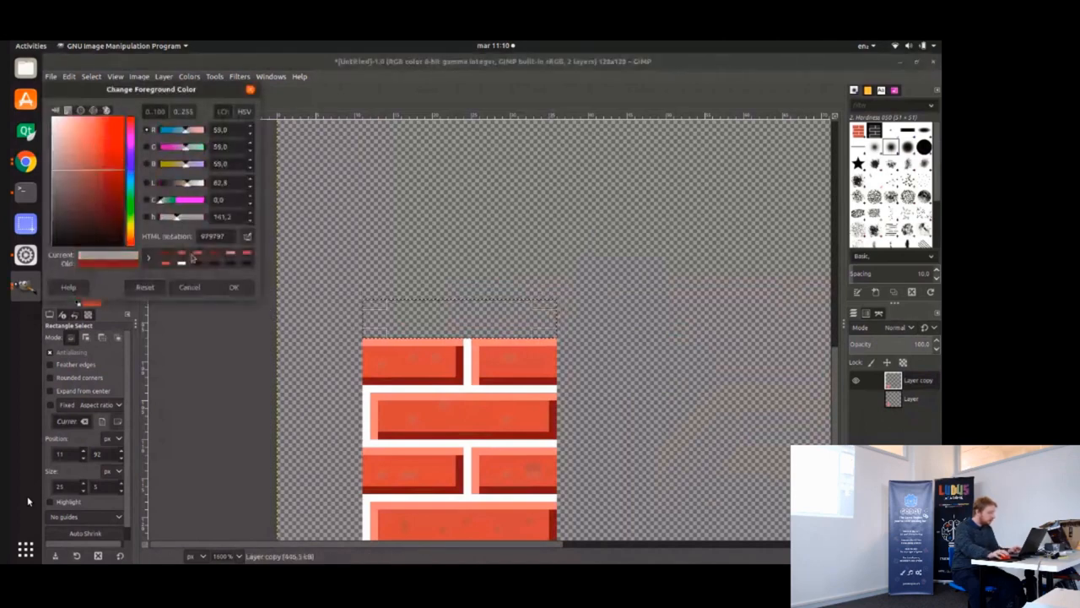
pyautogui.click(234, 287)
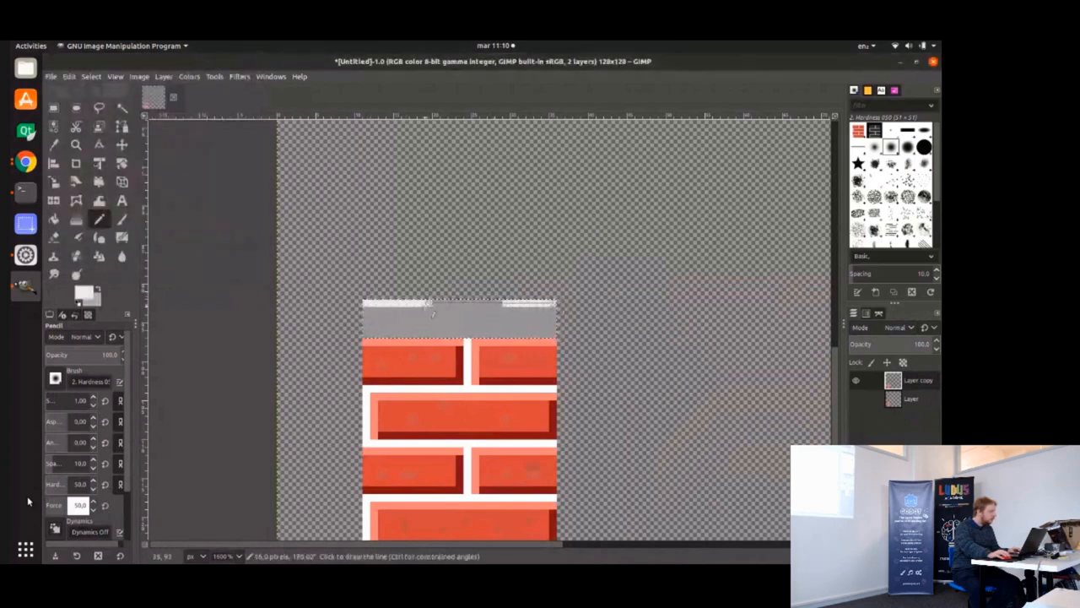
pyautogui.click(79, 292)
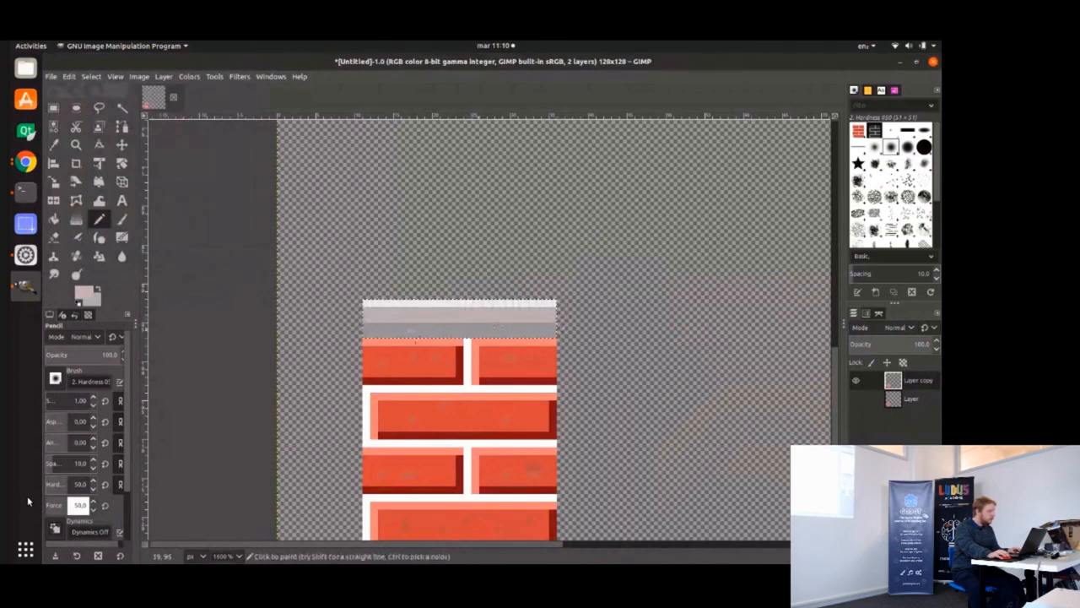
pyautogui.click(53, 108)
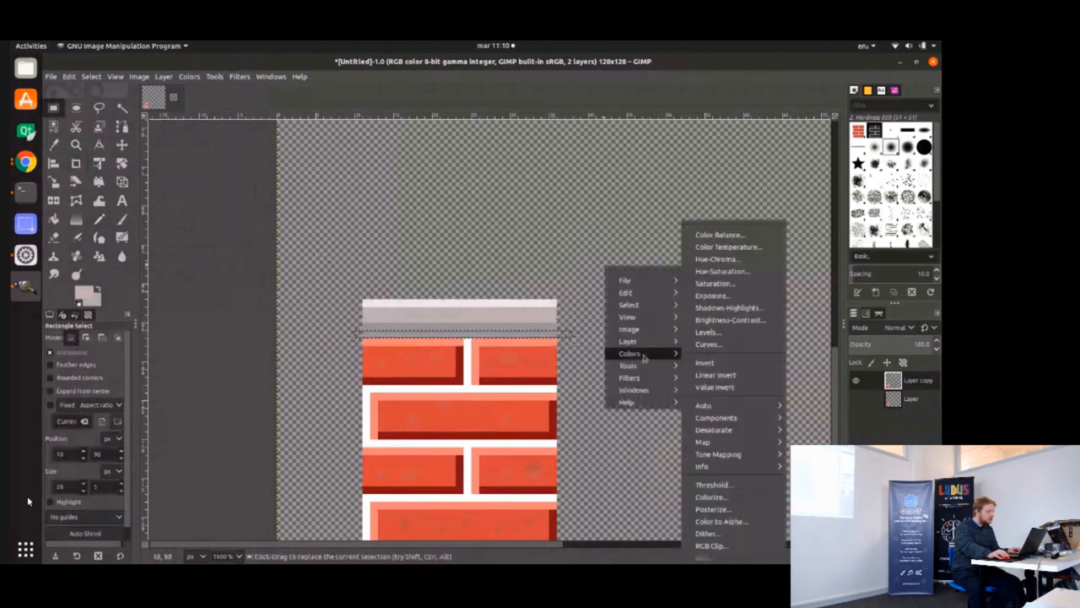
# Darken the ledge underside and the top brick row with two Curves adjustments.
pyautogui.click(707, 345)
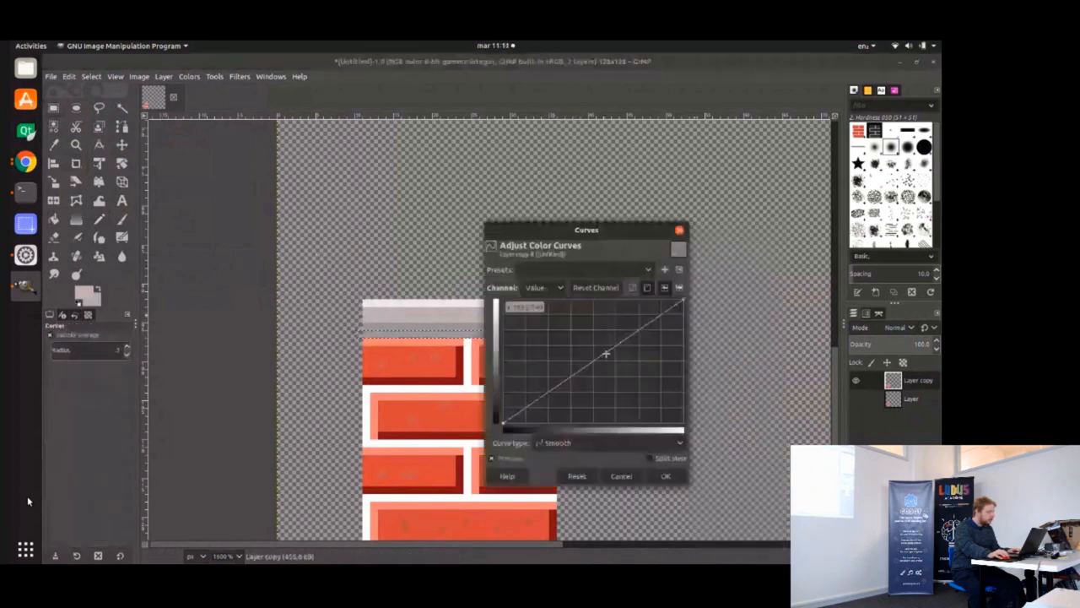
pyautogui.click(666, 475)
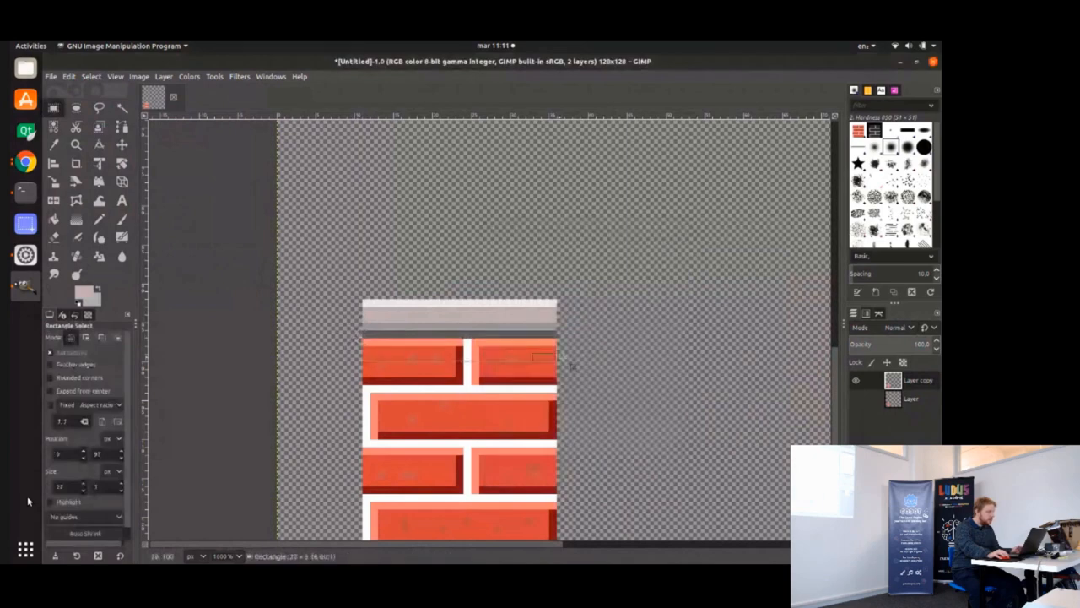
pyautogui.click(51, 76)
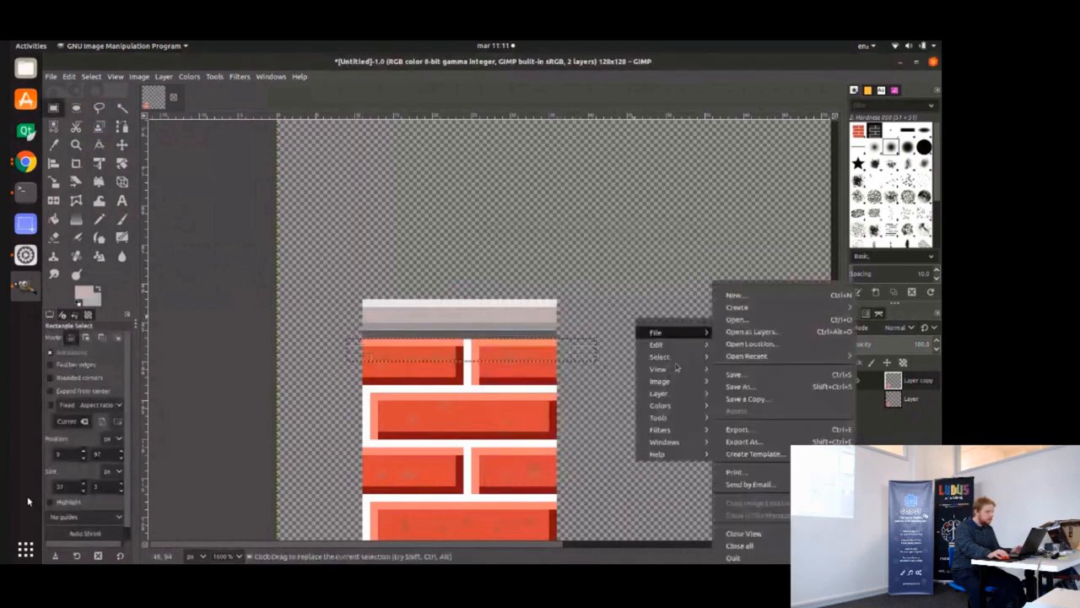
pyautogui.click(660, 405)
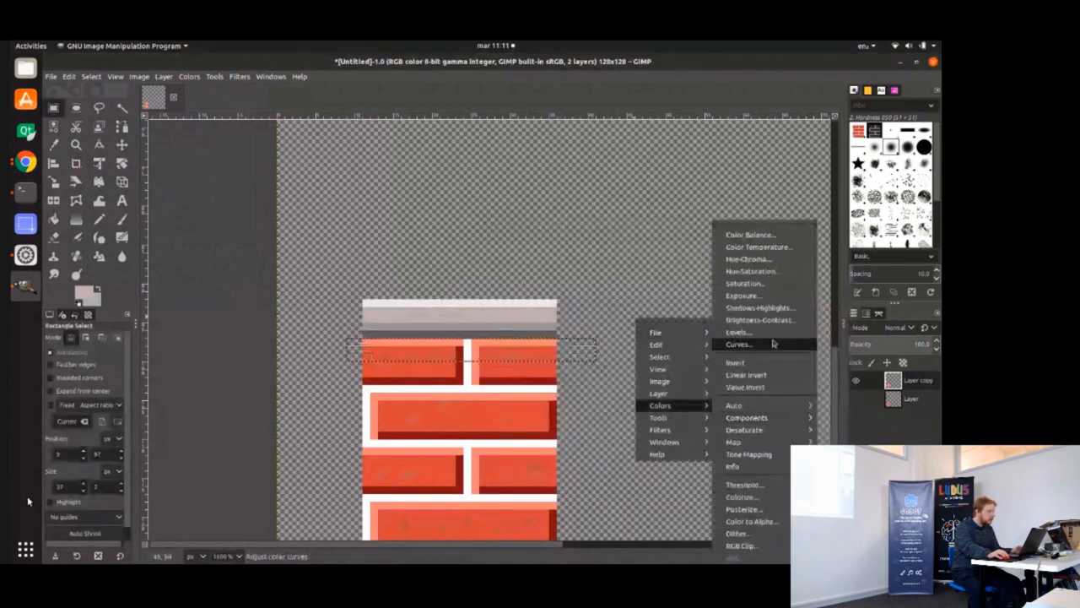
pyautogui.click(739, 344)
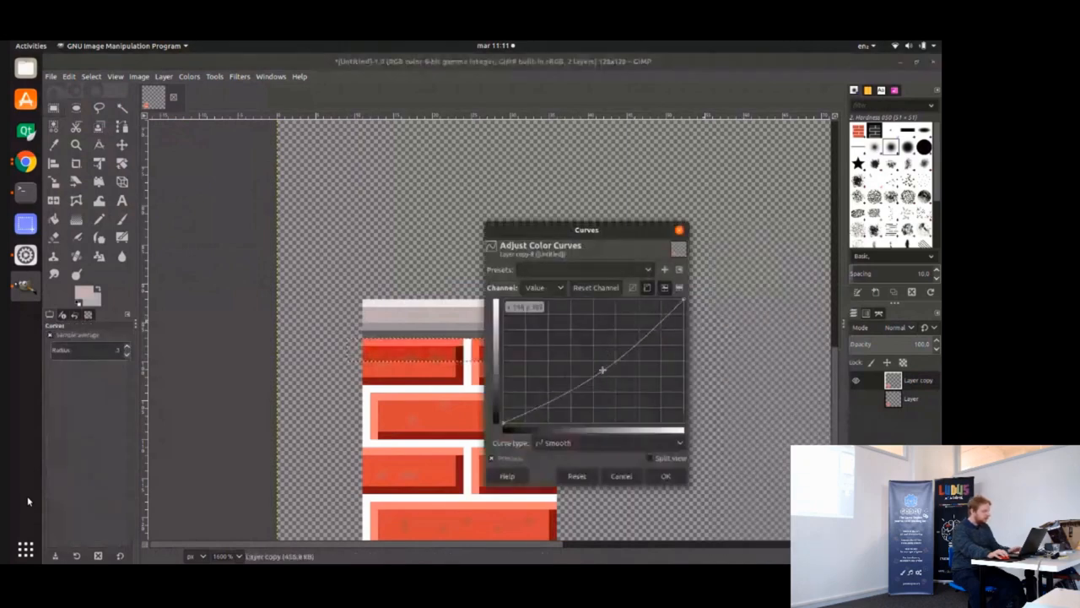
pyautogui.click(666, 475)
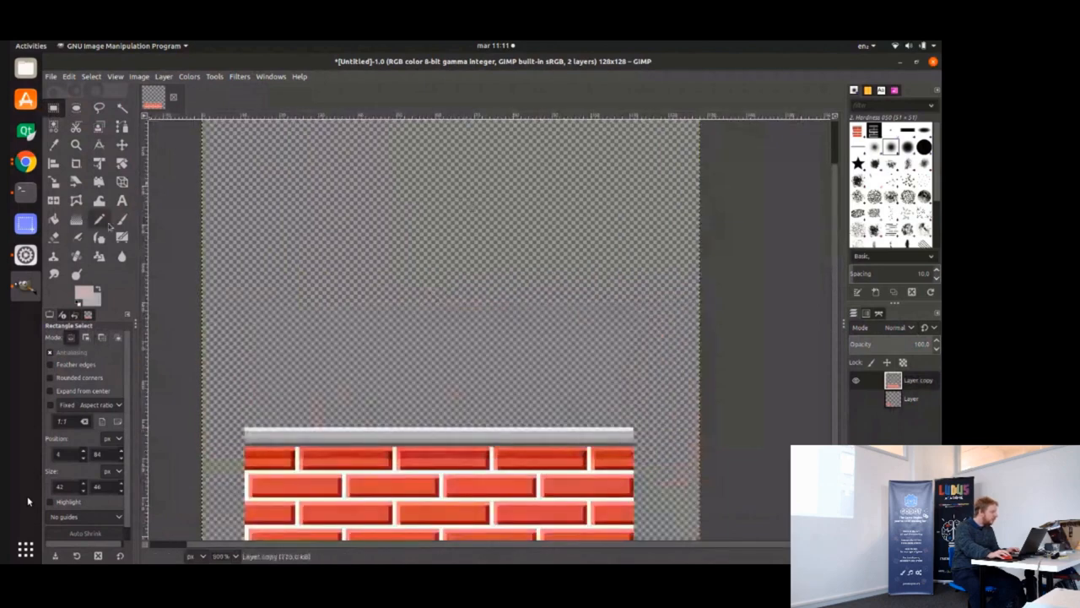
# Pick a new colour and fill the tall narrow pole area using the Gradient tool.
pyautogui.click(82, 289)
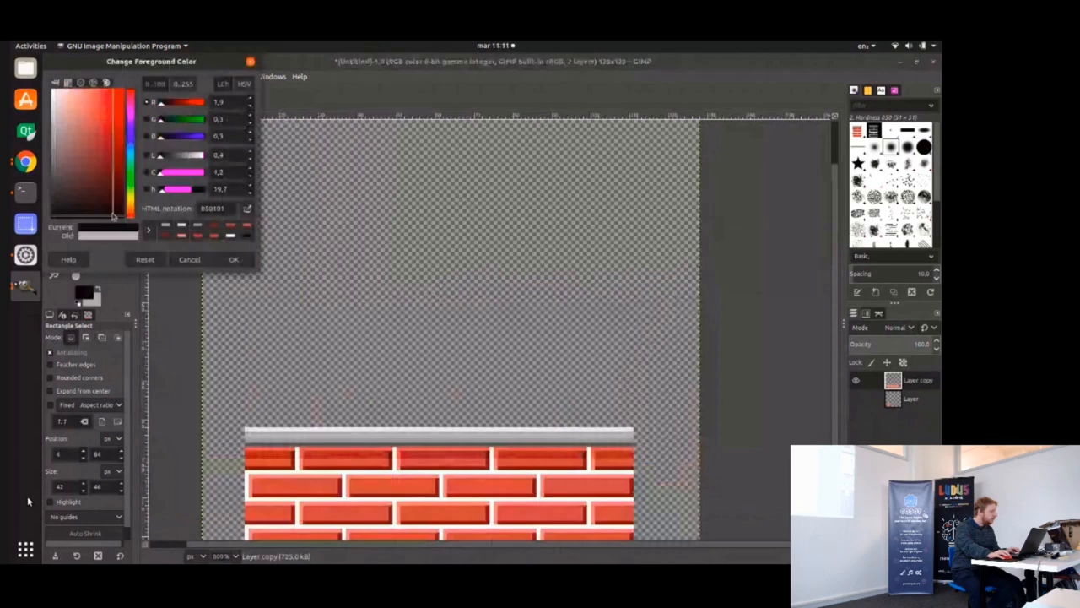
pyautogui.click(114, 202)
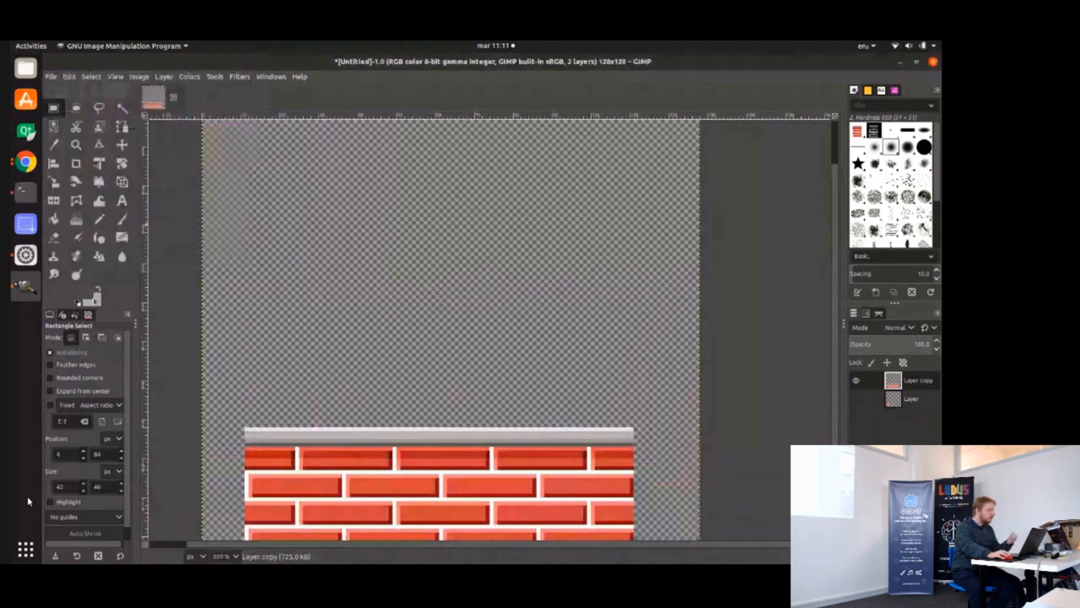
pyautogui.click(78, 293)
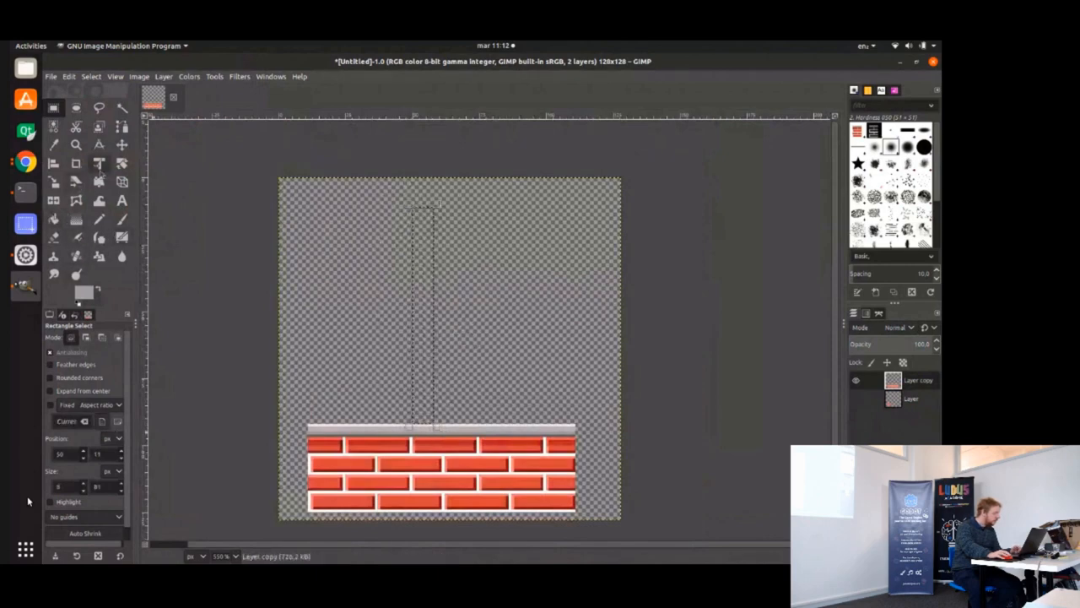
pyautogui.click(76, 220)
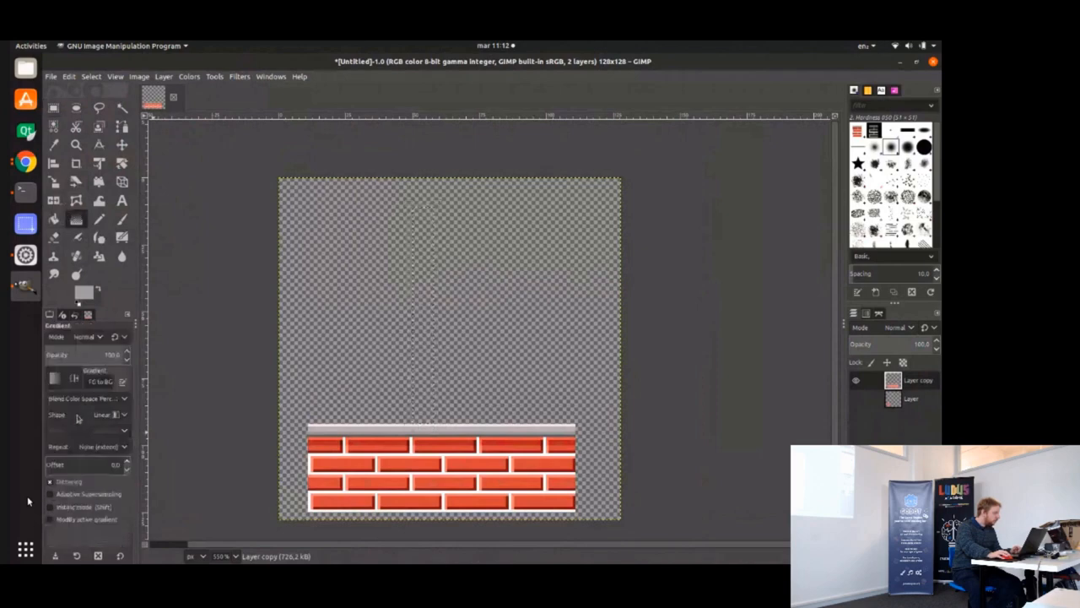
pyautogui.click(108, 415)
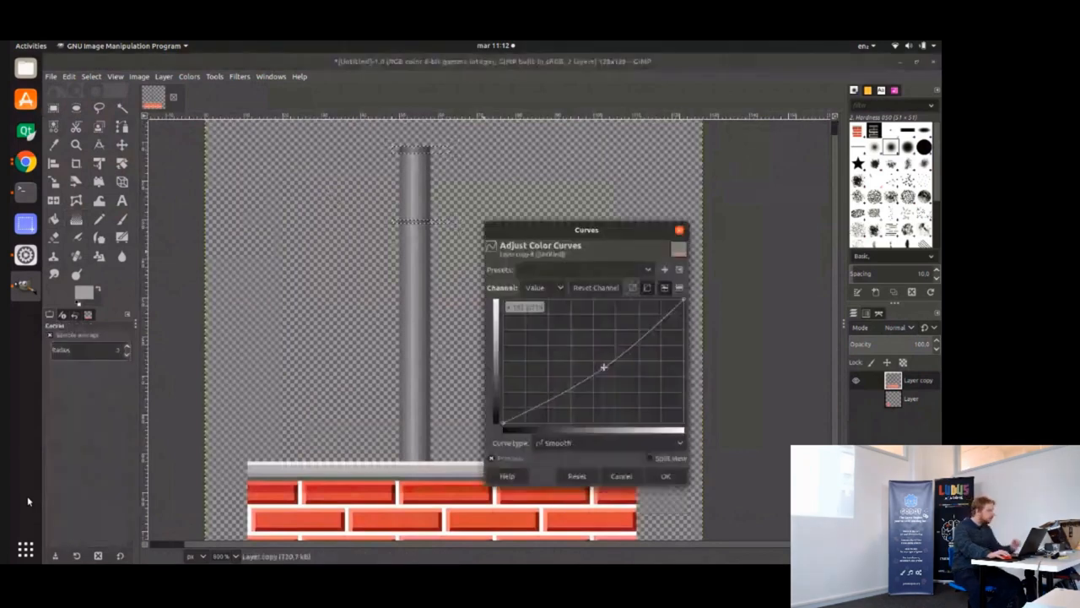
# Apply the pole-darkening curve and select a tall rectangle left of the pole for the sign.
pyautogui.click(665, 475)
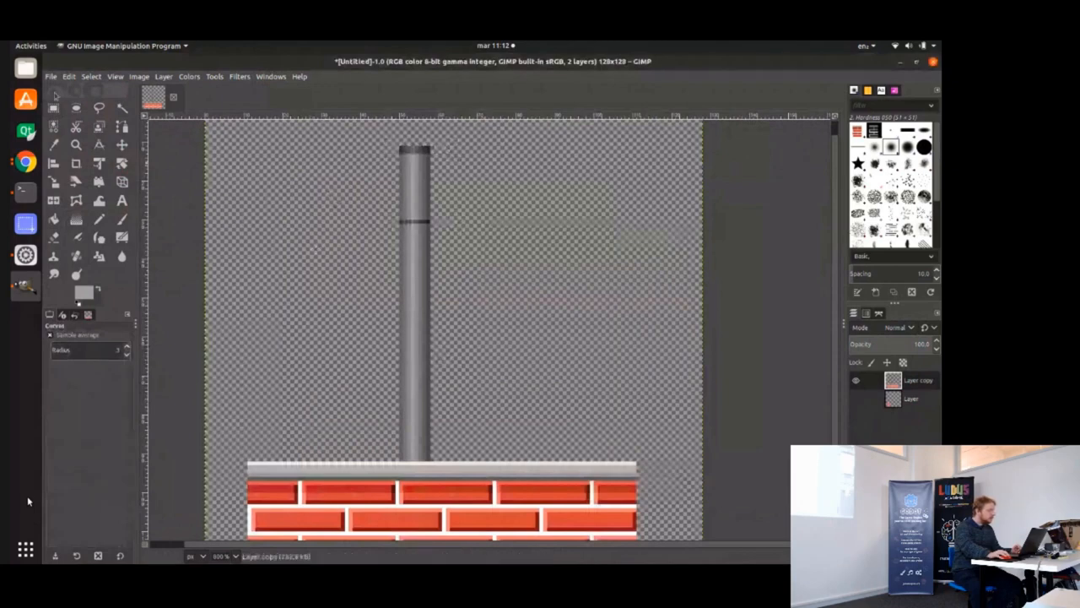
pyautogui.click(53, 107)
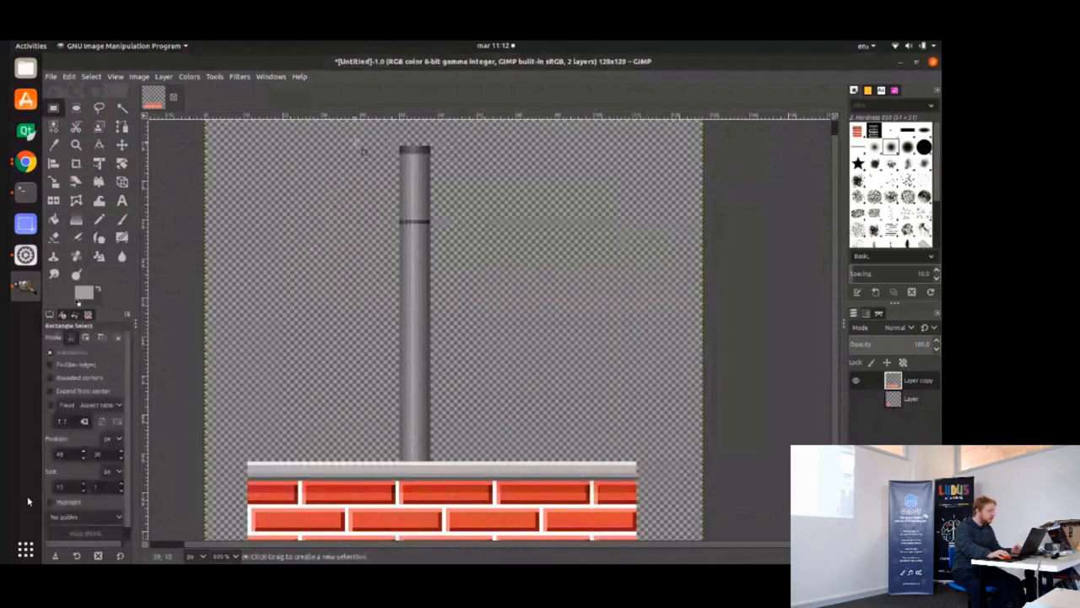
pyautogui.moveTo(338, 152); pyautogui.dragTo(388, 244)
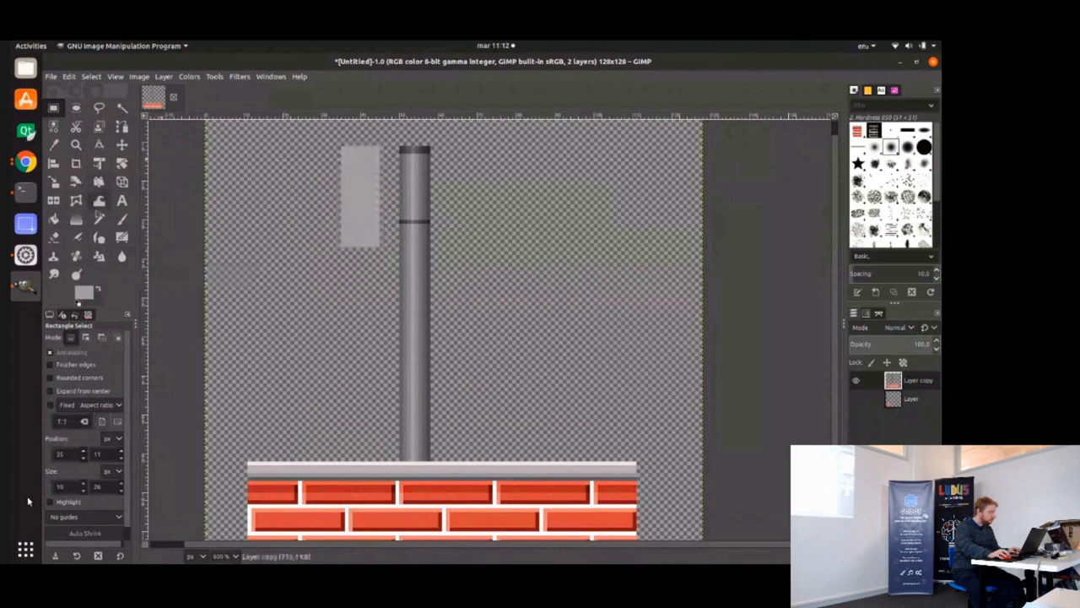
pyautogui.click(99, 217)
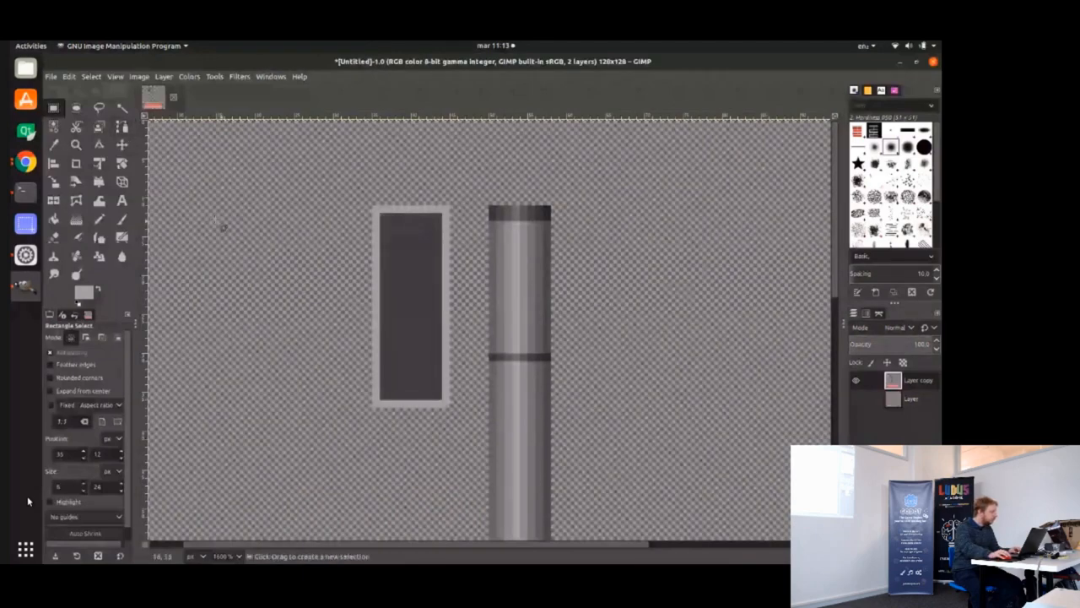
# Pencil yellow-green digits '6' and '0' near the top of the dark sign panel.
pyautogui.click(99, 218)
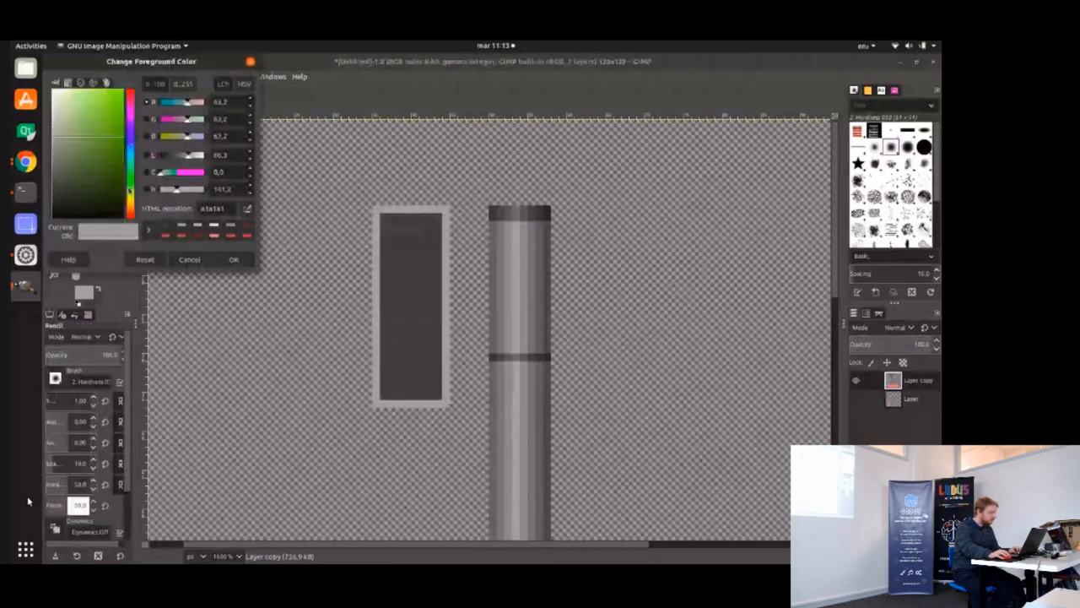
pyautogui.click(234, 259)
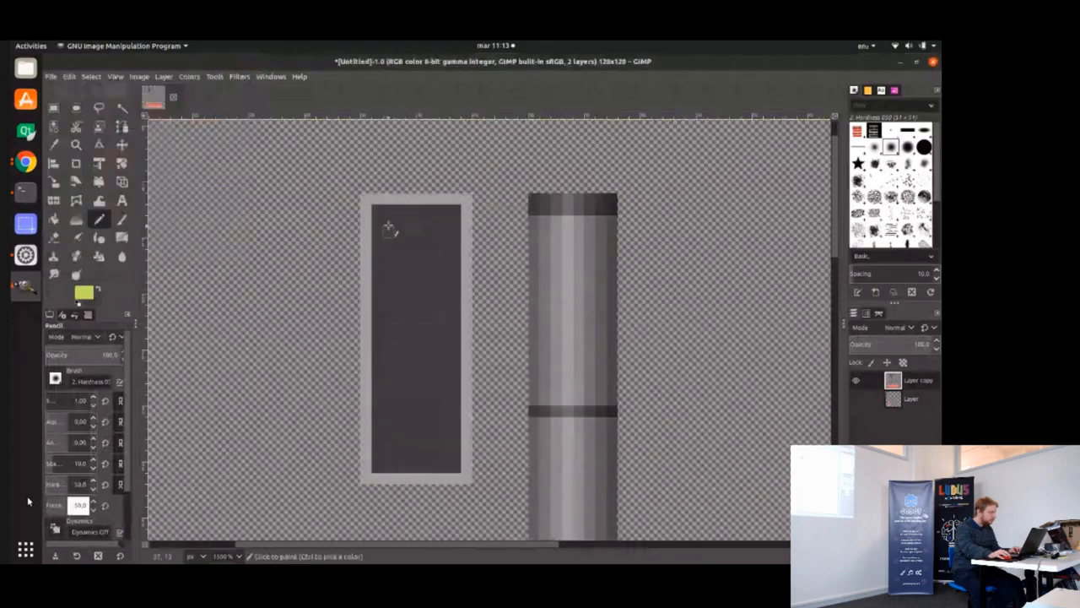
pyautogui.click(384, 237)
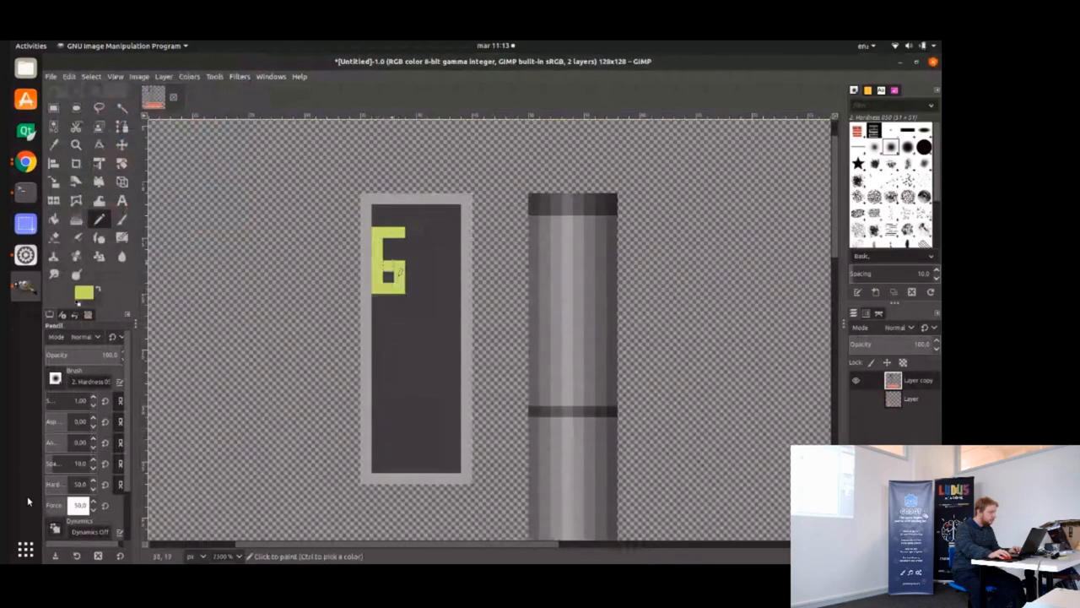
pyautogui.click(426, 236)
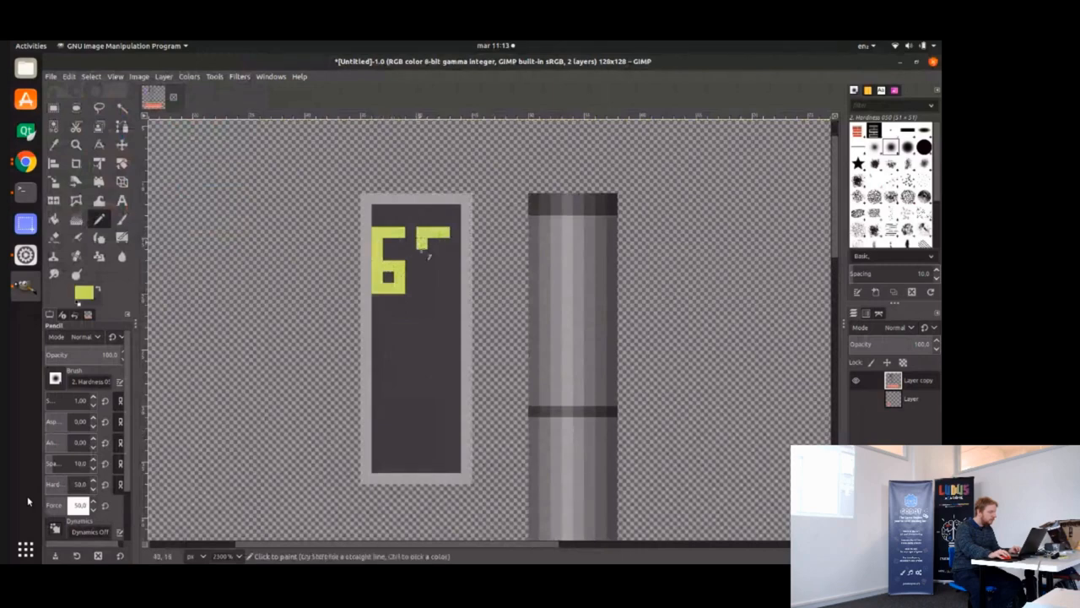
pyautogui.click(430, 262)
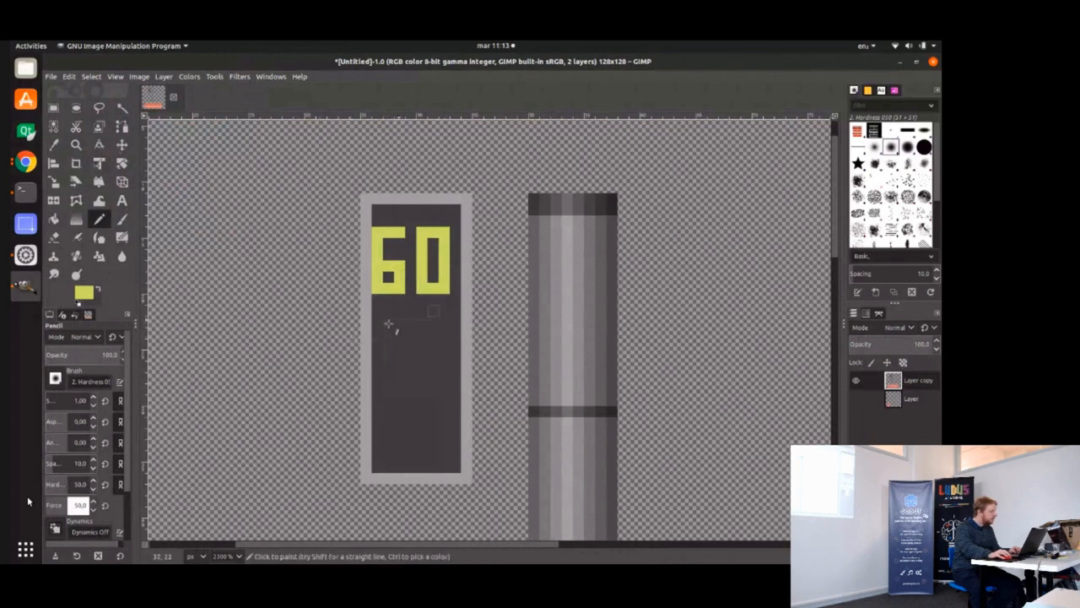
pyautogui.moveTo(363, 262)
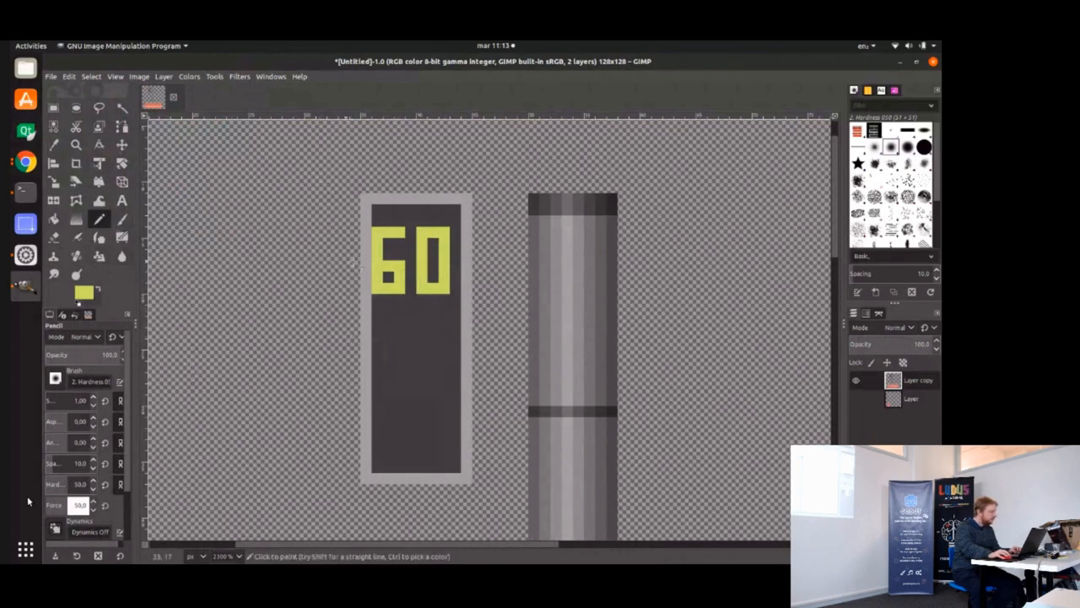
pyautogui.click(99, 218)
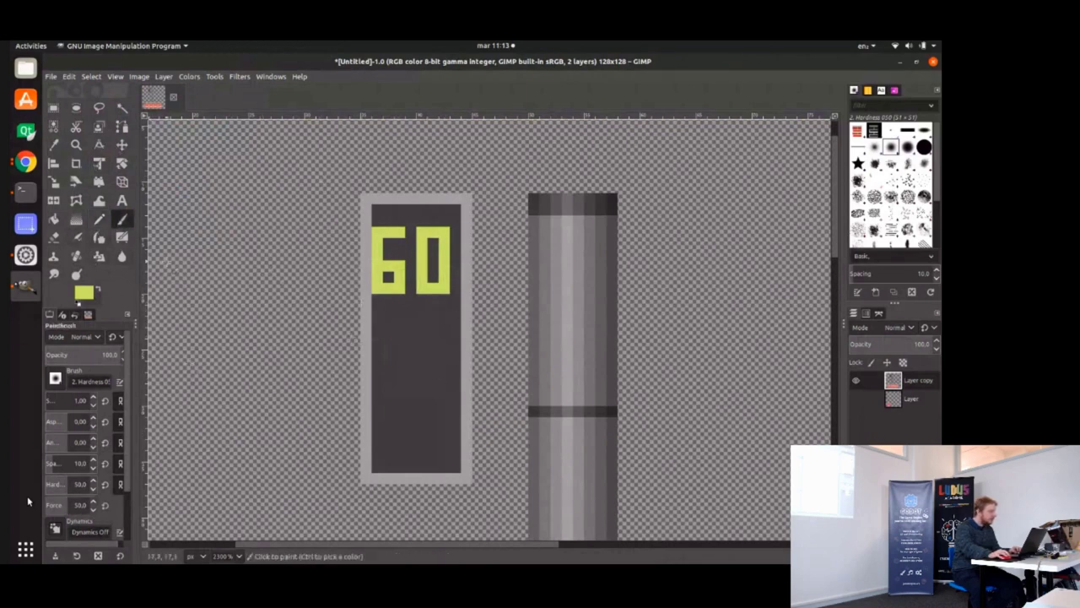
# Paint grey text lines below the 60 and draw two dark brackets joining sign to pole.
pyautogui.click(403, 319)
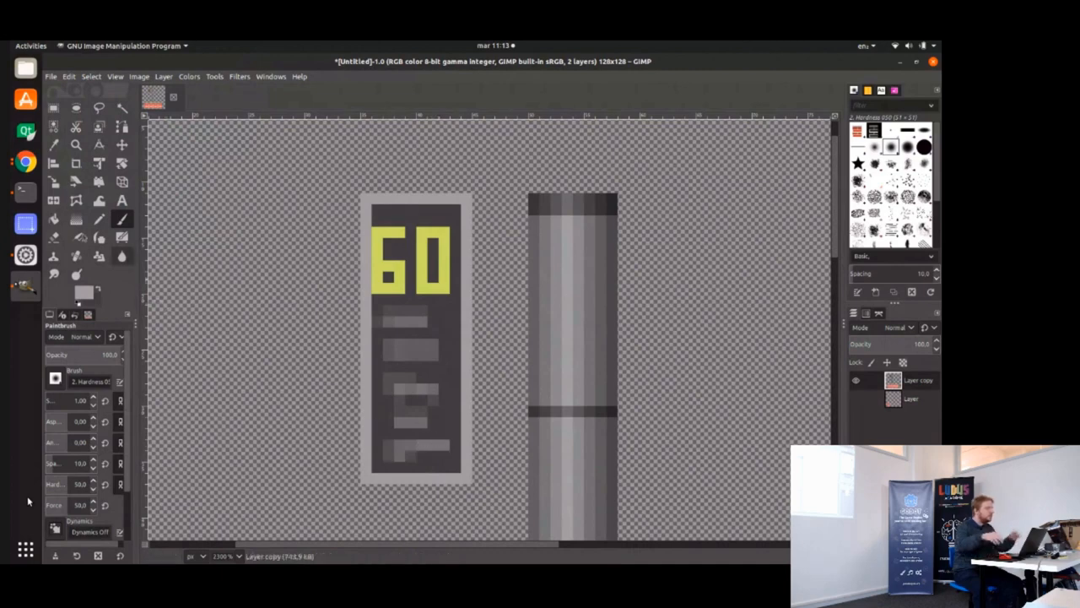
pyautogui.click(98, 220)
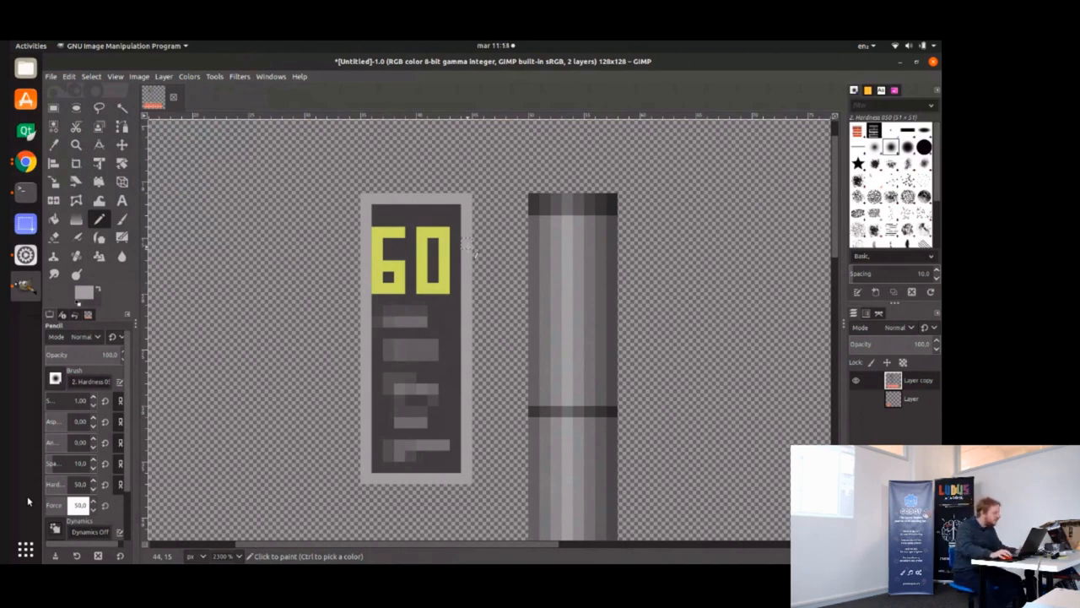
pyautogui.moveTo(485, 190)
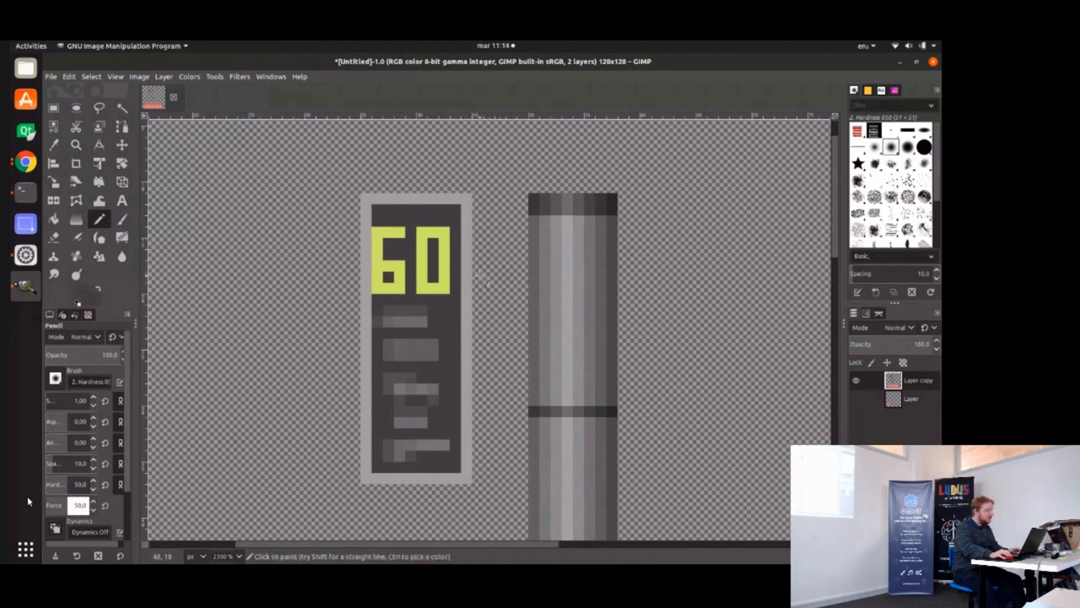
pyautogui.click(502, 265)
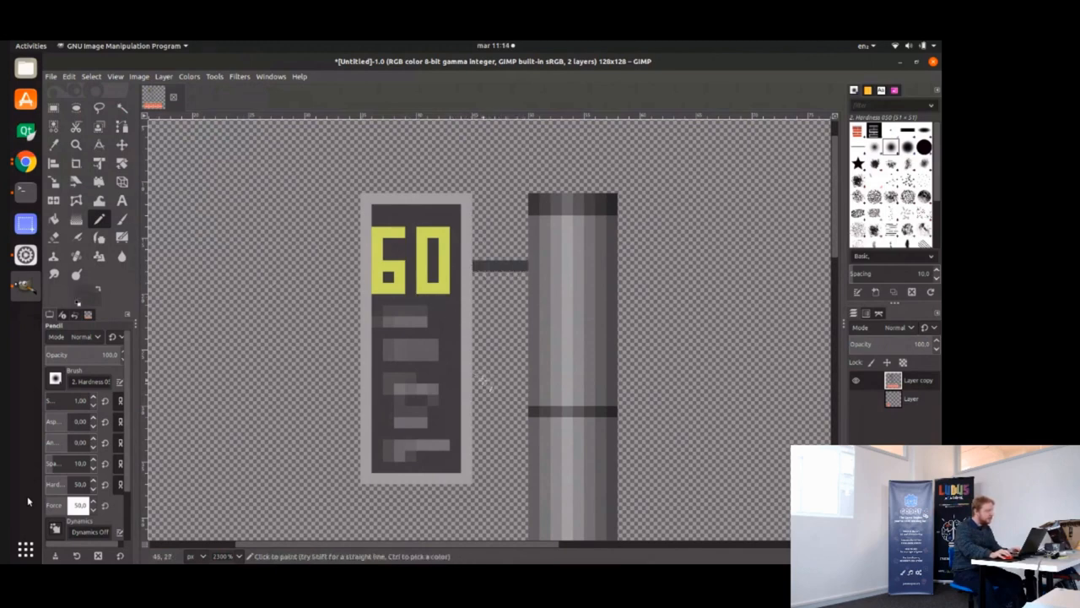
pyautogui.click(493, 378)
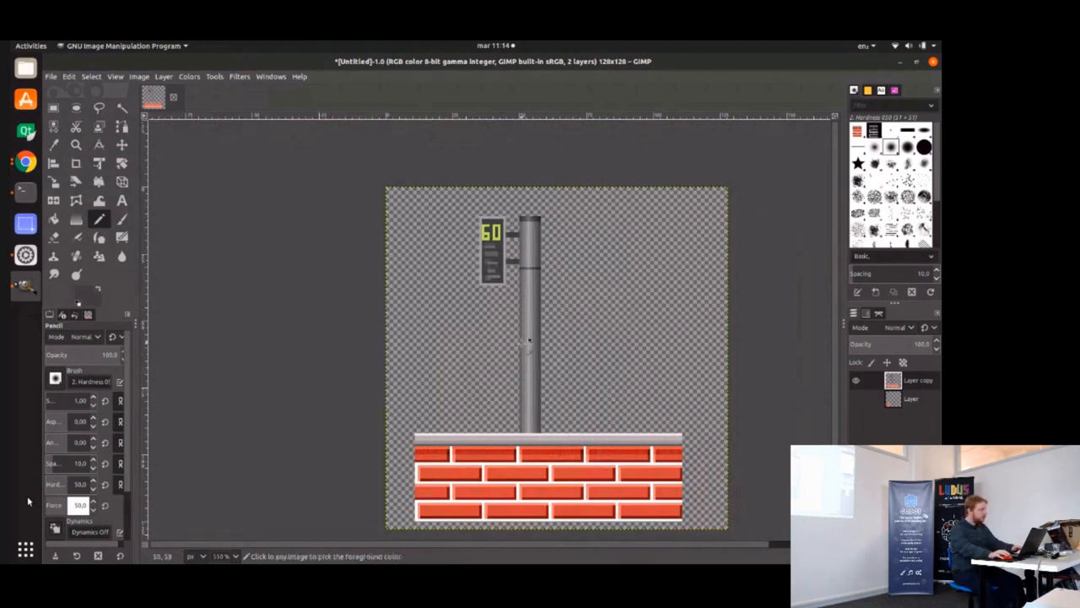
# Export the drawing via Export As as bus_stop.png in the 2dsp folder and confirm.
pyautogui.click(49, 76)
pyautogui.write('bus_s.png')
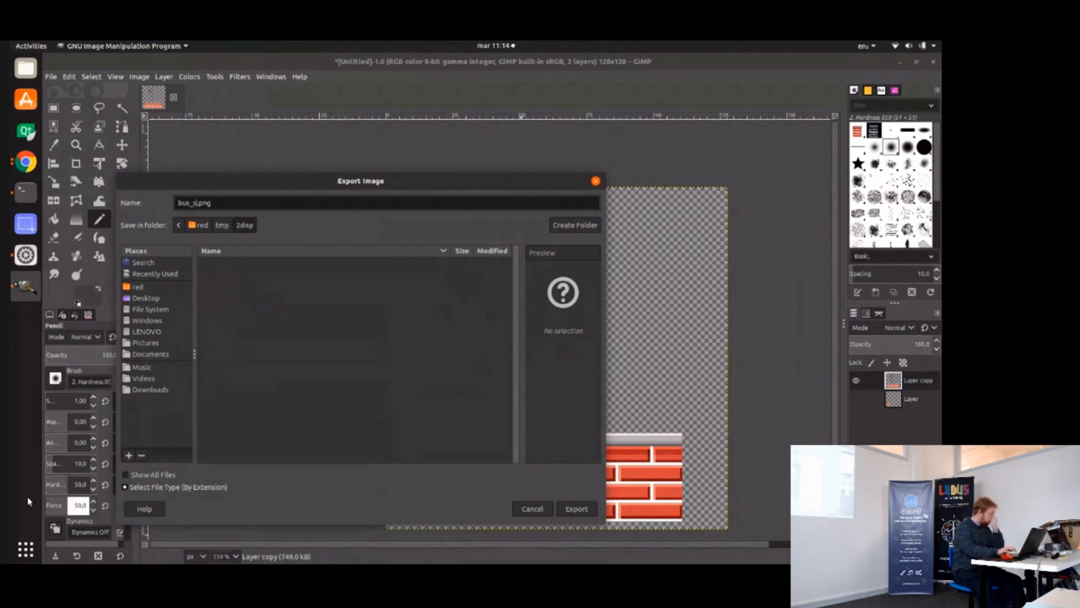
pyautogui.click(576, 508)
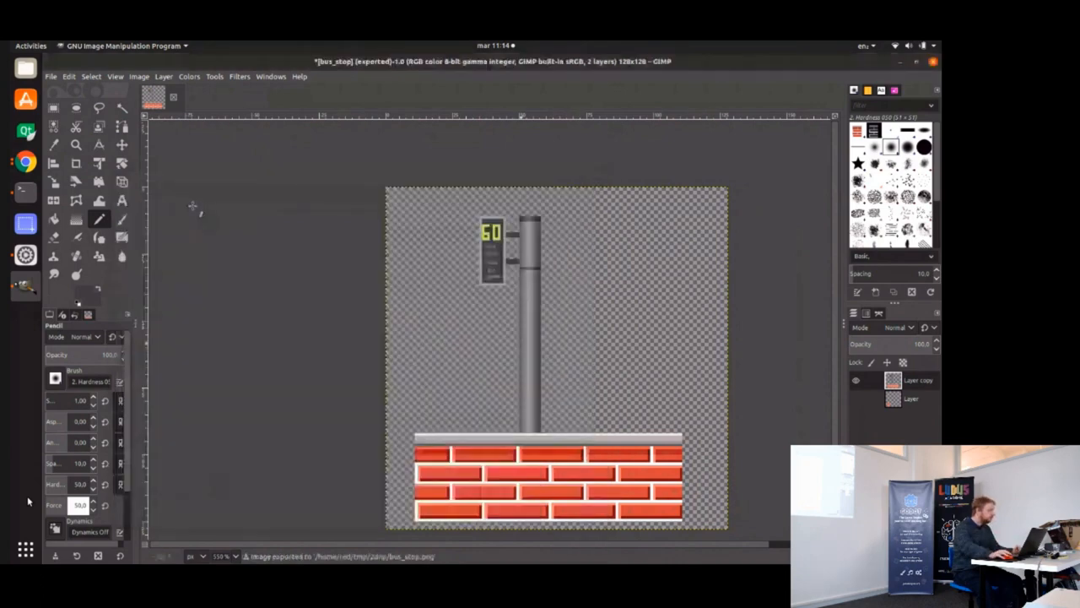
pyautogui.moveTo(24, 192)
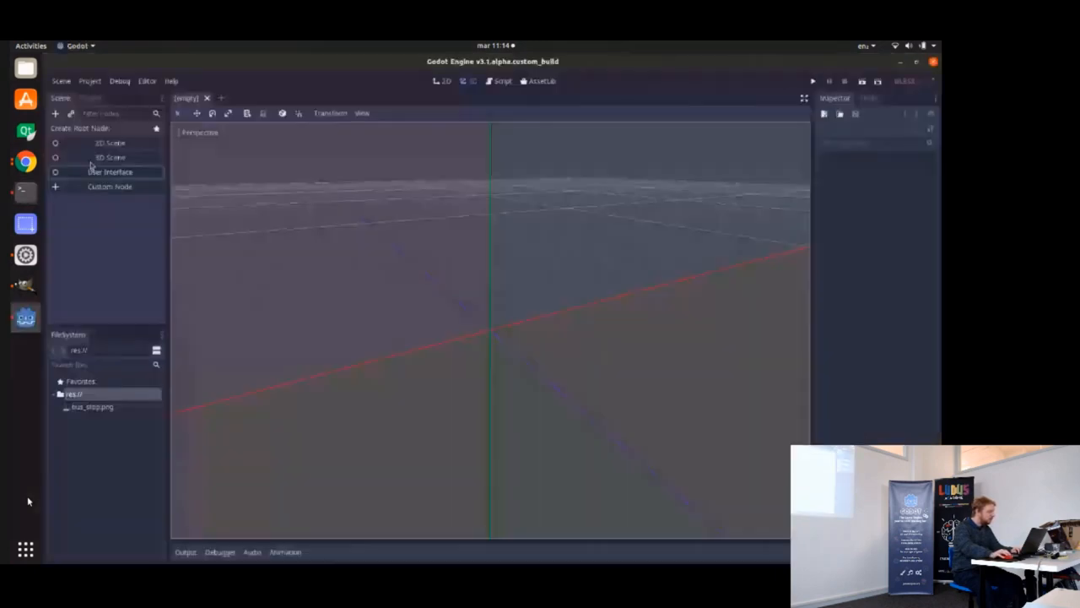
# Create a Node2D-rooted 2D scene and drop bus_stop.png onto the viewport.
pyautogui.click(109, 143)
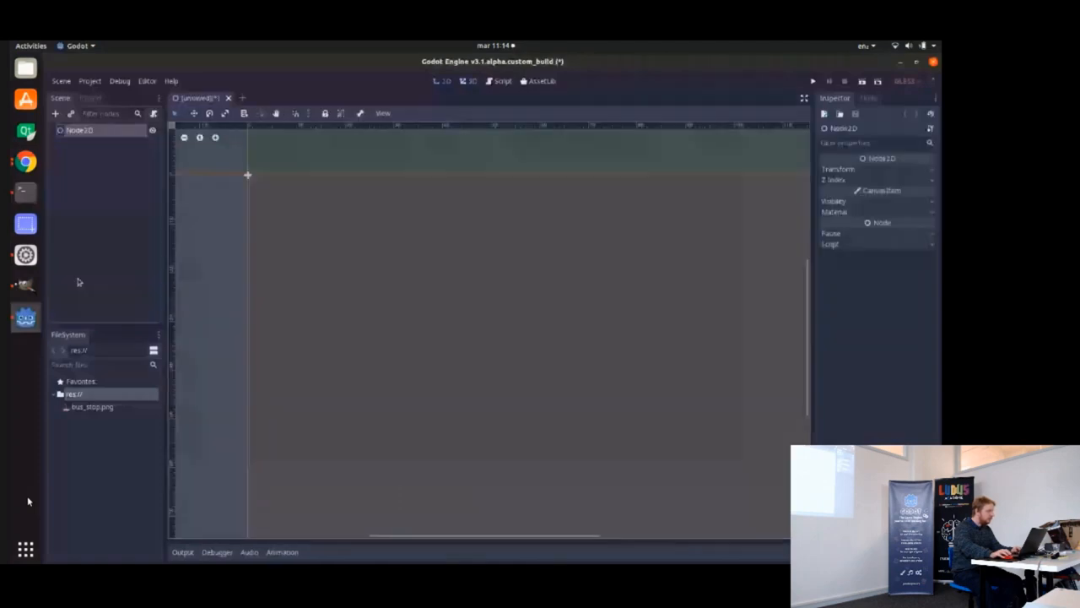
pyautogui.moveTo(91, 406); pyautogui.dragTo(333, 253)
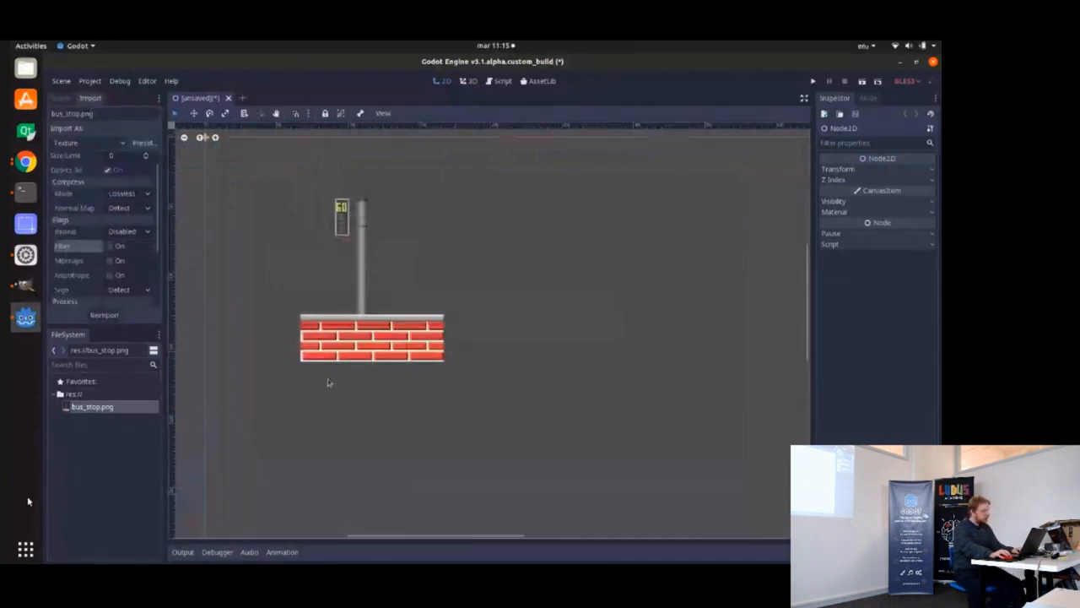
pyautogui.moveTo(453, 294)
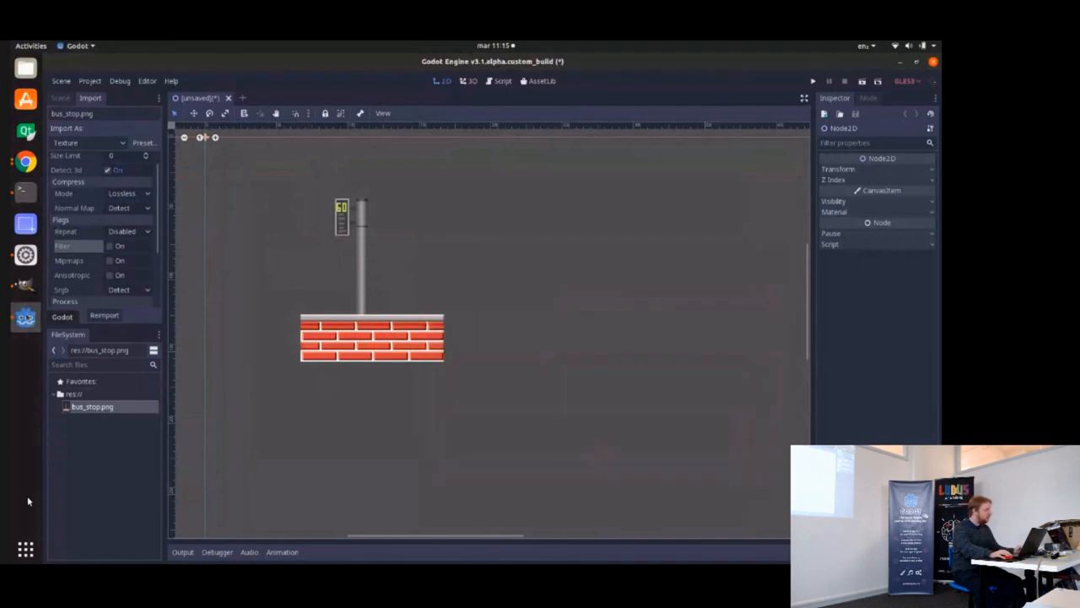
pyautogui.moveTo(25, 285)
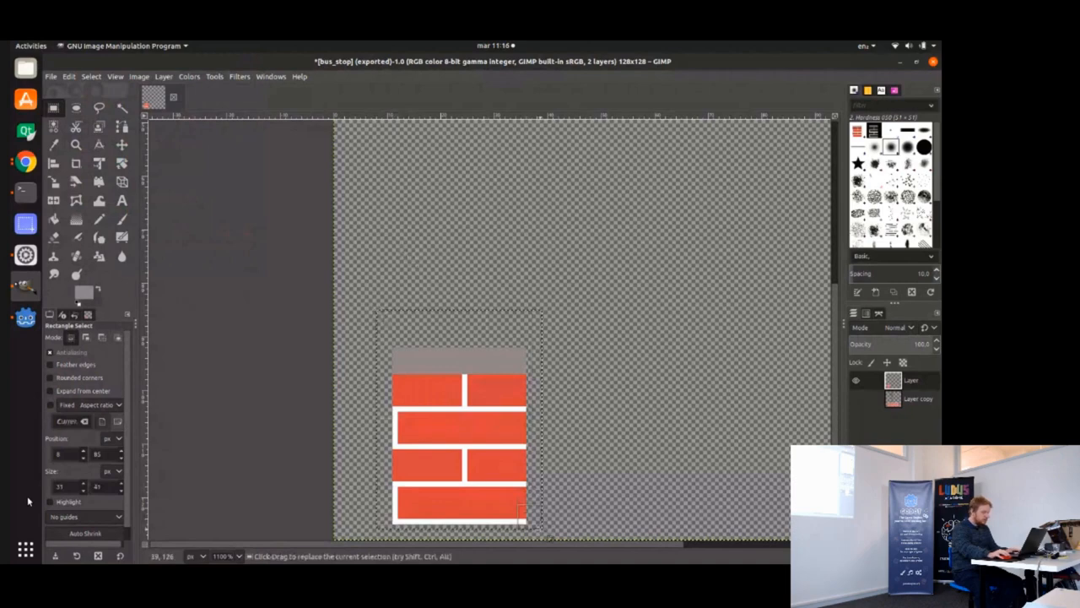
# Paste a copied chunk of brick wall beside the original bricks and anchor it.
pyautogui.press('ctrl+c')
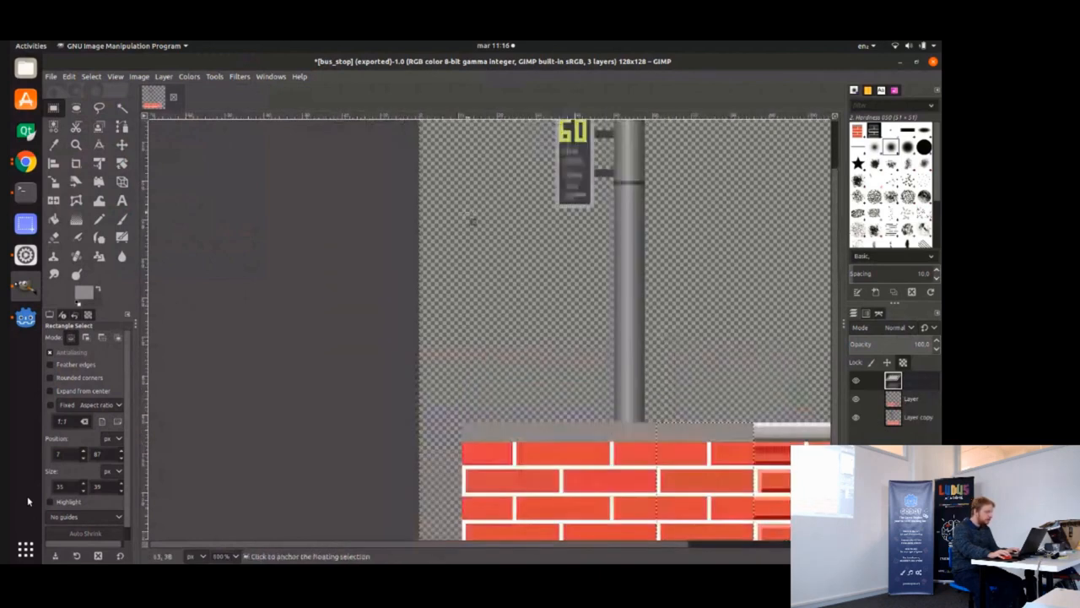
pyautogui.click(99, 218)
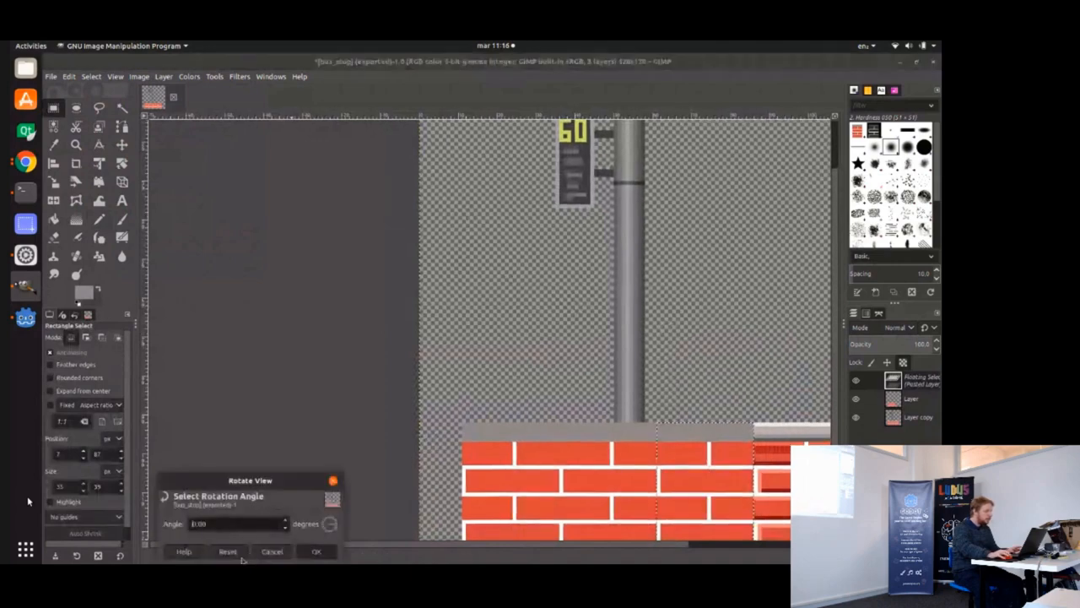
pyautogui.click(316, 552)
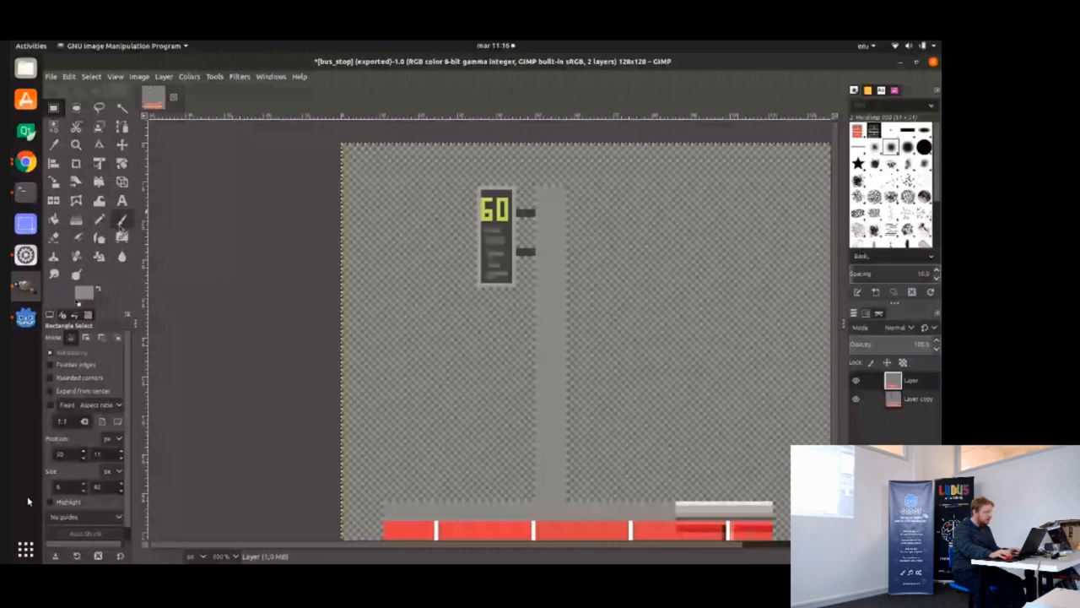
# Cut away the pasted wall extension and add Layer #1 on top.
pyautogui.click(100, 219)
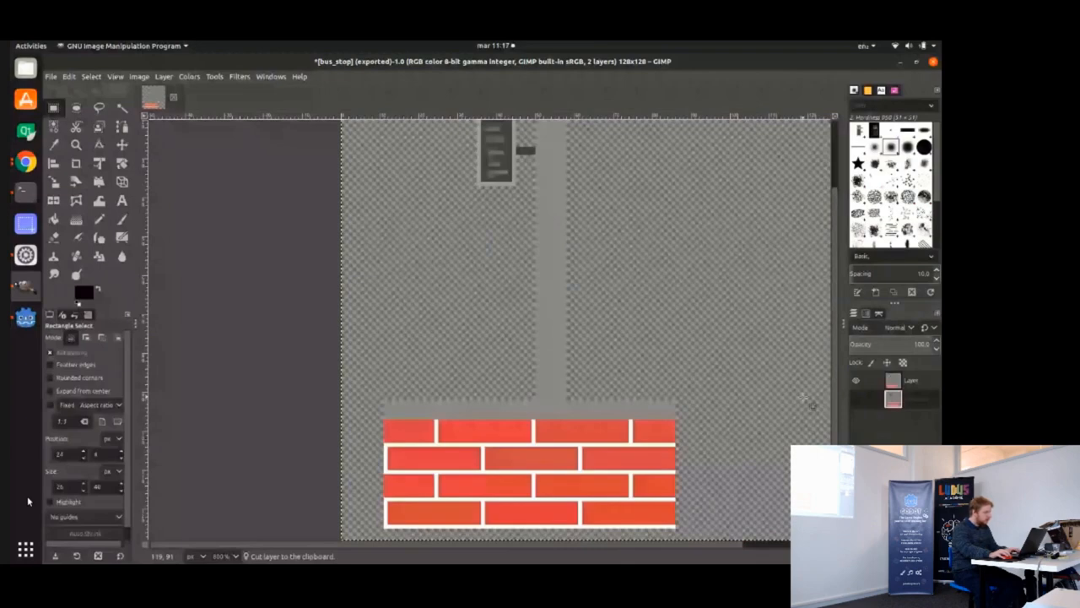
pyautogui.moveTo(384, 401)
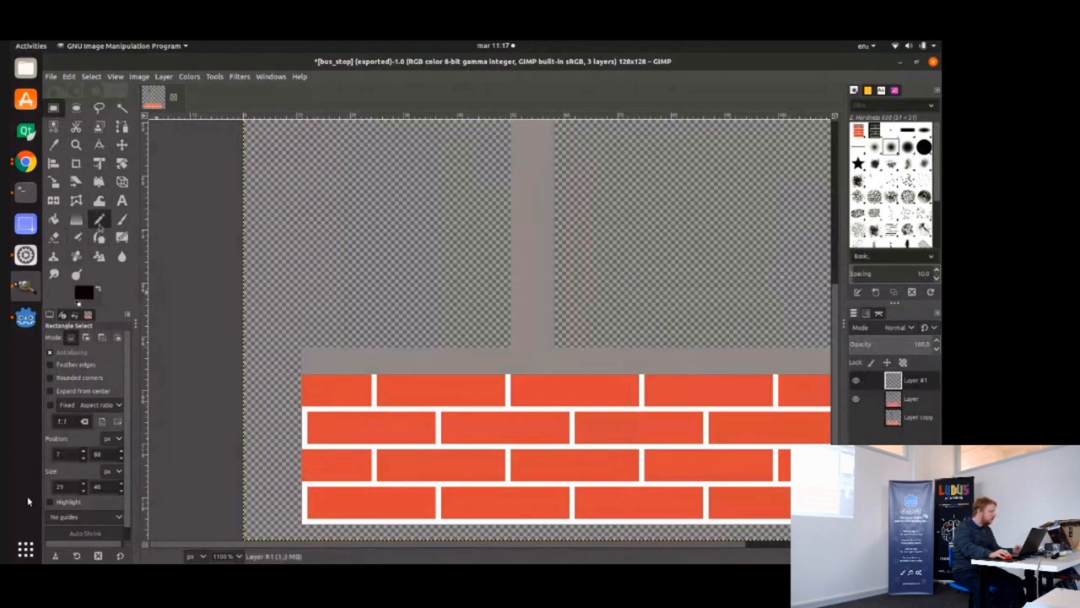
# Outline the left bricks in black and fill each brick with flat grey on the new layer.
pyautogui.click(100, 218)
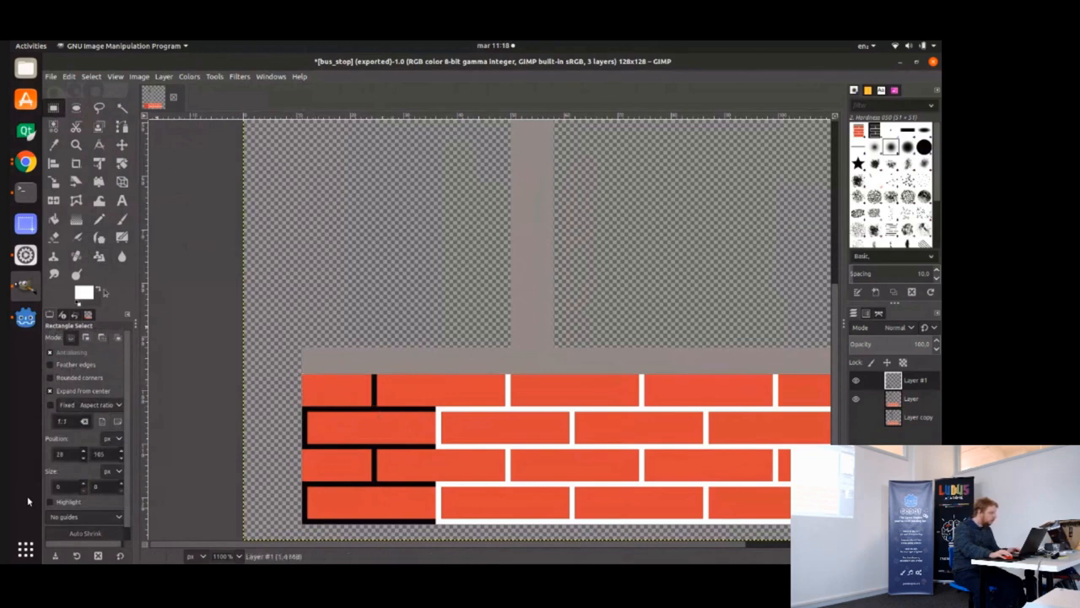
pyautogui.click(83, 291)
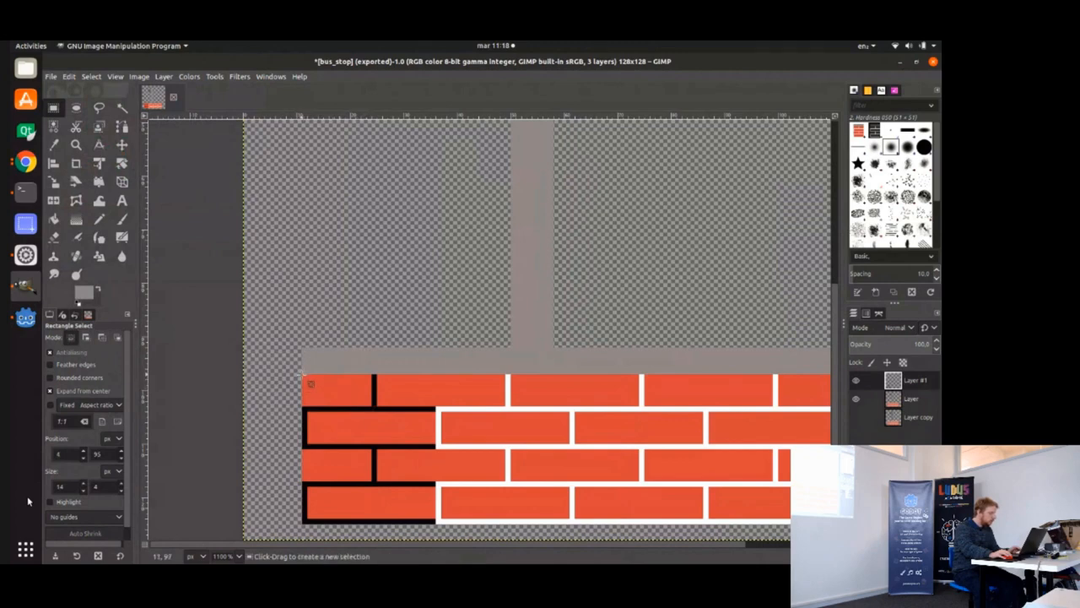
pyautogui.moveTo(302, 380); pyautogui.dragTo(456, 334)
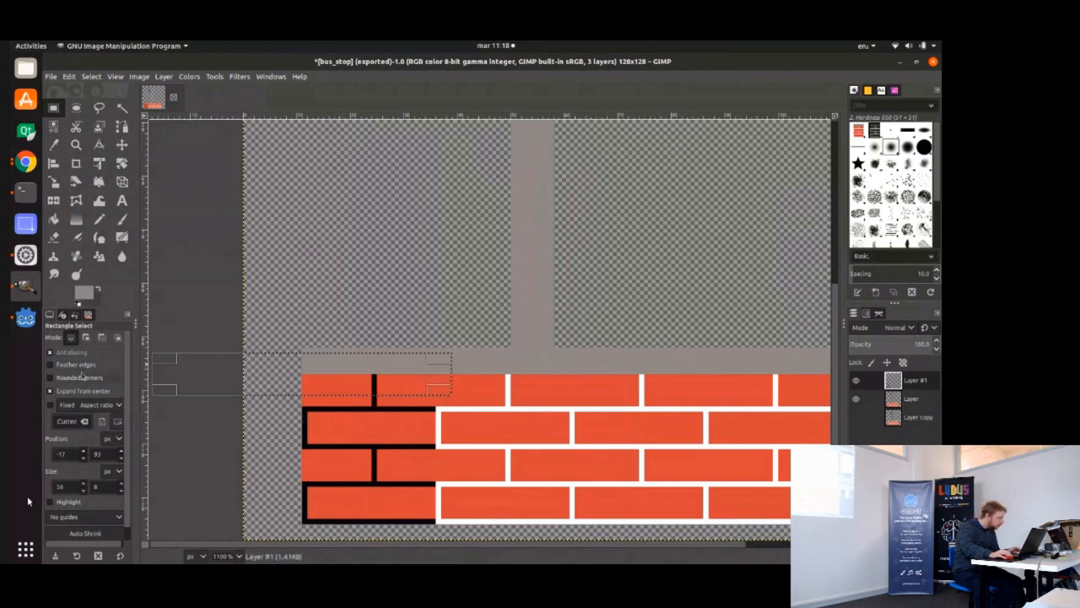
pyautogui.moveTo(468, 384)
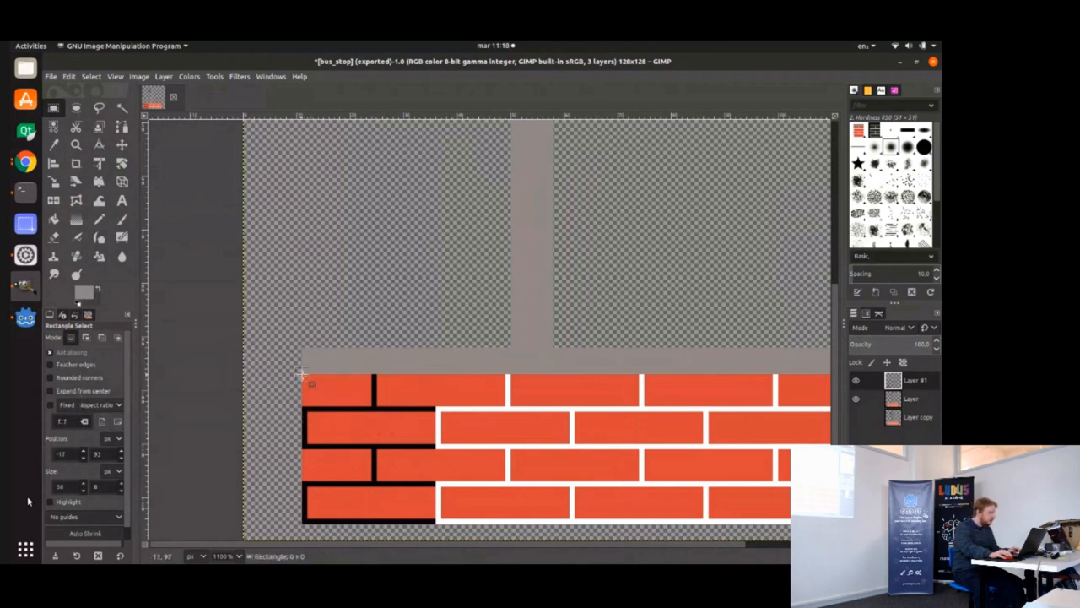
pyautogui.moveTo(303, 378); pyautogui.dragTo(375, 405)
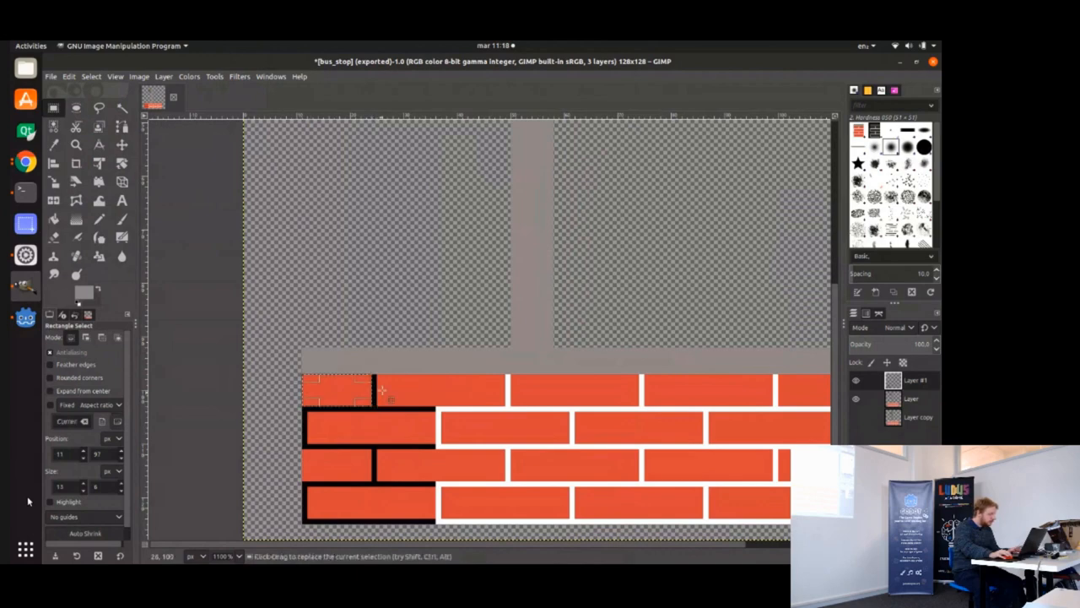
pyautogui.moveTo(380, 391); pyautogui.dragTo(435, 414)
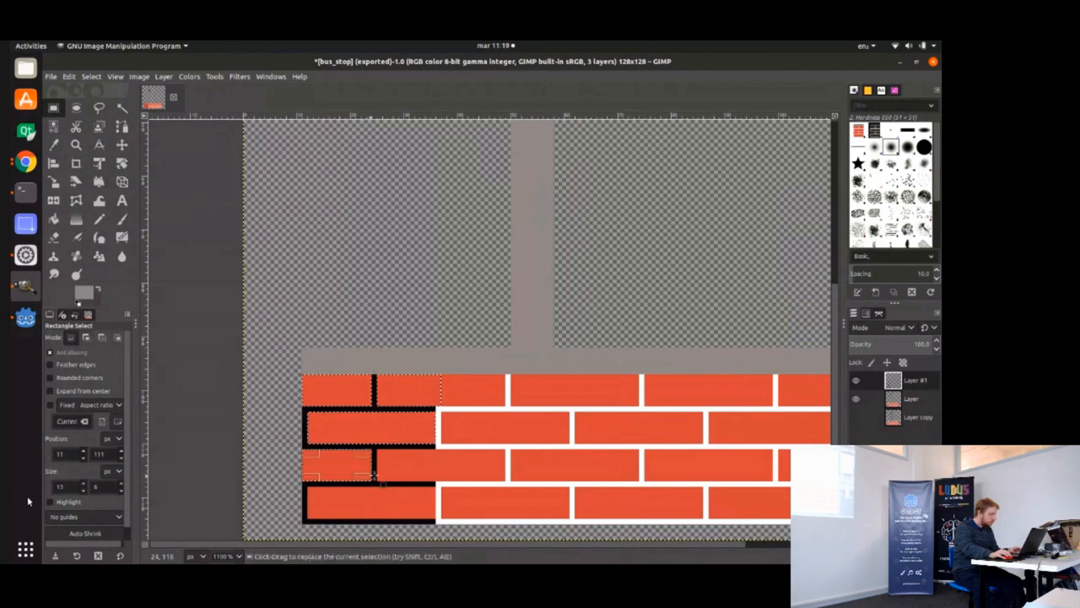
pyautogui.moveTo(371, 477); pyautogui.dragTo(443, 488)
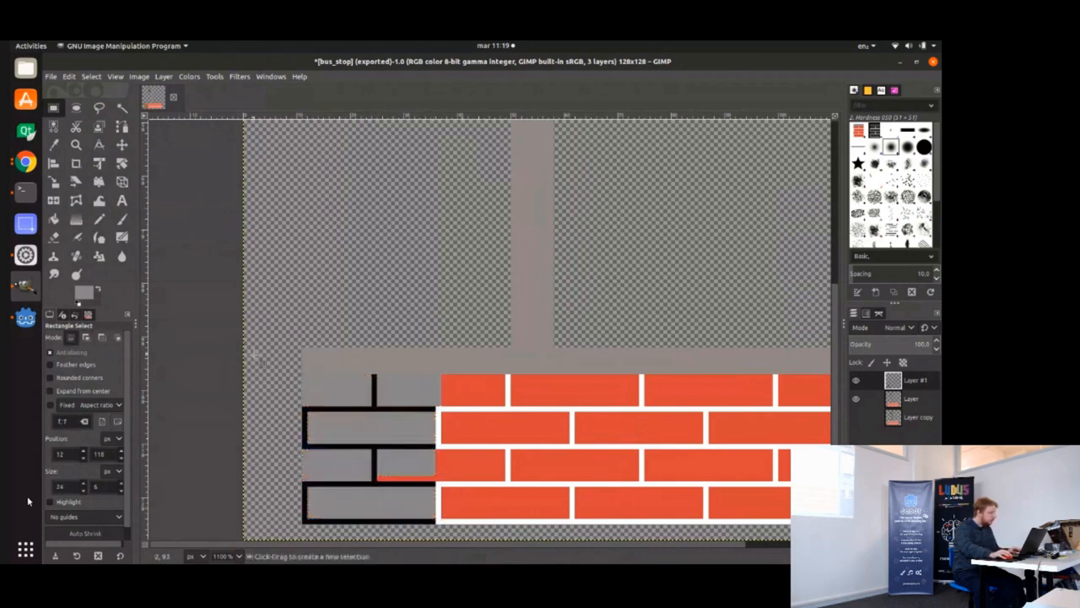
pyautogui.click(98, 219)
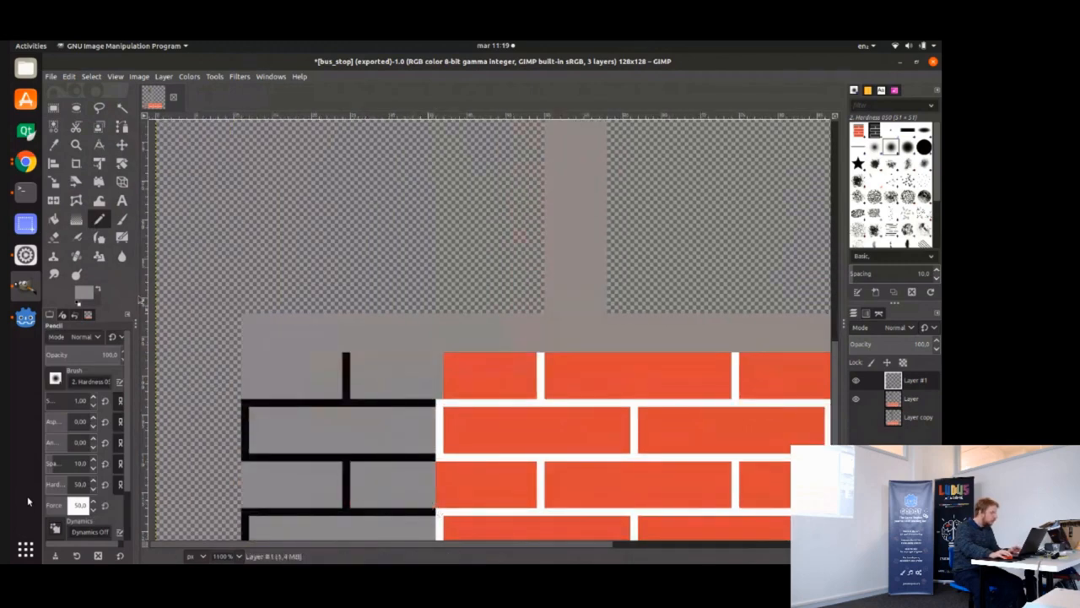
# Select each grey left-brick face, top to bottom row, and fill it with recent light grey.
pyautogui.click(78, 297)
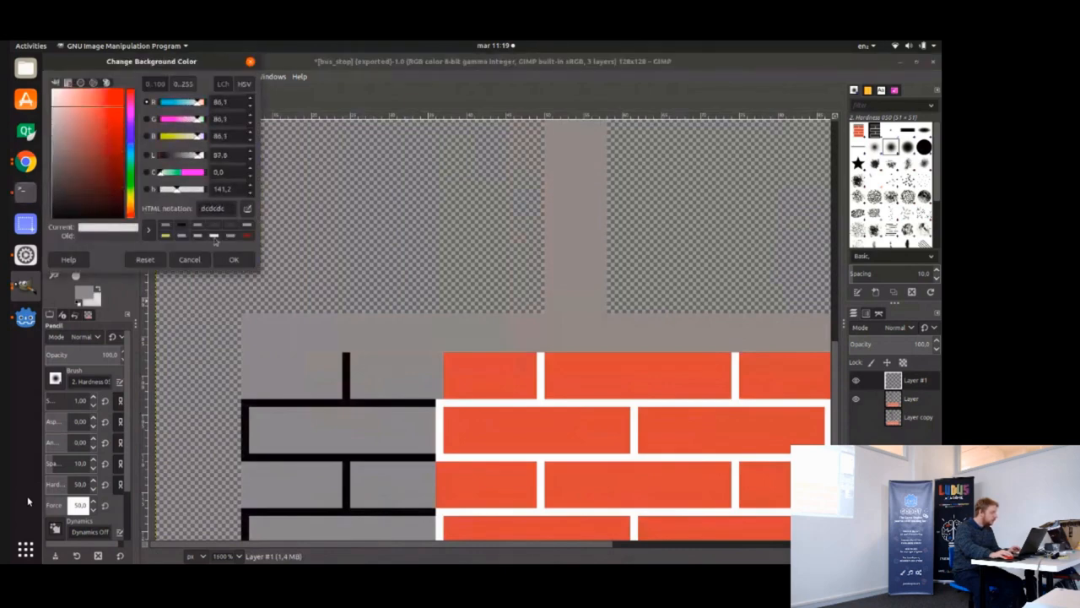
pyautogui.click(189, 259)
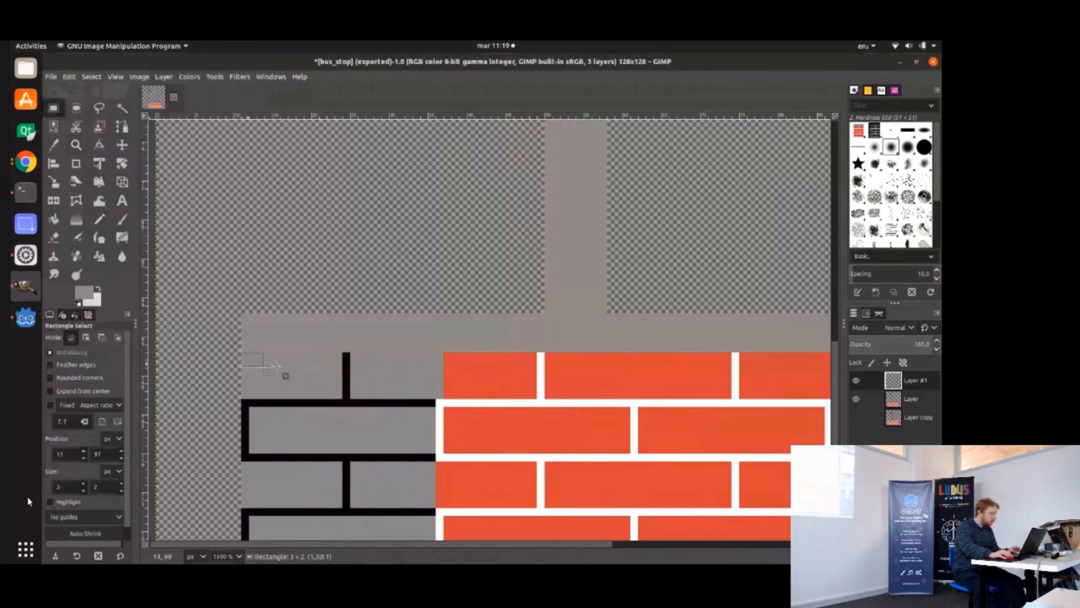
pyautogui.moveTo(253, 346); pyautogui.dragTo(346, 393)
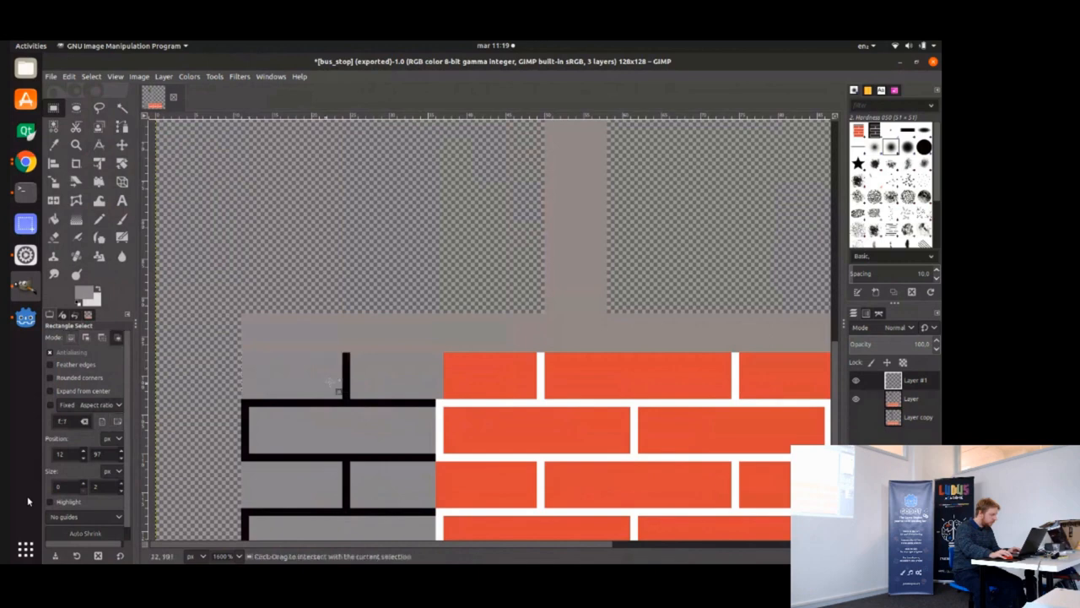
pyautogui.moveTo(346, 392); pyautogui.dragTo(249, 358)
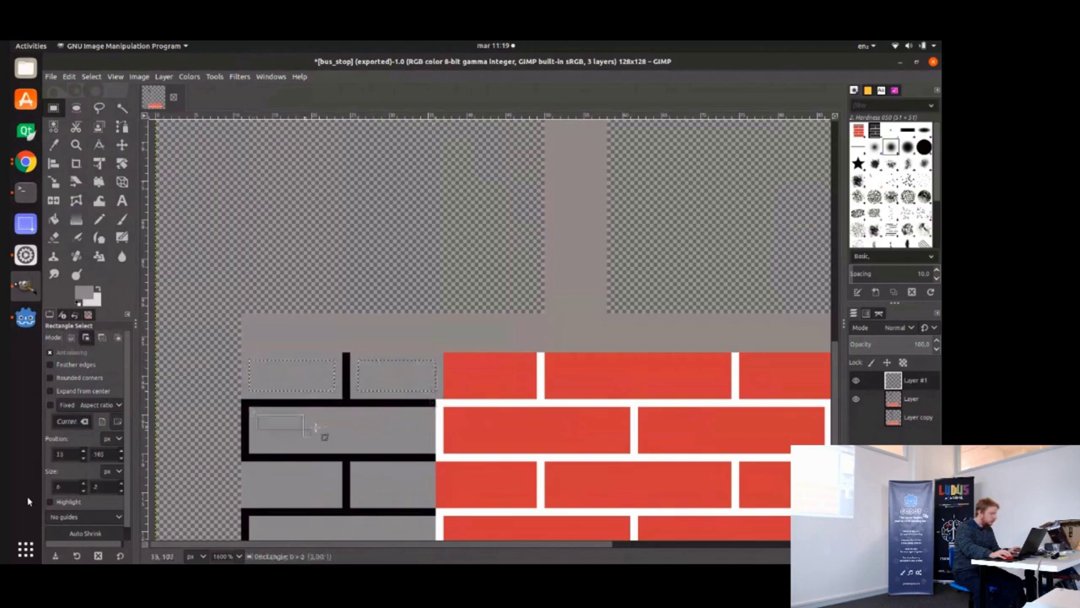
pyautogui.moveTo(317, 435); pyautogui.dragTo(434, 456)
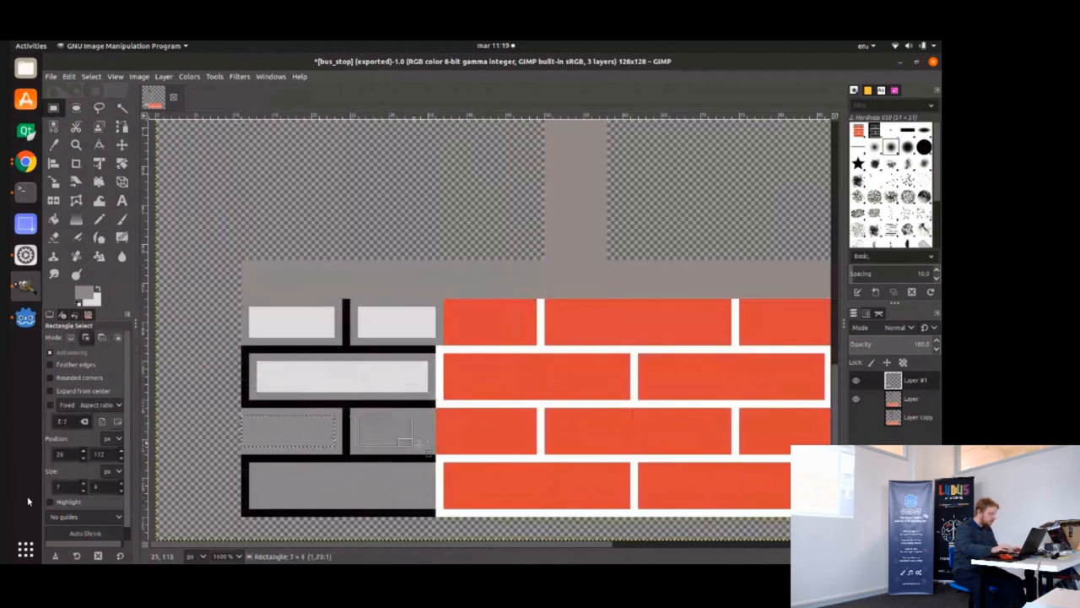
pyautogui.moveTo(359, 413); pyautogui.dragTo(443, 456)
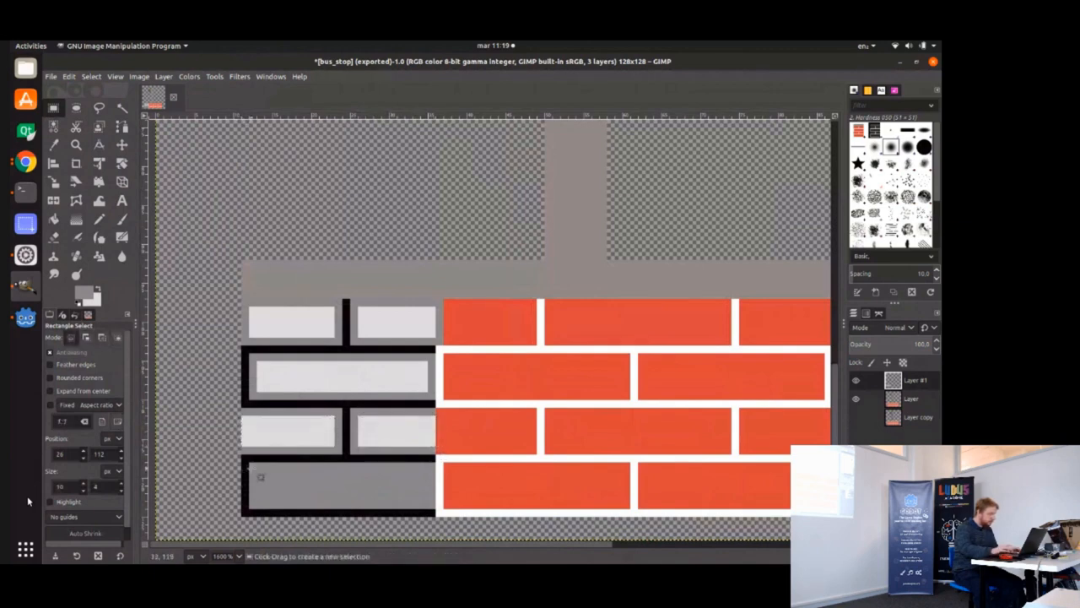
pyautogui.moveTo(245, 468); pyautogui.dragTo(438, 508)
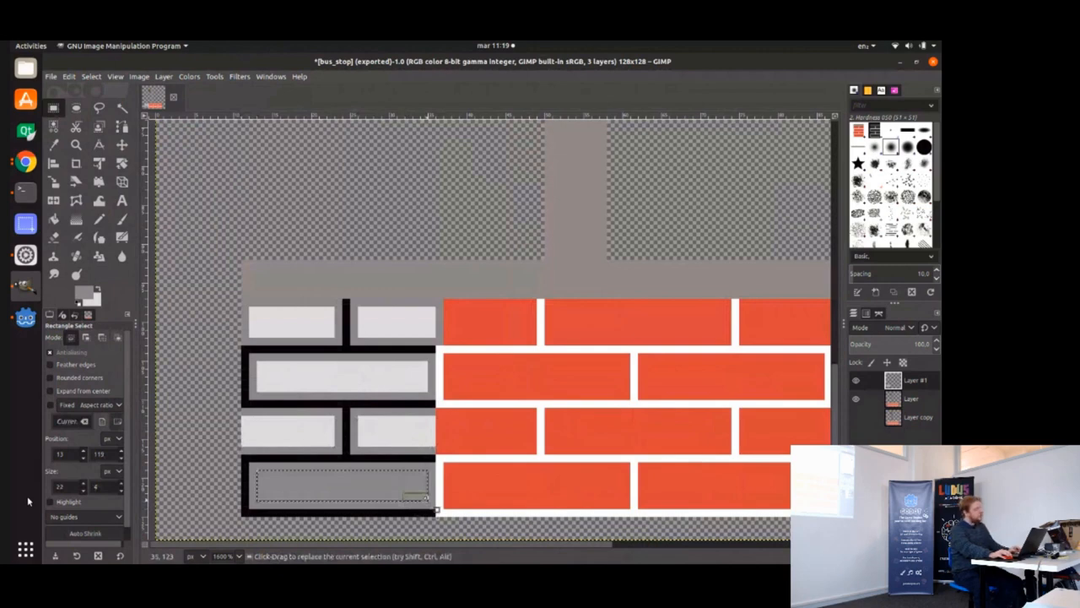
pyautogui.click(99, 219)
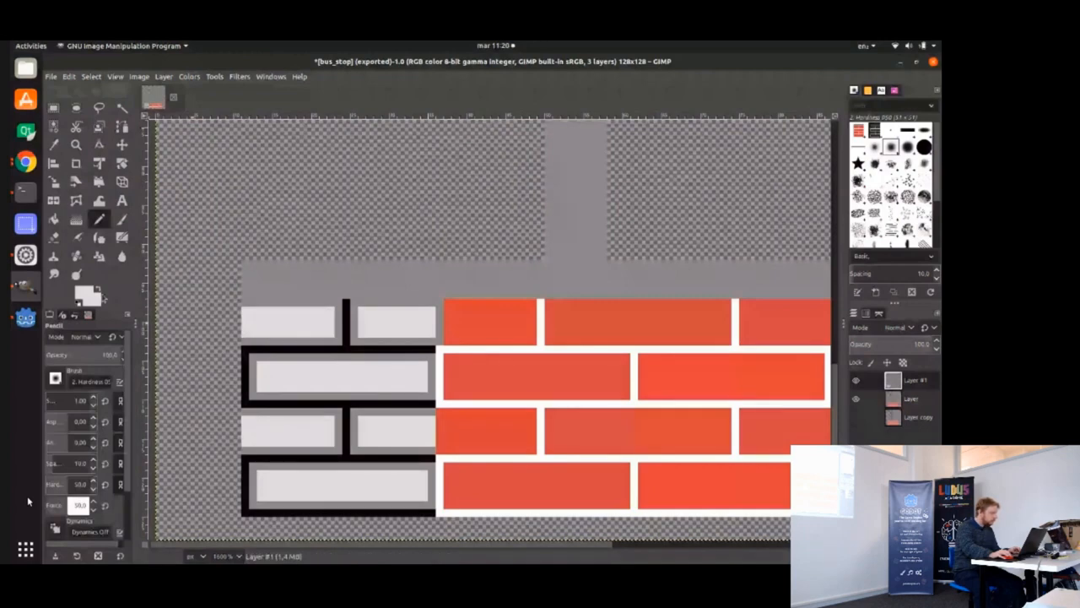
# Mottle the brick faces with Dodge/Burn and fill the ledge strip above with pale pink.
pyautogui.click(76, 274)
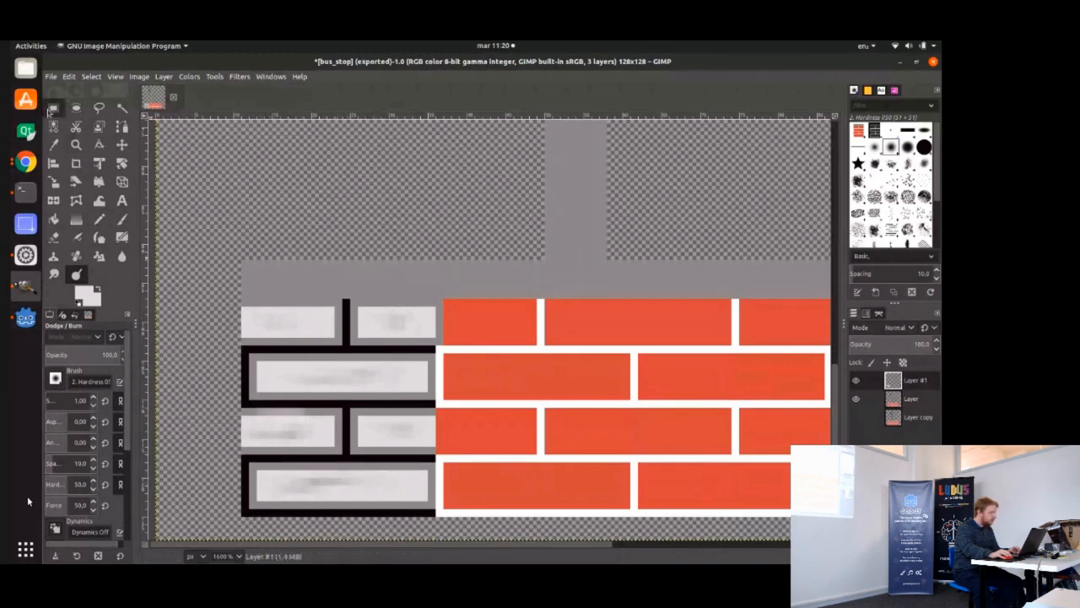
pyautogui.click(53, 107)
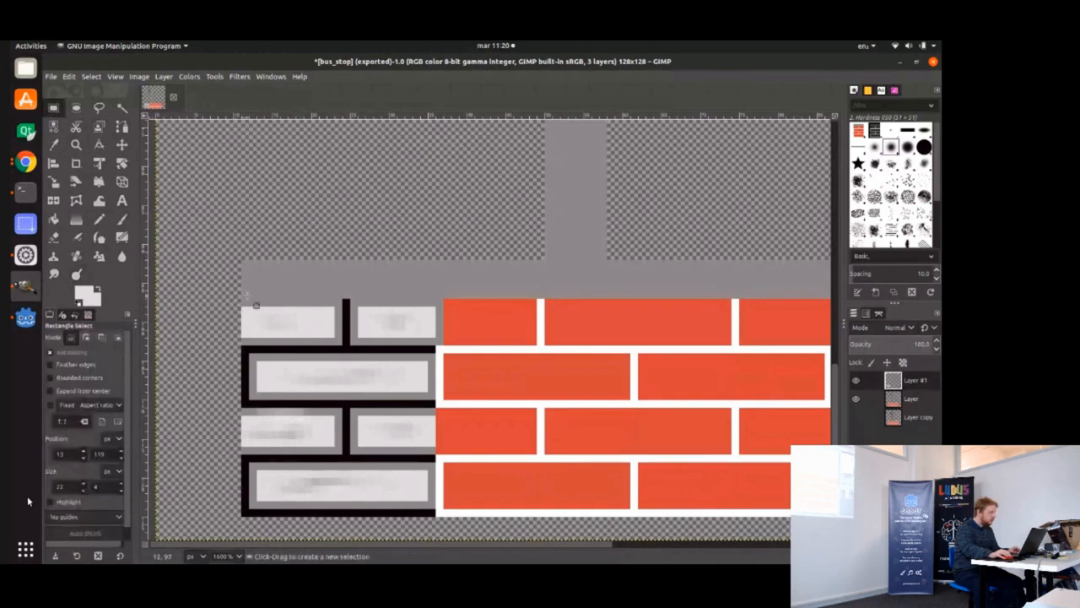
pyautogui.moveTo(245, 304); pyautogui.dragTo(337, 330)
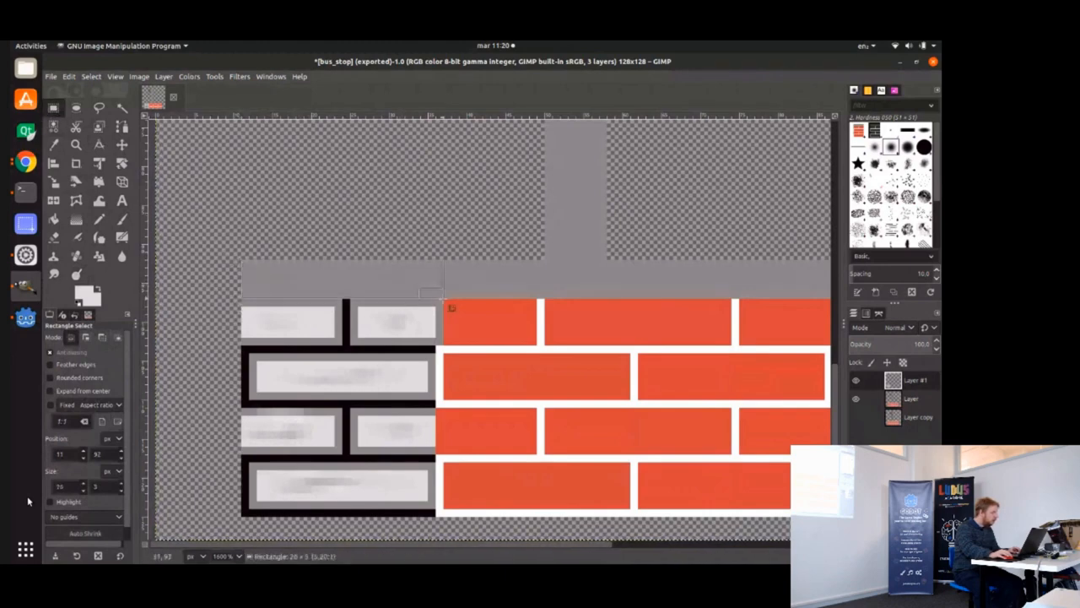
pyautogui.click(82, 291)
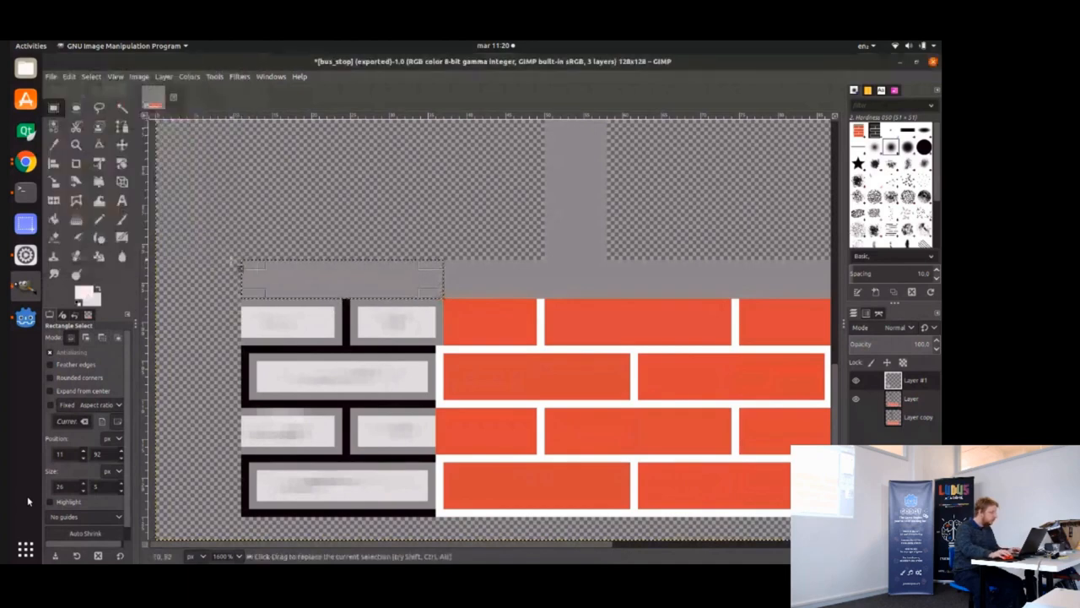
pyautogui.click(340, 280)
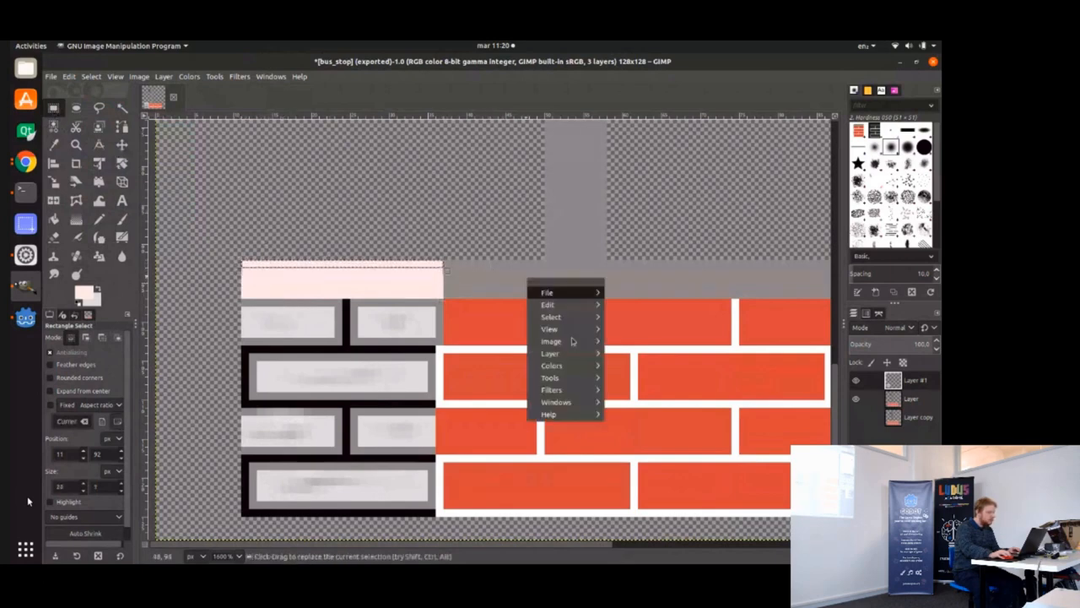
pyautogui.click(552, 365)
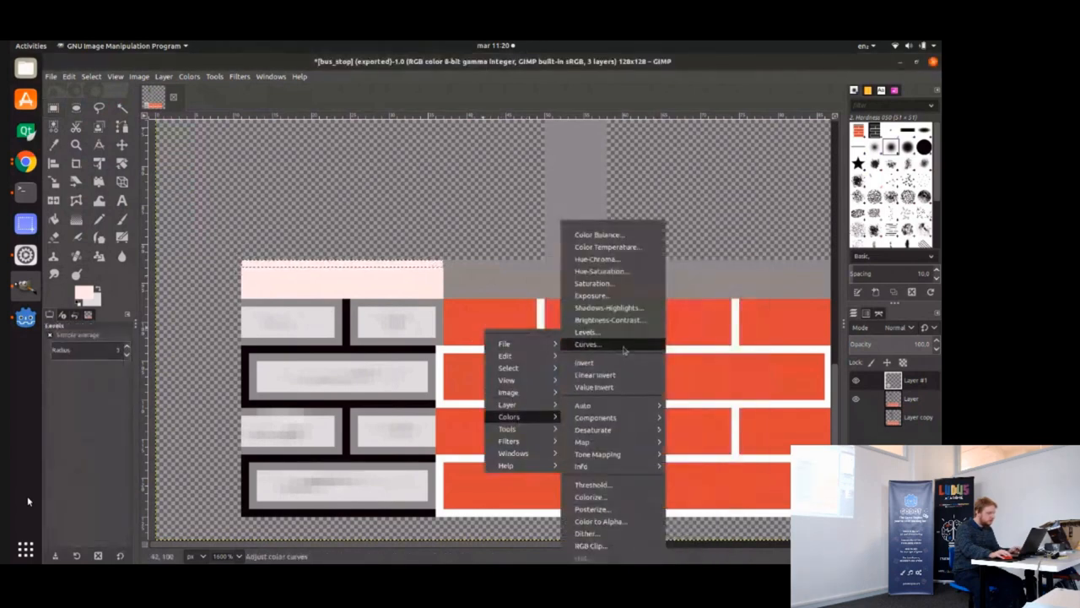
# Apply a Curves adjustment to the pale ledge strip and pick a new drawing colour.
pyautogui.click(588, 344)
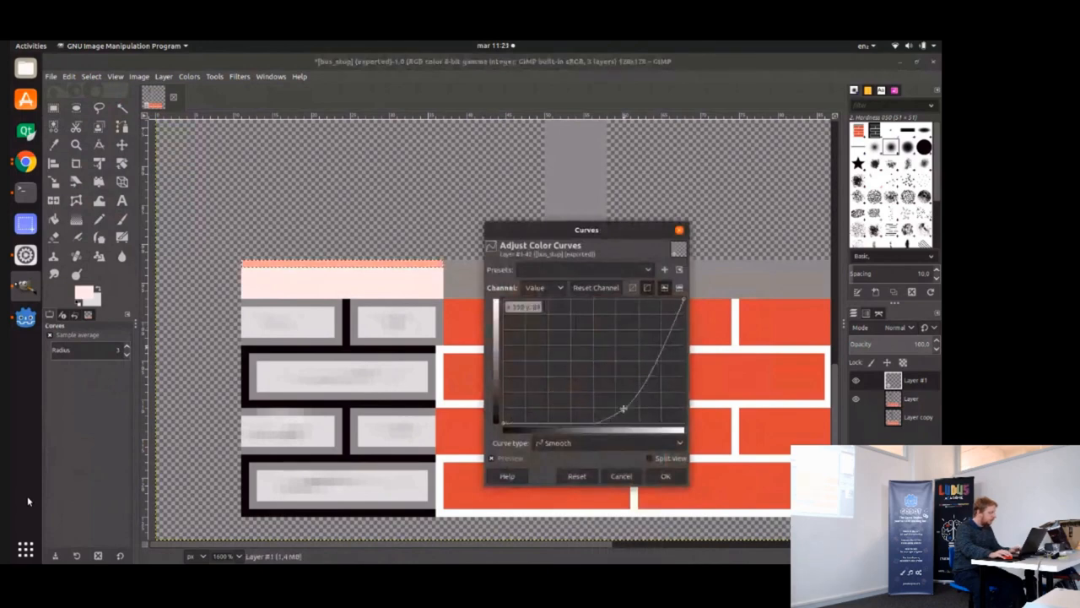
pyautogui.click(666, 476)
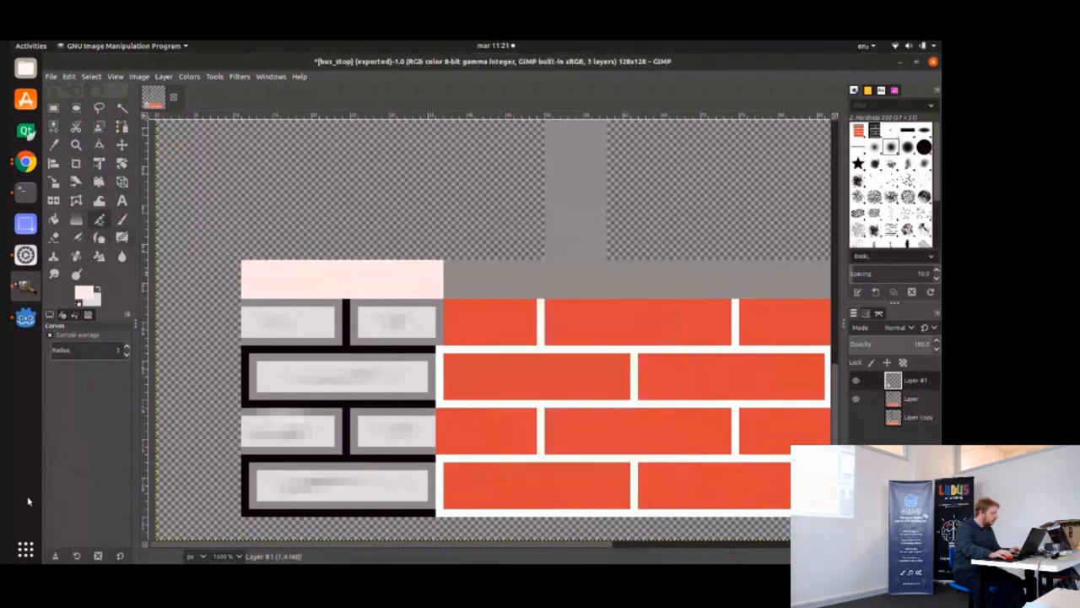
pyautogui.click(82, 290)
pyautogui.write('474747')
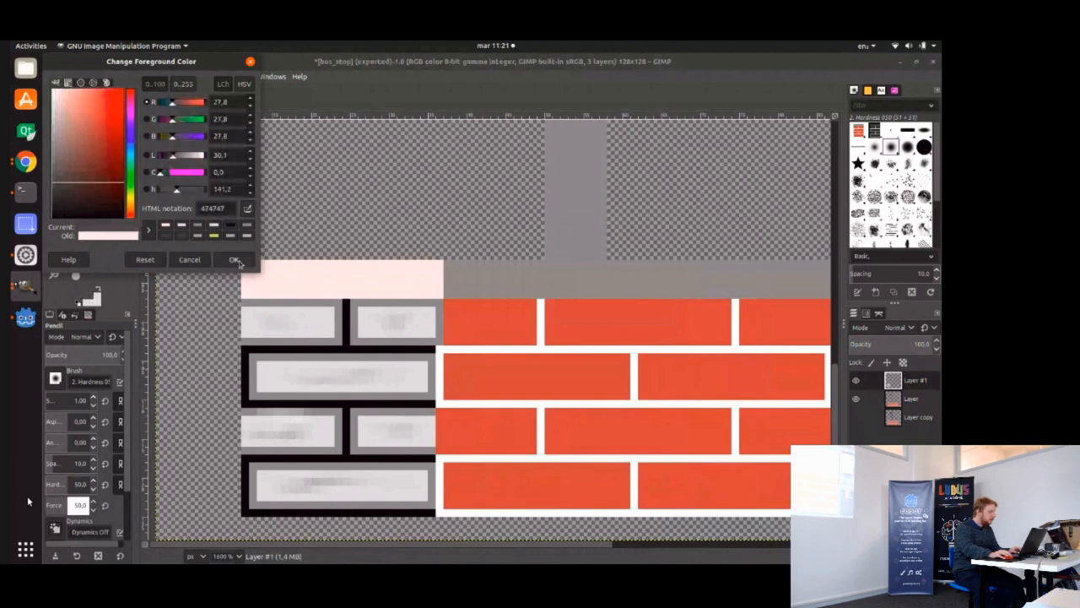
# Draw a 474747 dark grey edge over the ledge and paste bricks across the wall.
pyautogui.click(236, 259)
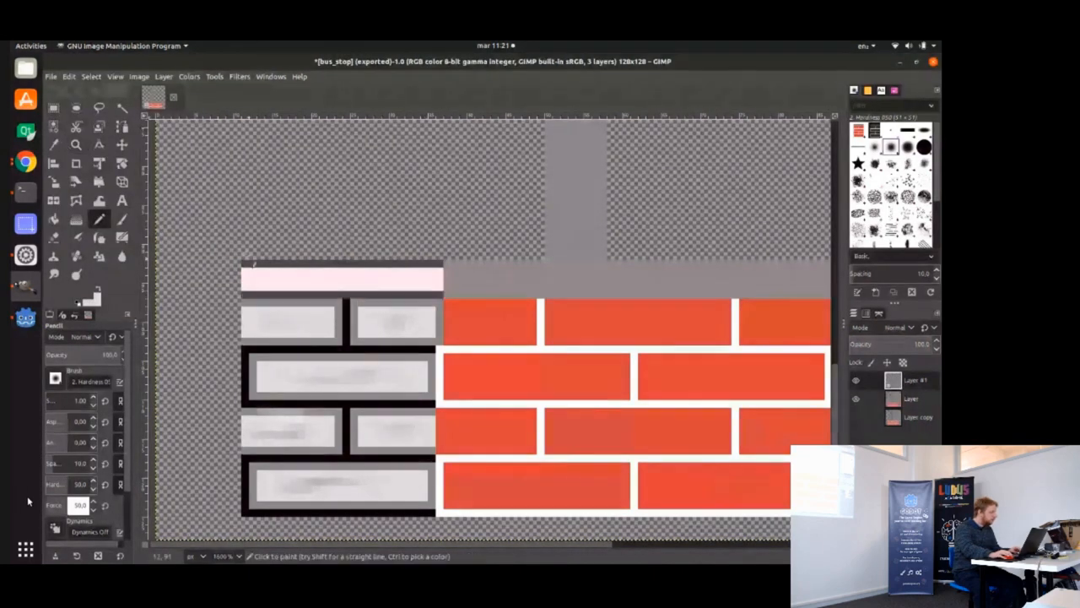
pyautogui.click(54, 108)
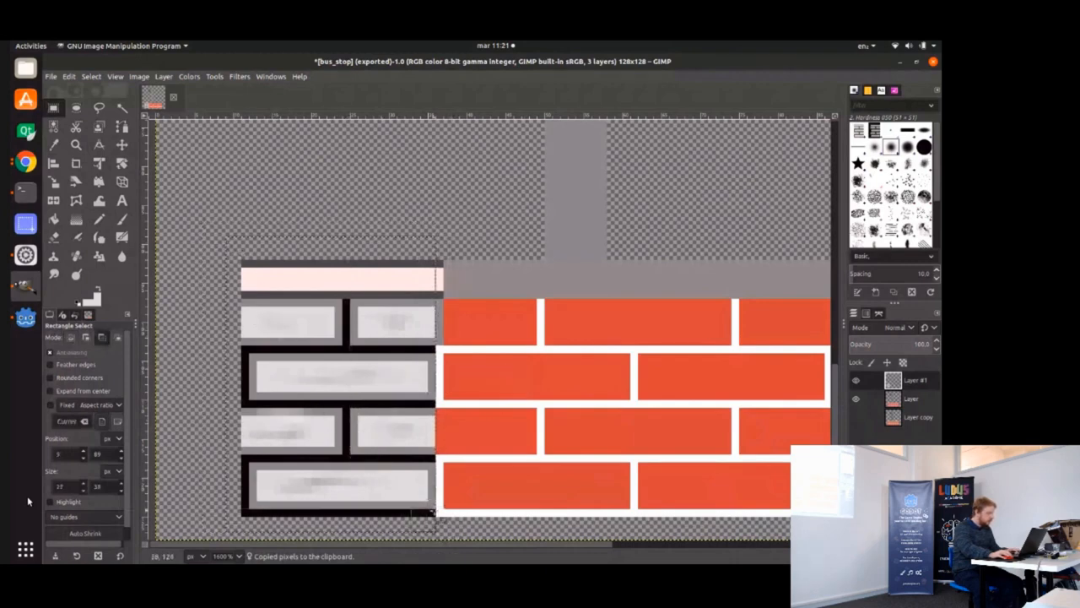
pyautogui.press('ctrl+v')
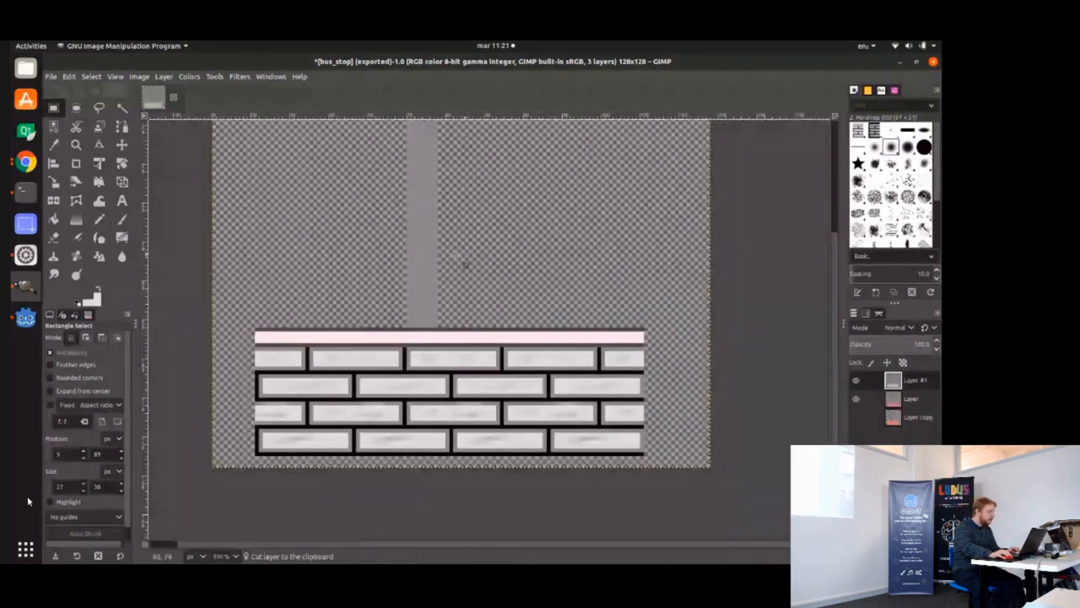
# Select the signpost pole and shade it with a black-to-white Bi-linear gradient.
pyautogui.scroll(3)
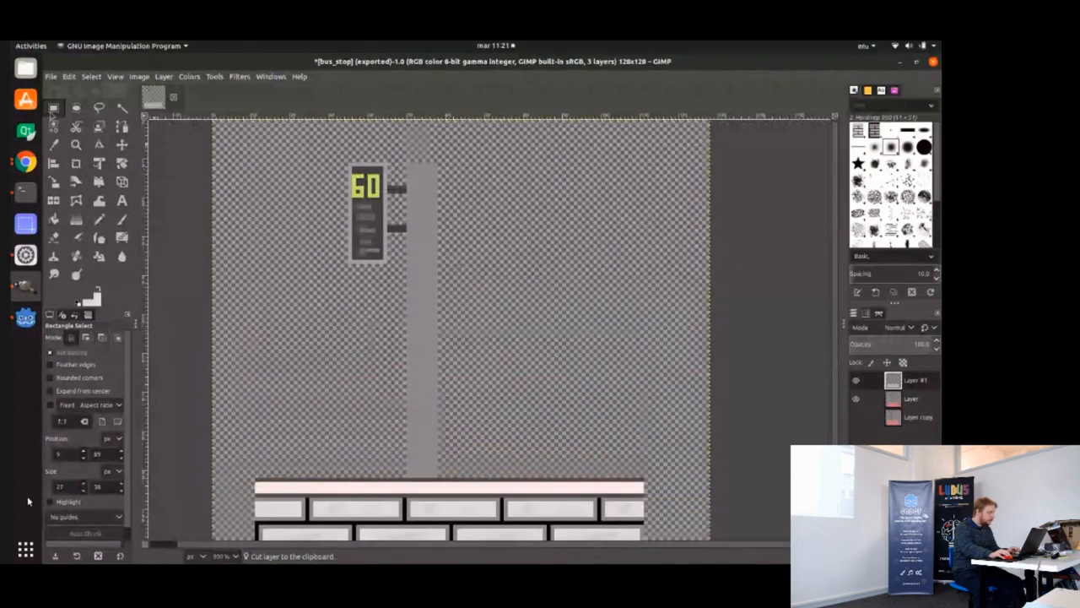
pyautogui.moveTo(414, 152); pyautogui.dragTo(430, 472)
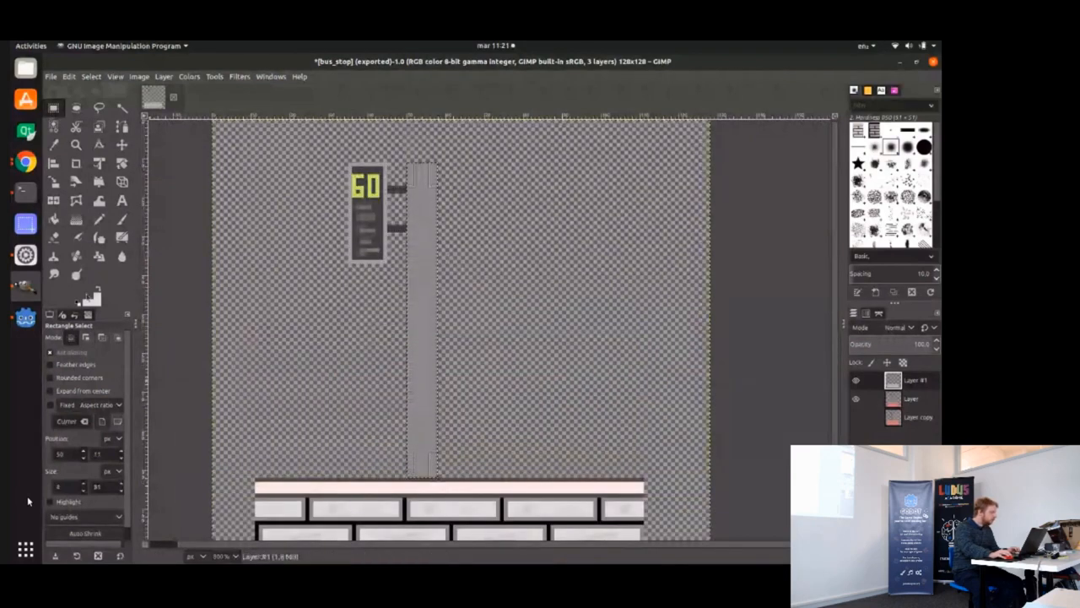
pyautogui.click(85, 291)
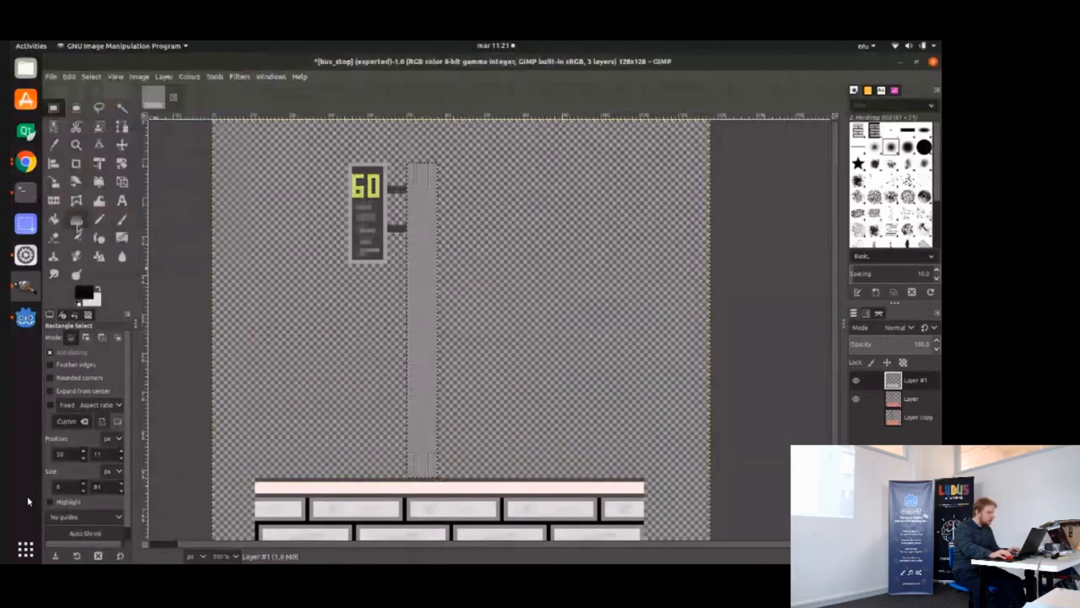
pyautogui.click(76, 218)
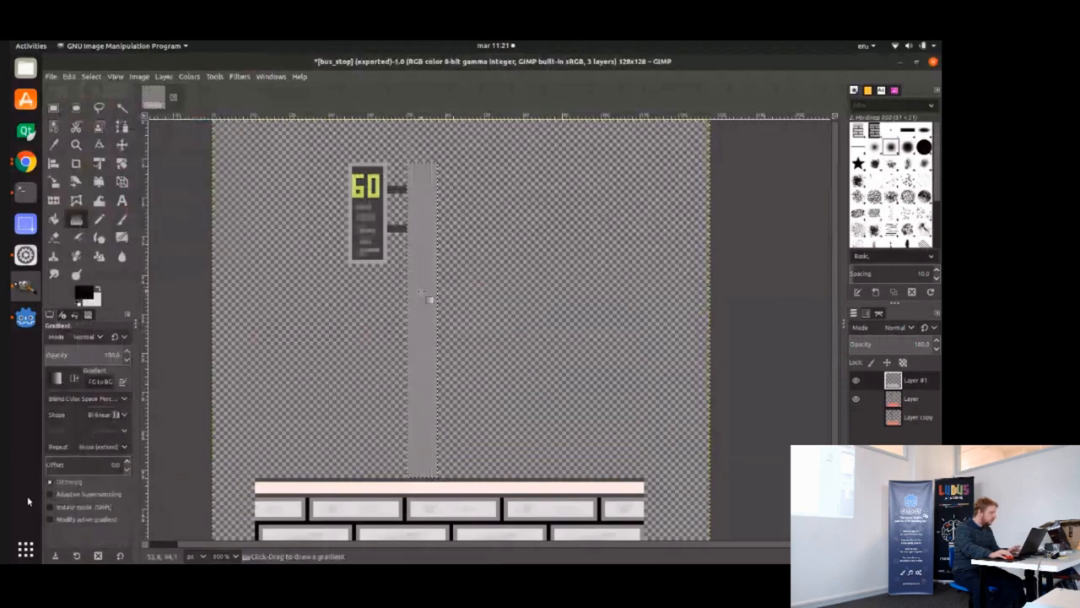
pyautogui.moveTo(422, 165); pyautogui.dragTo(422, 477)
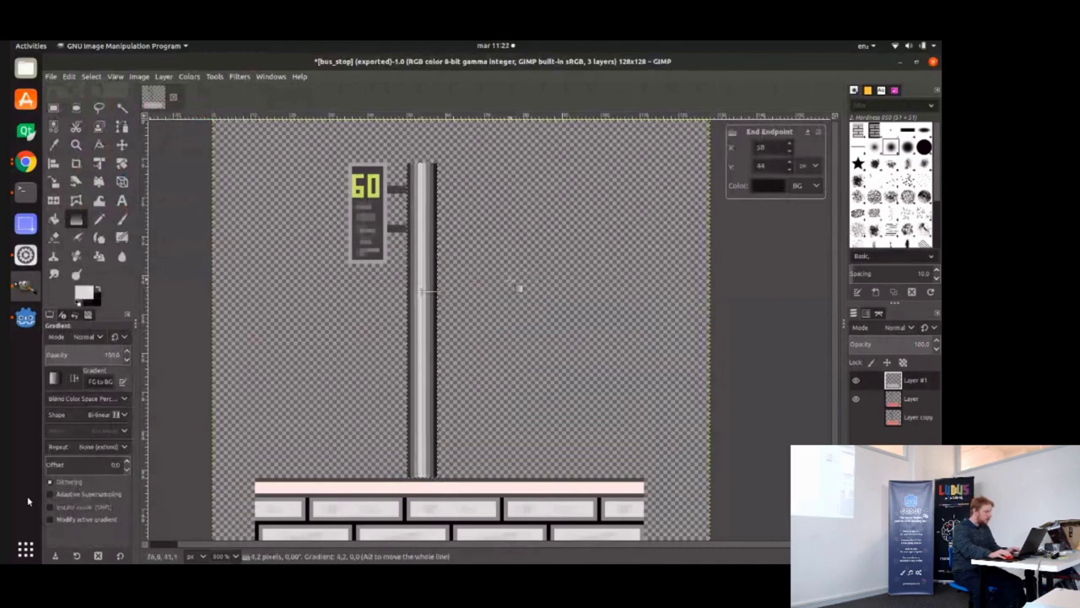
# Brighten the pole's midtones with a Curves adjustment.
pyautogui.rightClick(519, 304)
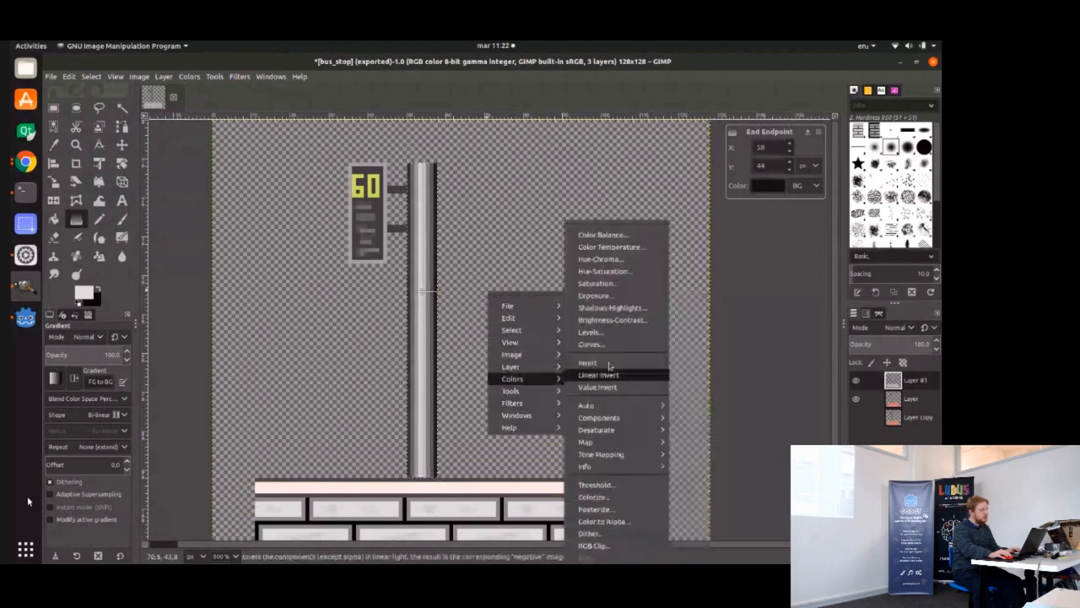
pyautogui.click(591, 344)
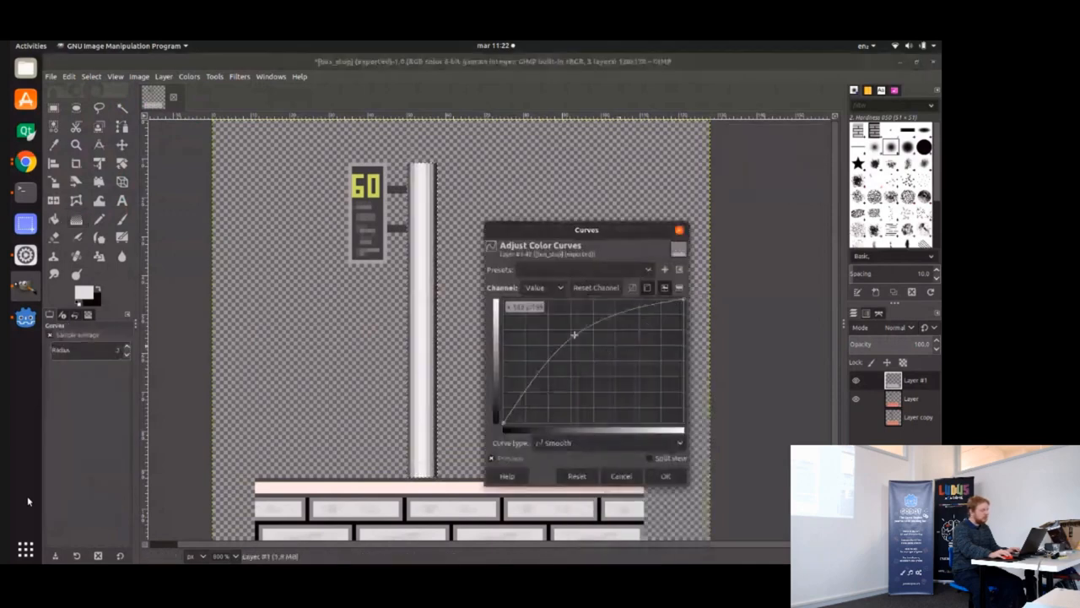
pyautogui.moveTo(575, 335); pyautogui.dragTo(581, 350)
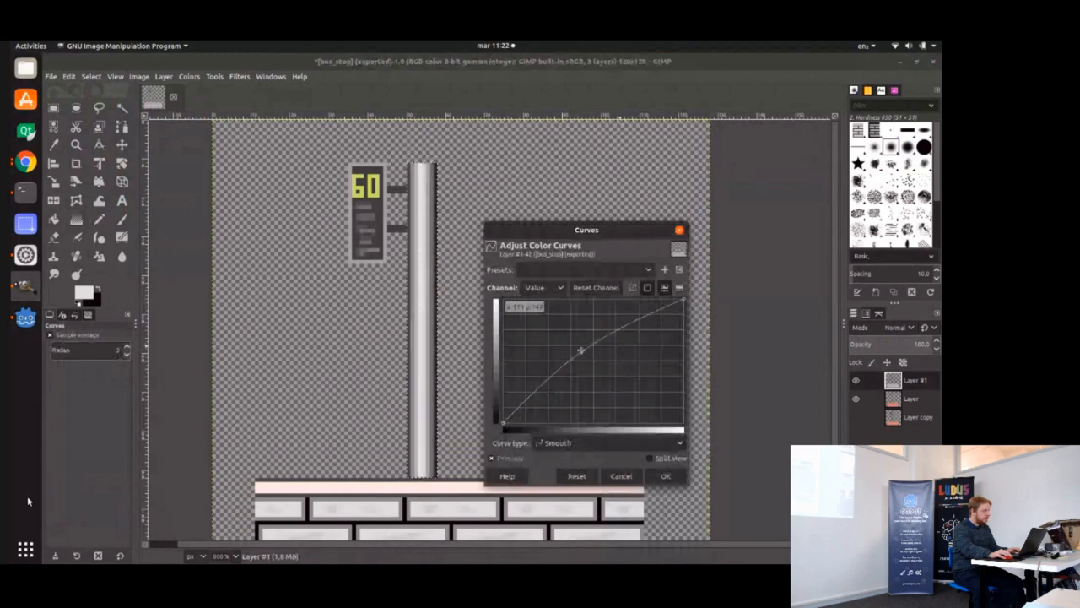
pyautogui.moveTo(580, 349); pyautogui.dragTo(574, 340)
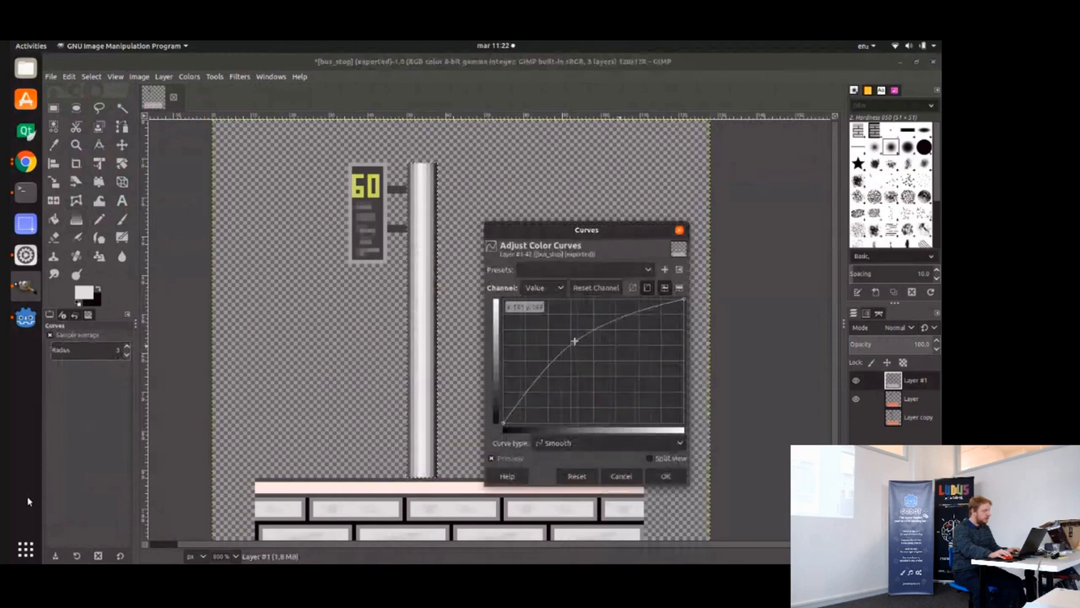
pyautogui.moveTo(574, 340); pyautogui.dragTo(580, 336)
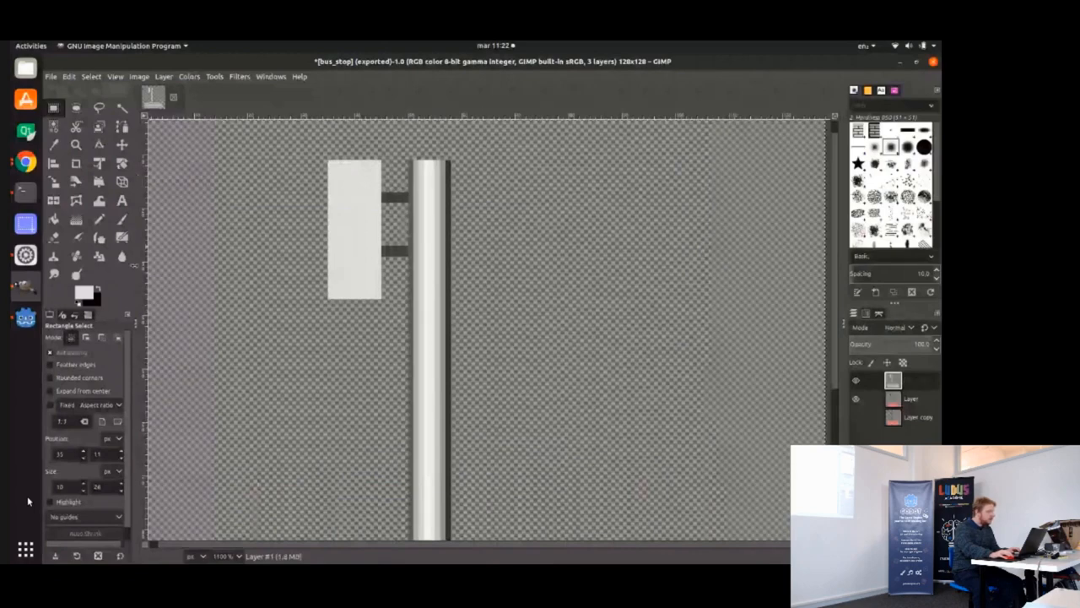
# Generate a normal map from the grey layer and export the artwork as bus_stop_albedo.png.
pyautogui.click(82, 291)
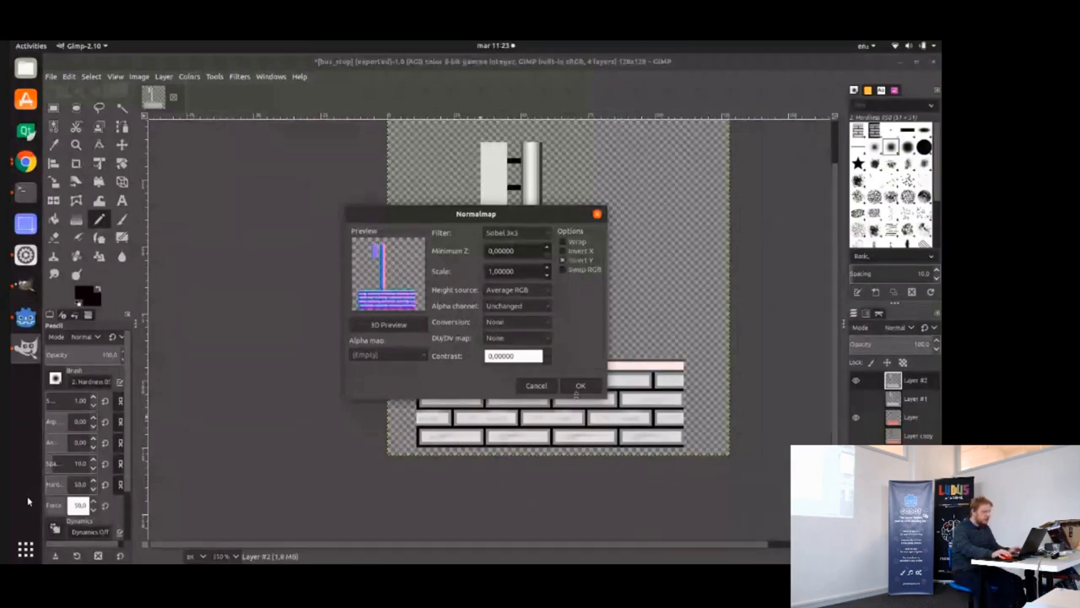
pyautogui.click(580, 385)
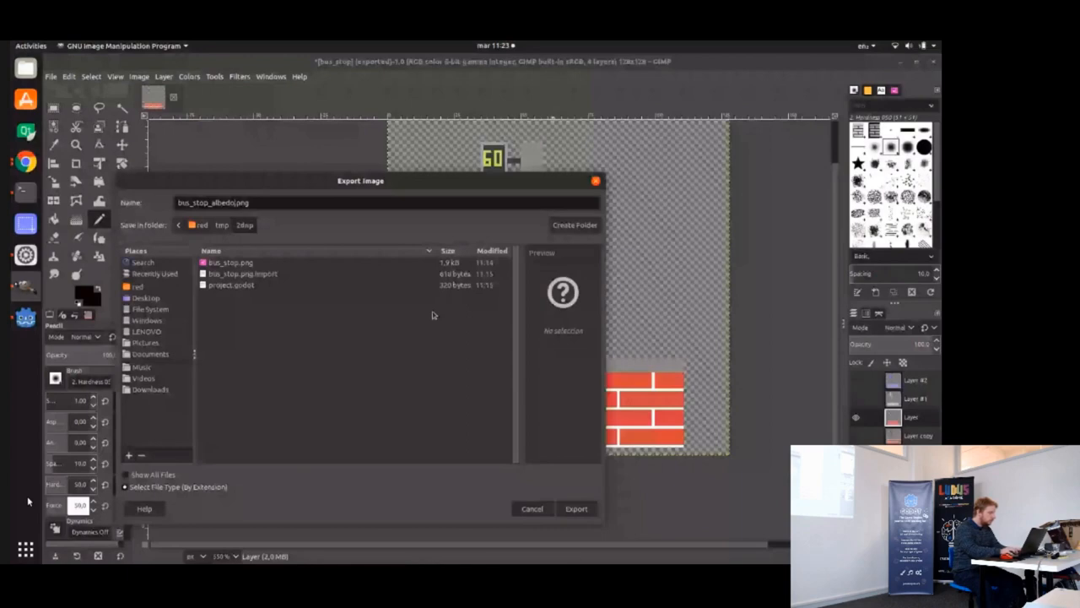
pyautogui.click(576, 509)
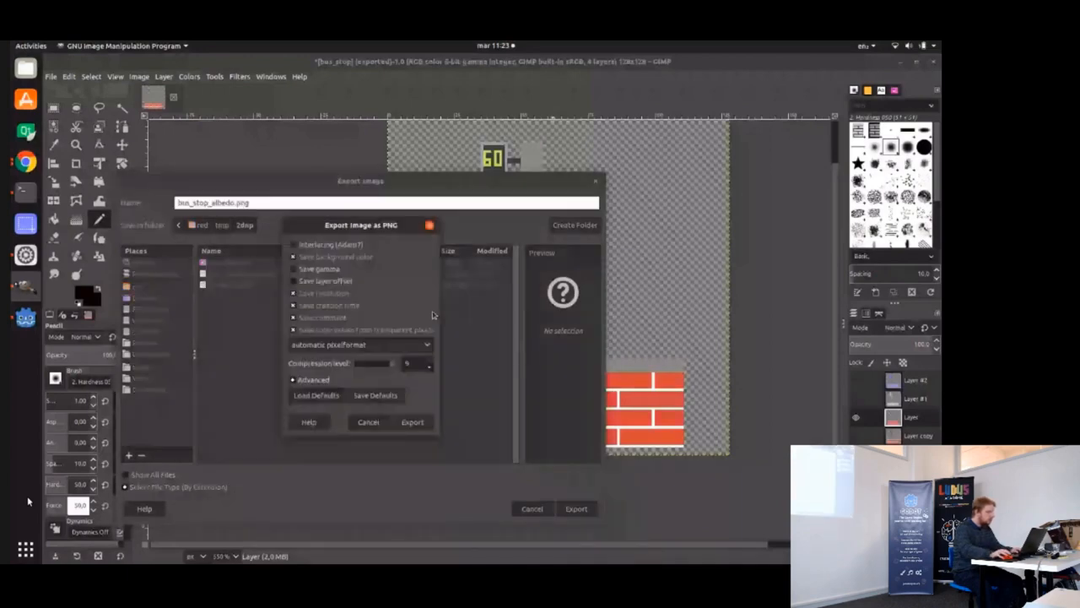
pyautogui.click(413, 422)
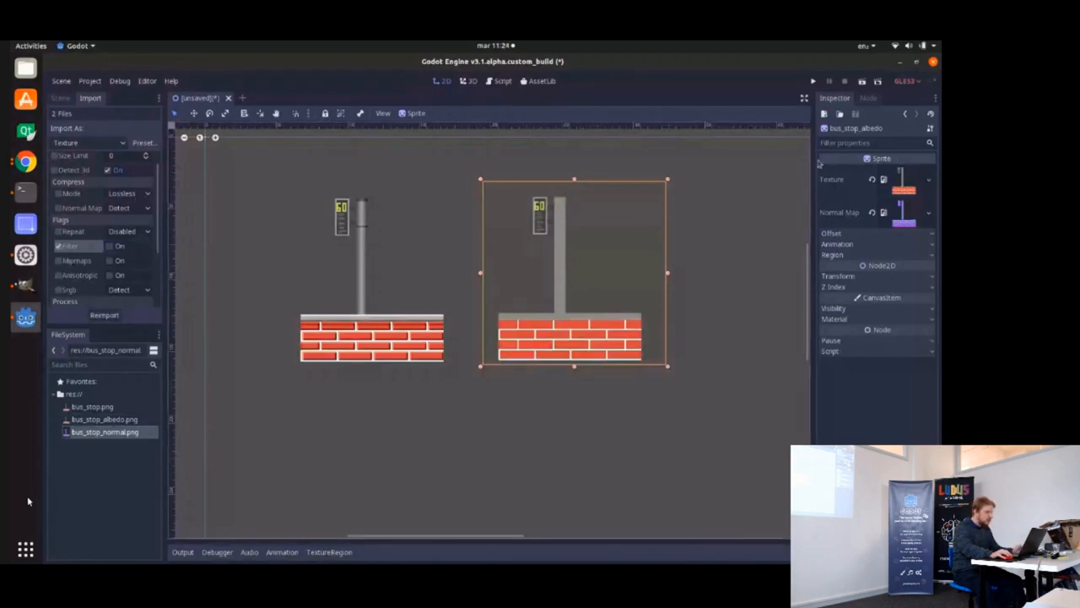
pyautogui.moveTo(481, 251)
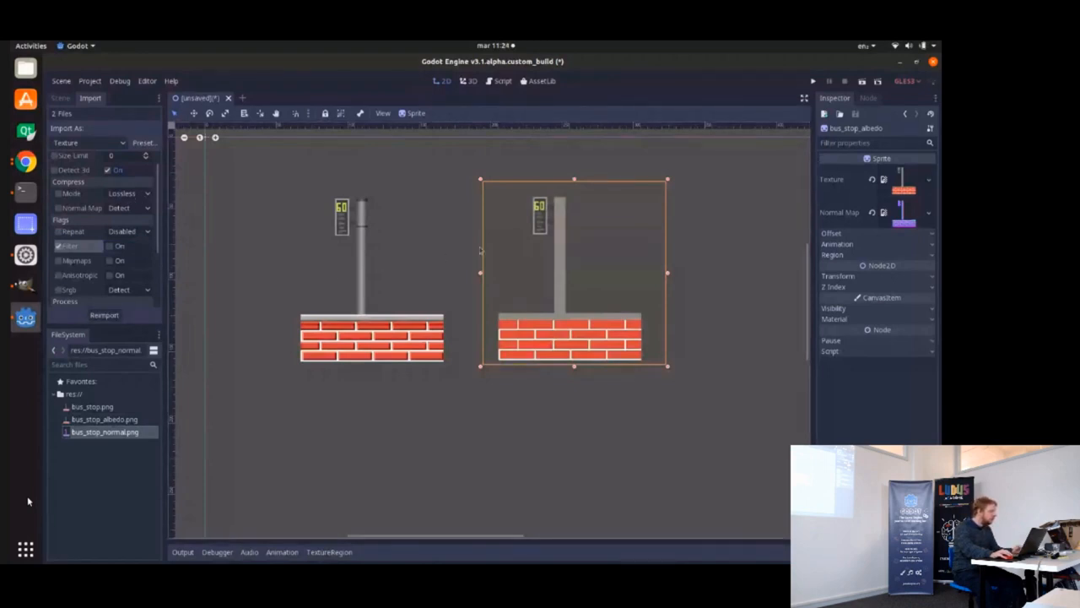
# Add a Light2D child node from the Scene dock's Add Child Node search.
pyautogui.click(60, 98)
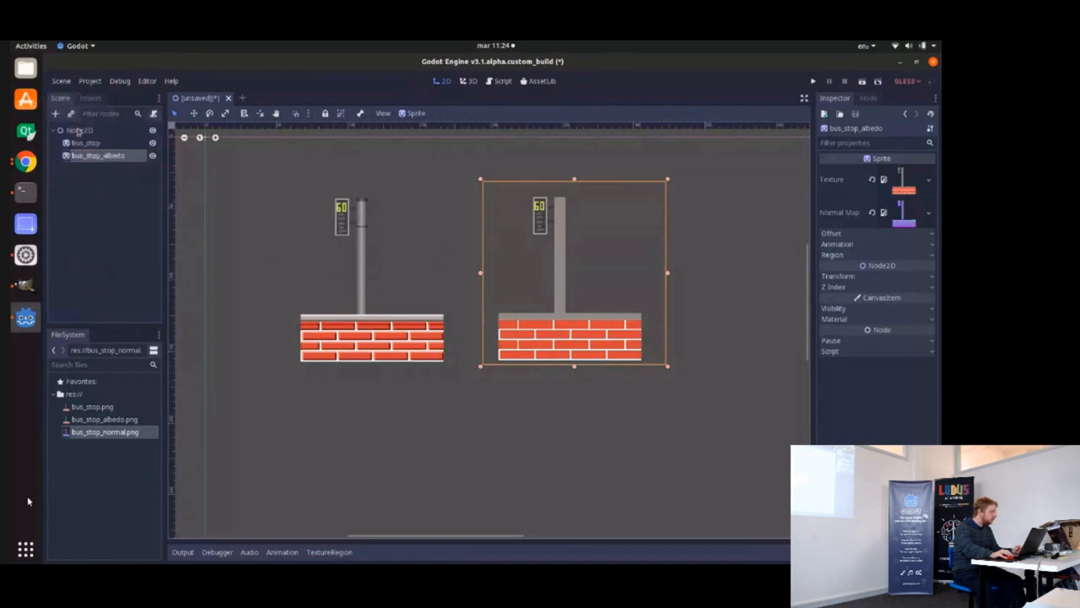
pyautogui.click(79, 129)
pyautogui.write('ligh')
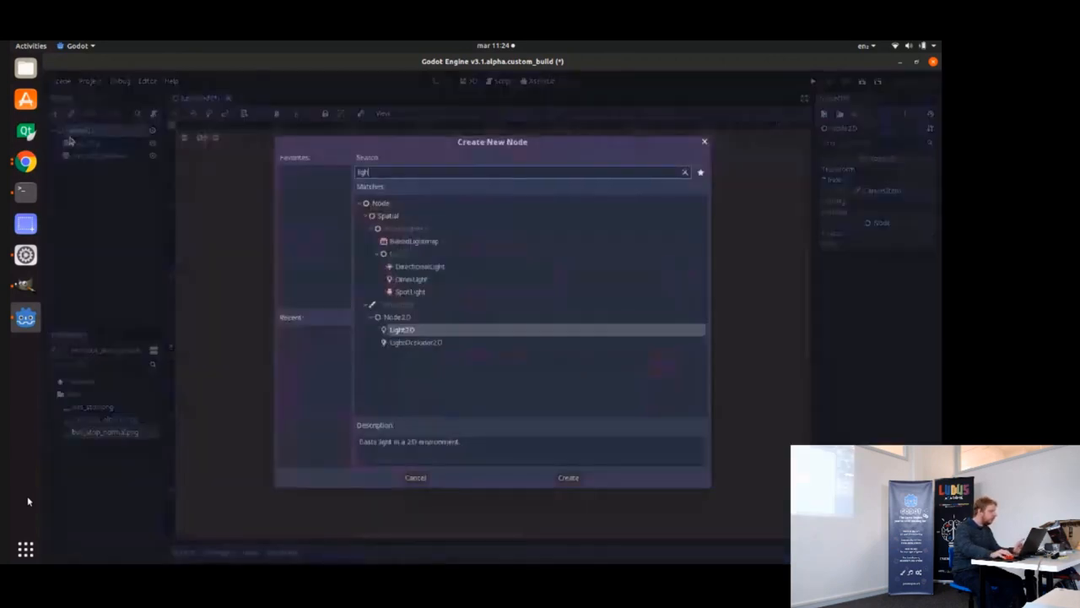
pyautogui.write('2')
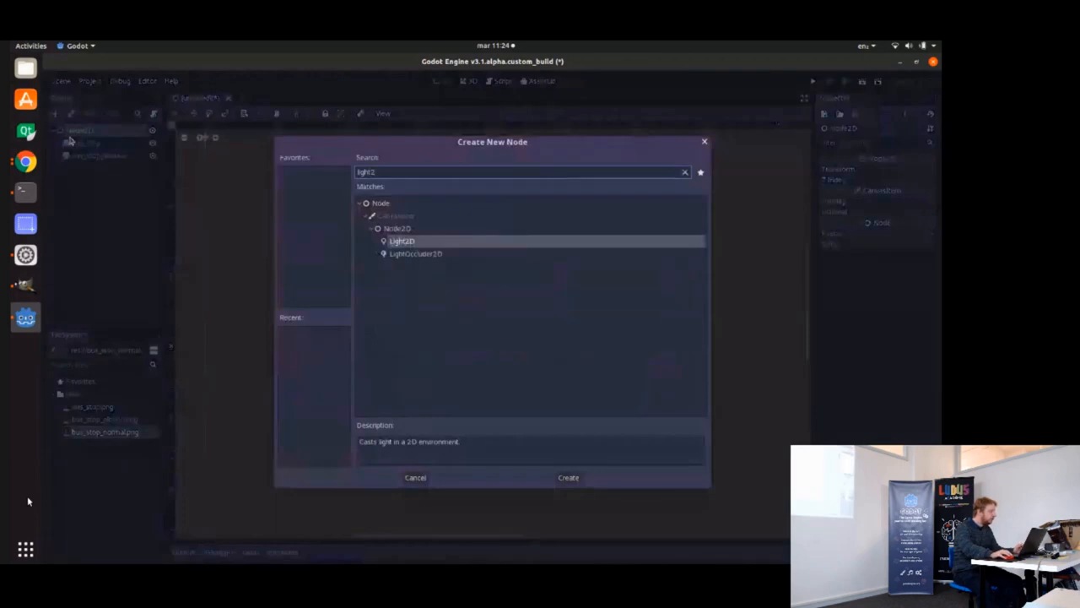
pyautogui.click(568, 477)
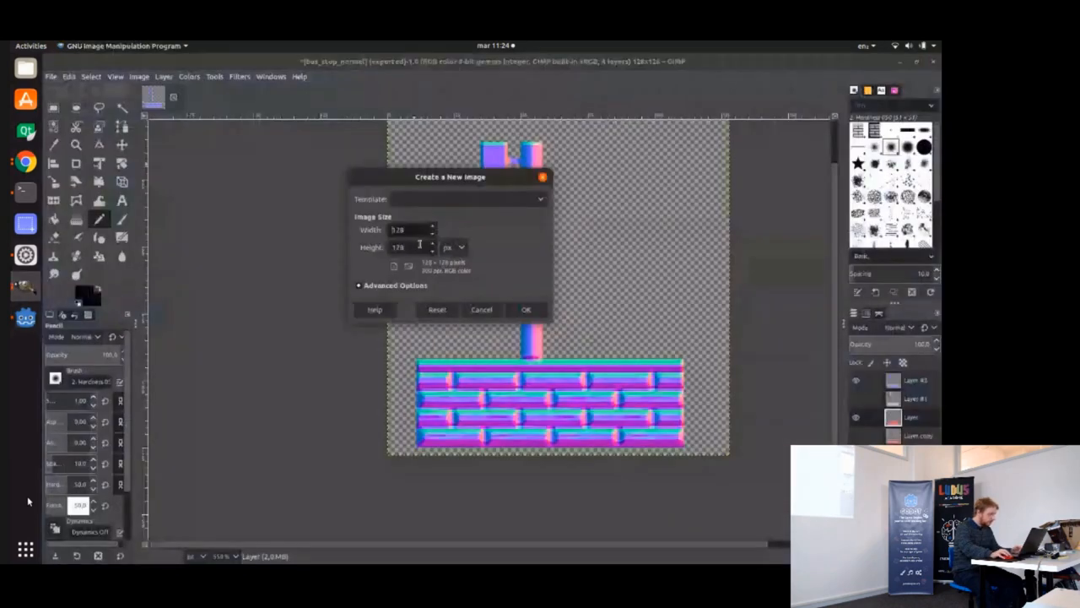
# Create a 128×128 image with white paint, a 128-px paintbrush and a transparent layer.
pyautogui.click(526, 309)
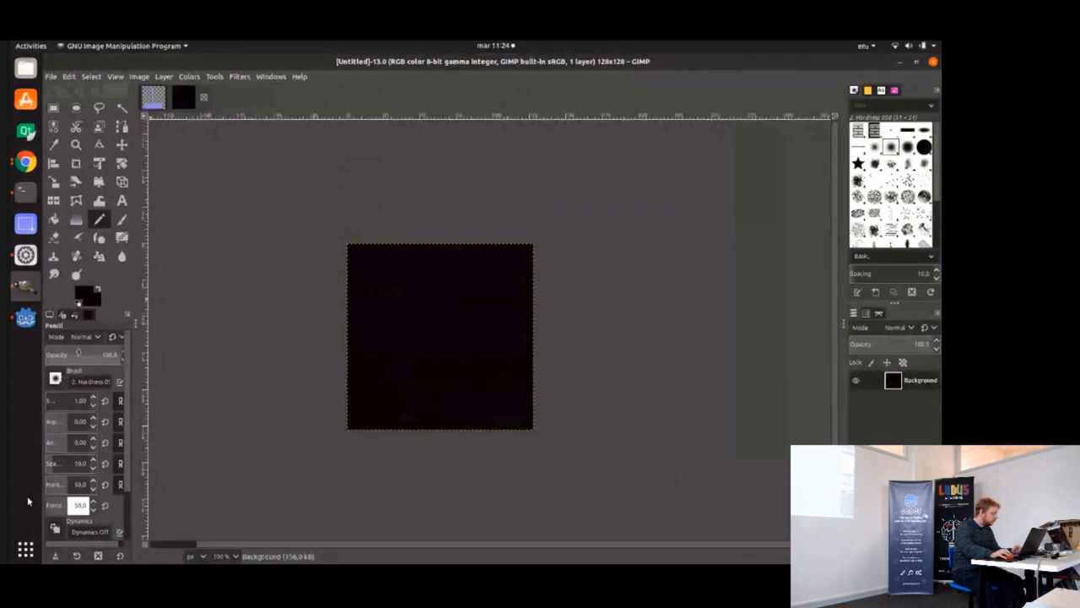
pyautogui.click(82, 289)
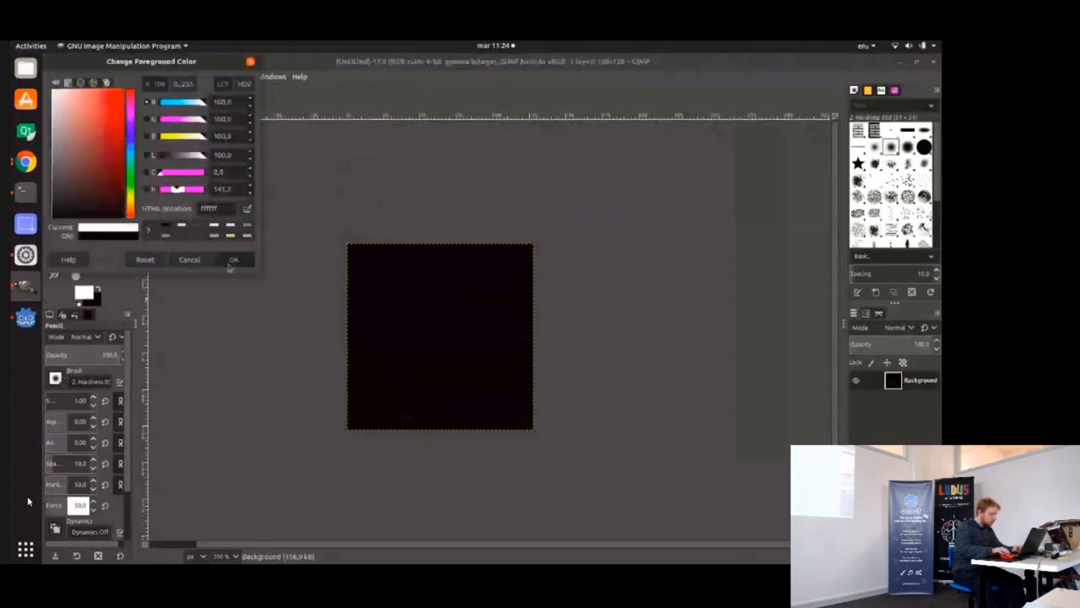
pyautogui.click(234, 259)
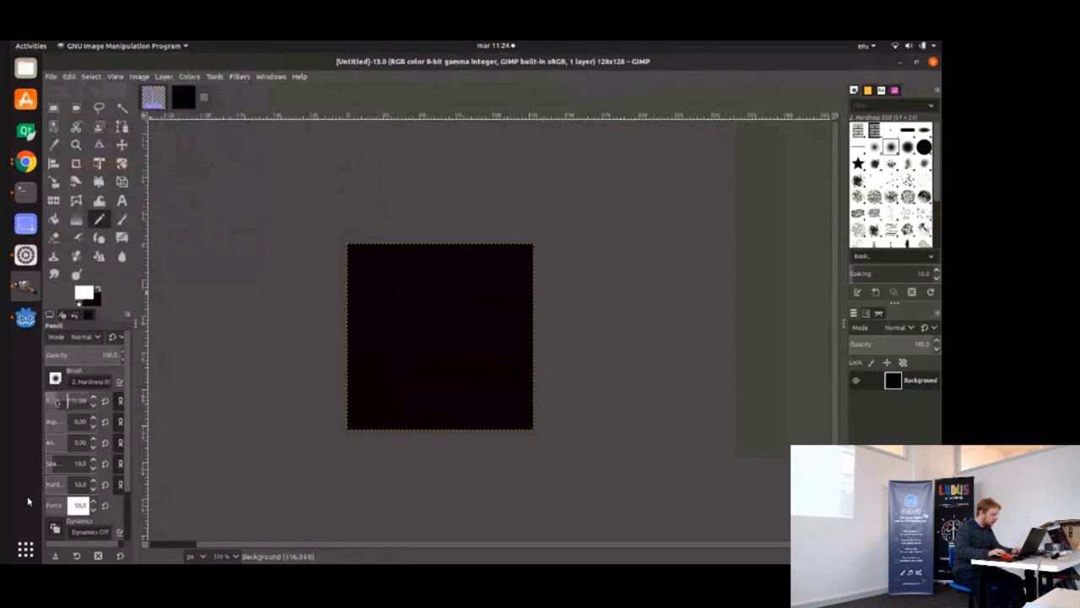
pyautogui.tripleClick(76, 399)
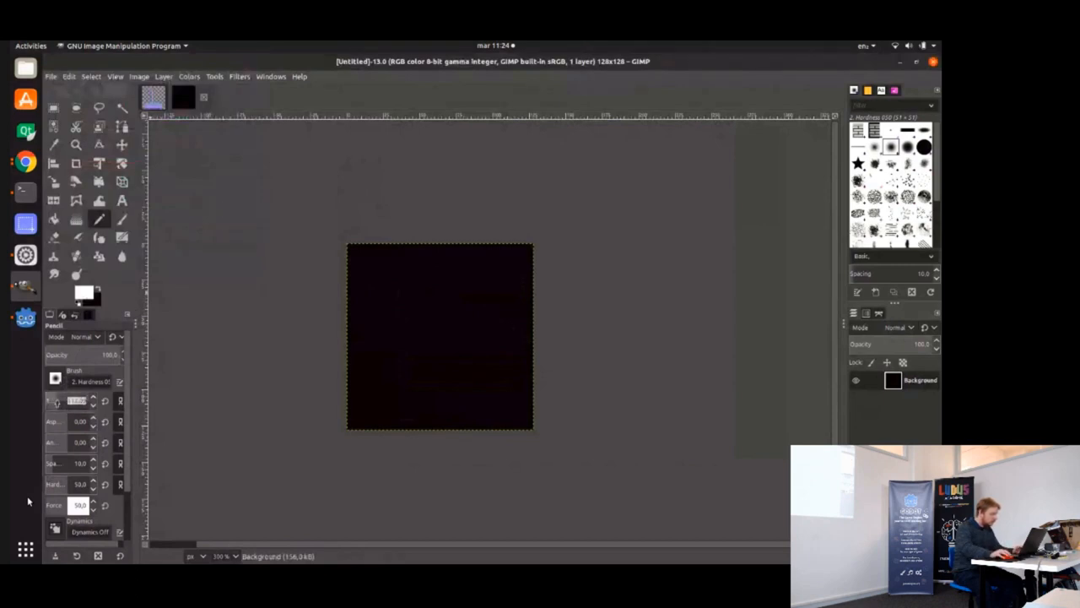
pyautogui.moveTo(394, 349)
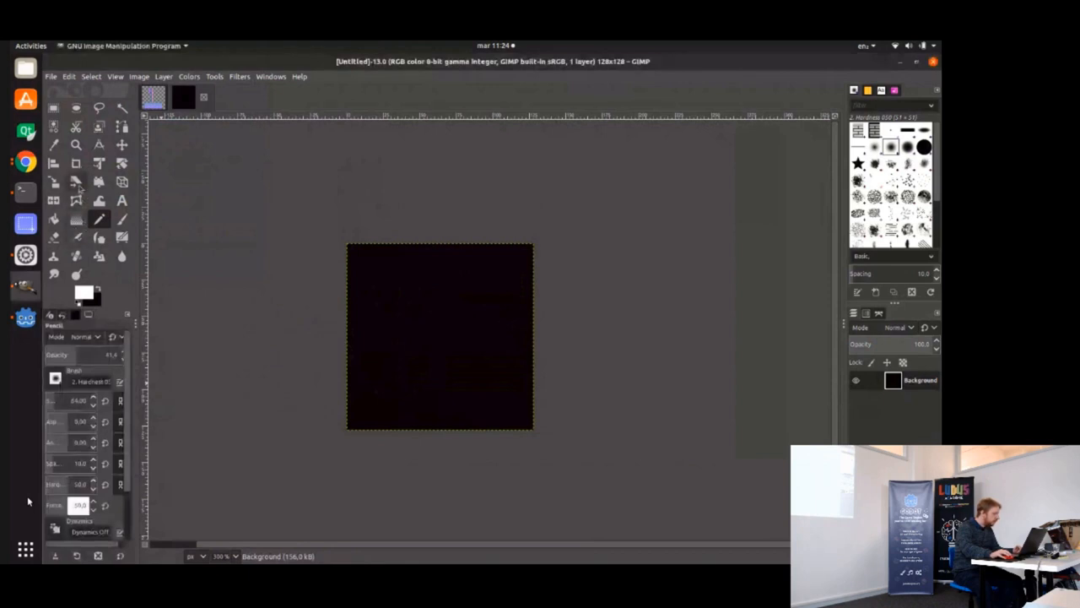
pyautogui.click(122, 218)
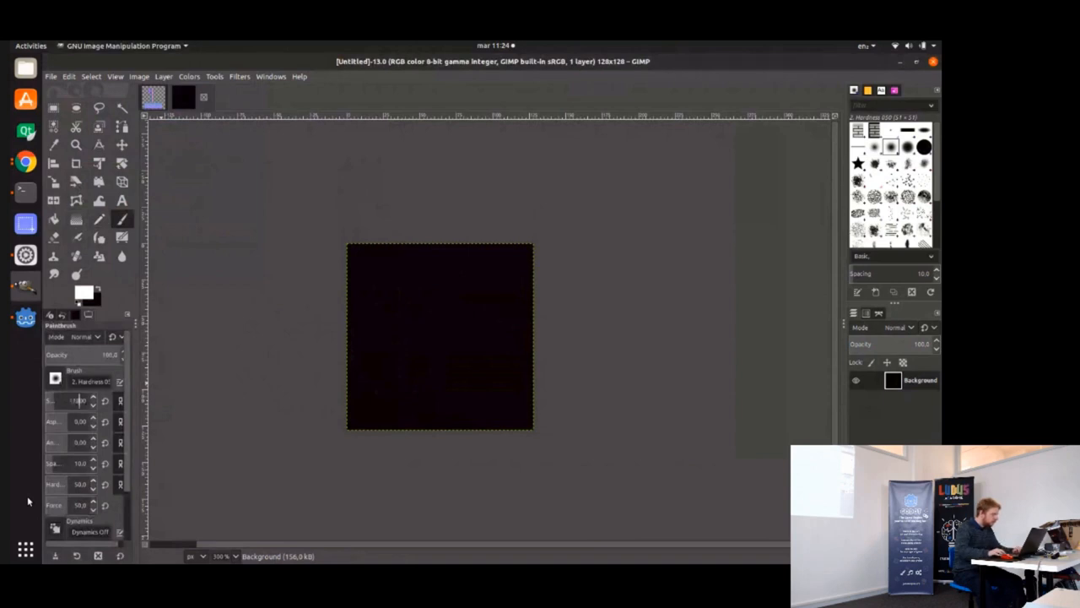
pyautogui.tripleClick(72, 400)
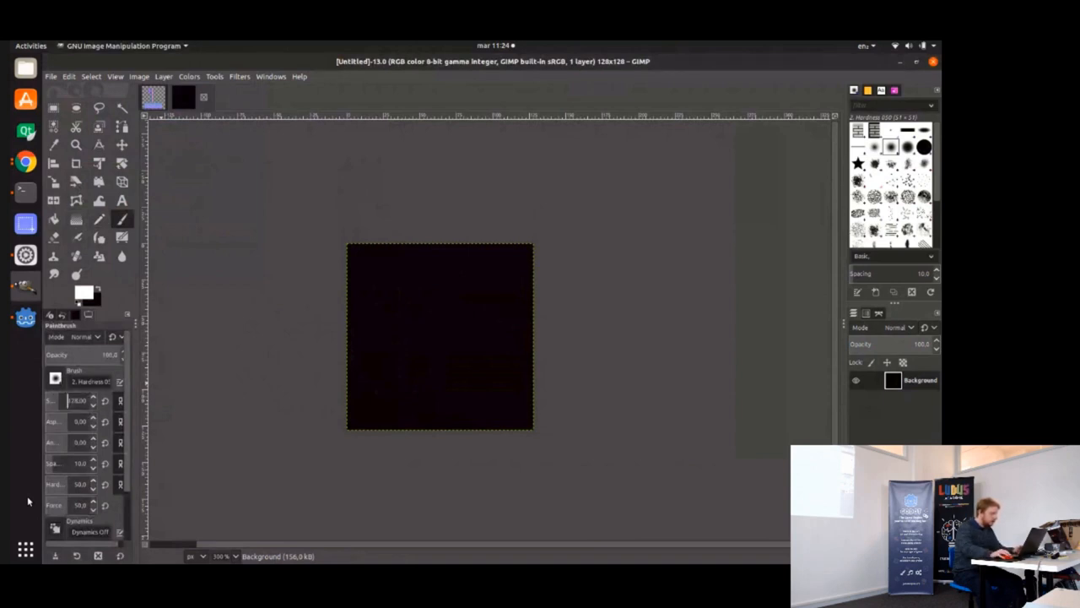
pyautogui.moveTo(439, 335)
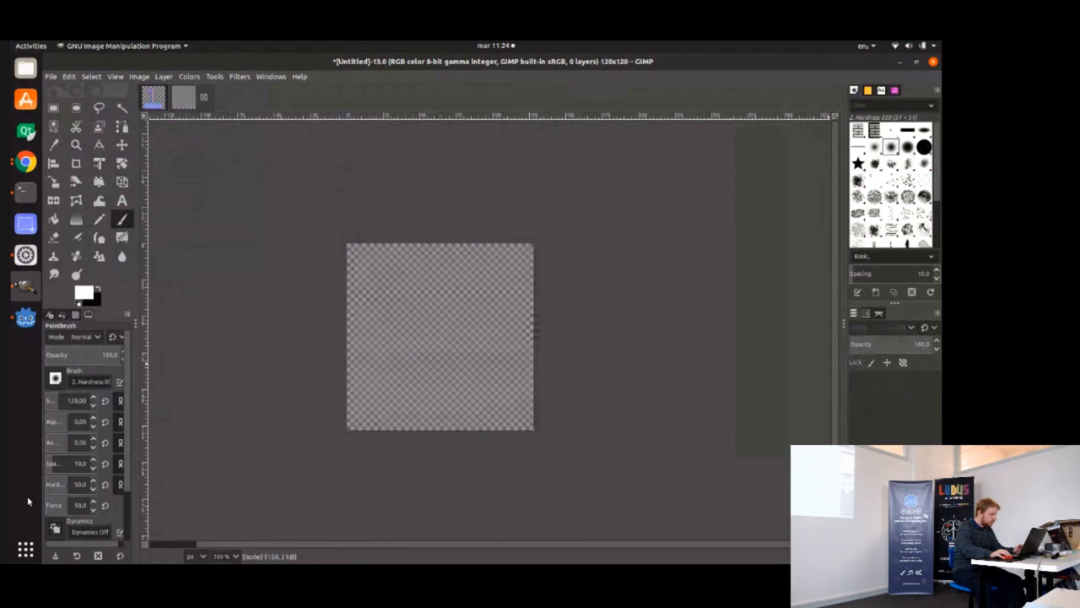
pyautogui.click(163, 76)
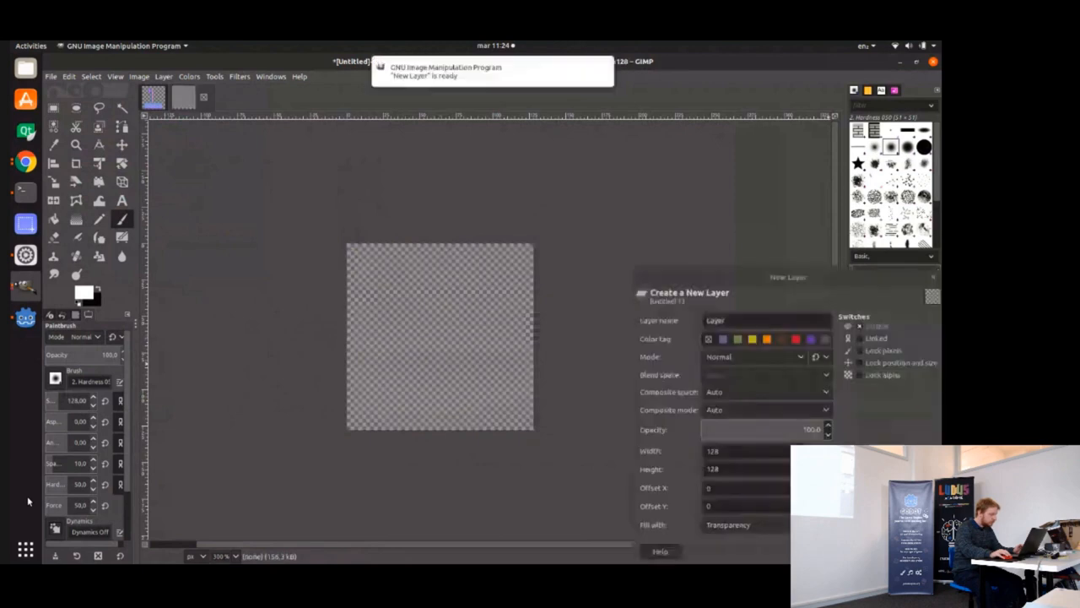
pyautogui.click(439, 338)
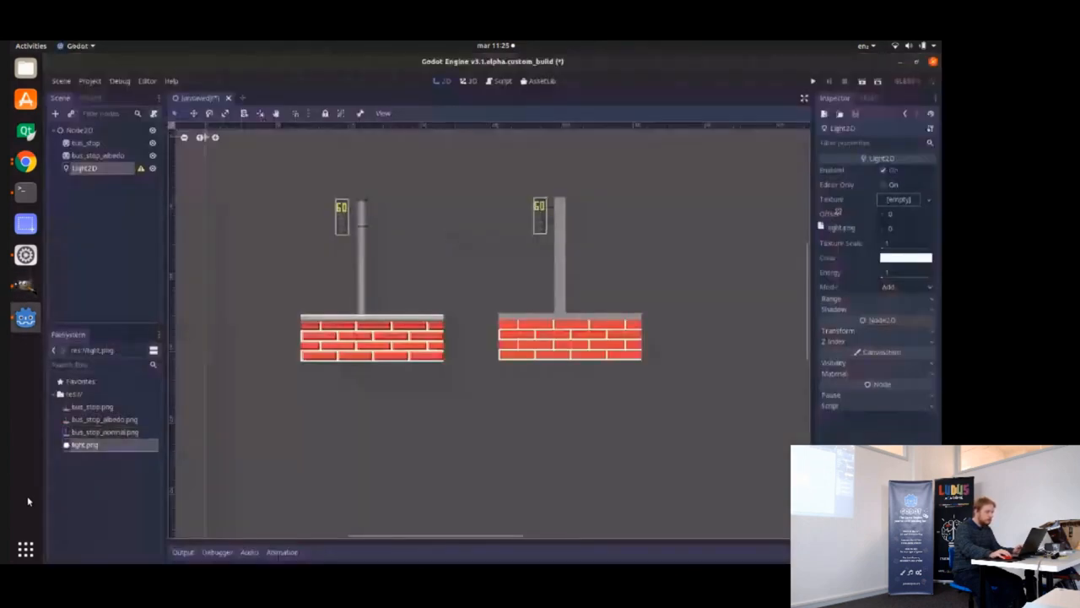
# Drag light.png from the FileSystem dock onto the Light2D's Texture property.
pyautogui.moveTo(84, 444); pyautogui.dragTo(906, 200)
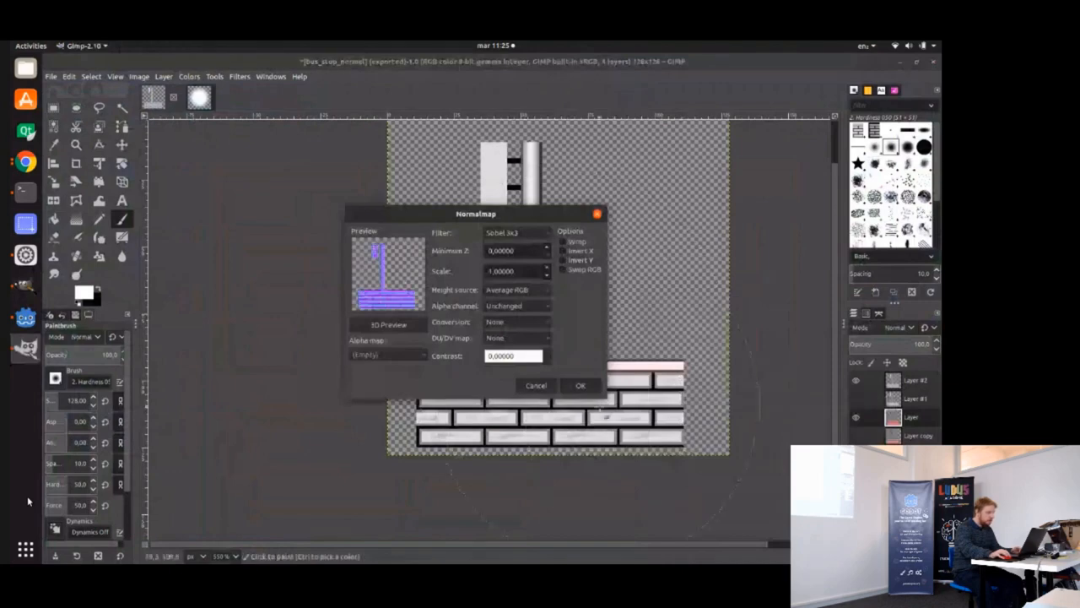
# Run Normal Map (Sobel 3x3, scale 1) on the greyscale Layer #2.
pyautogui.click(580, 385)
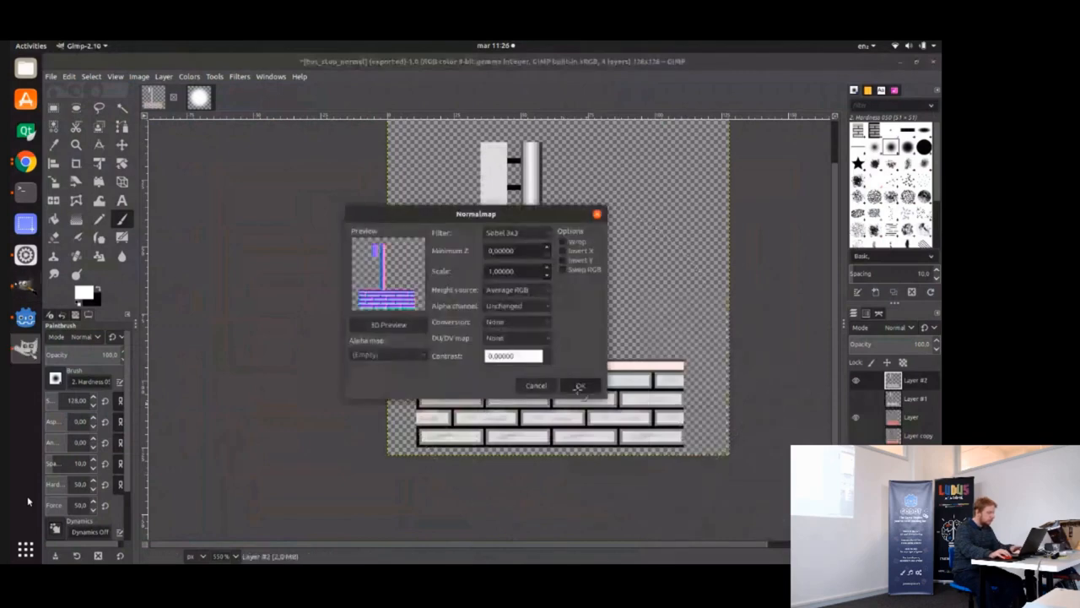
pyautogui.click(580, 385)
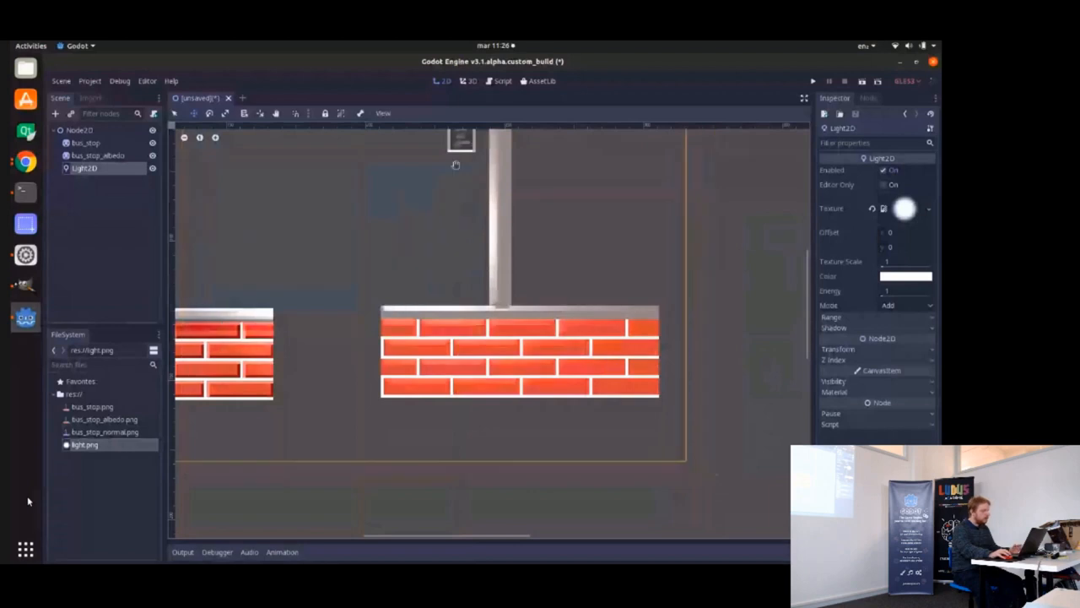
pyautogui.moveTo(523, 214)
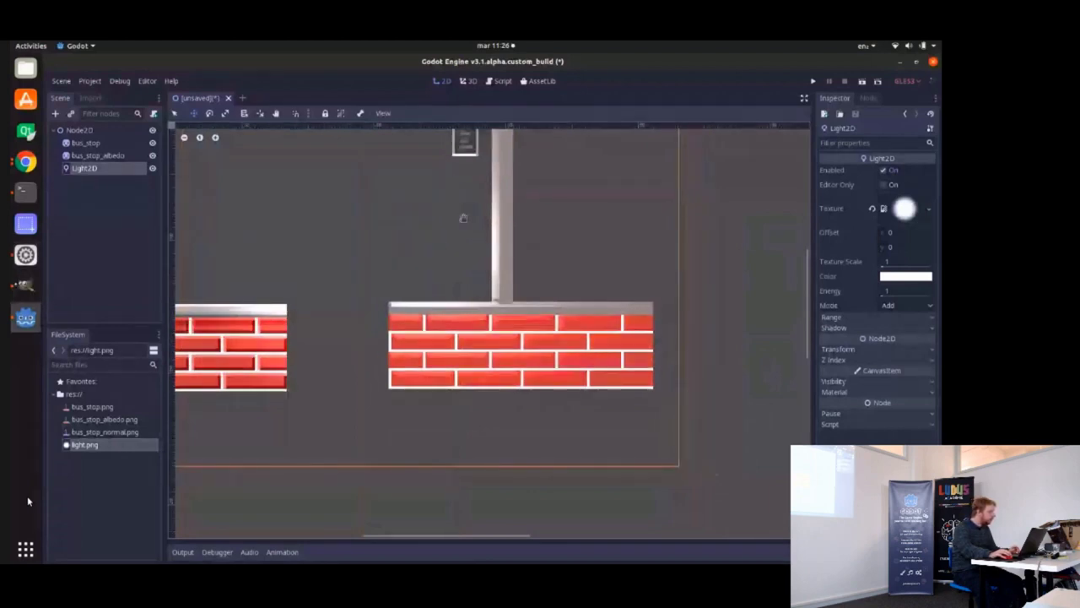
# Add a LightOccluder2D under Node2D and trace an occluder polygon around the signpost pole.
pyautogui.click(80, 129)
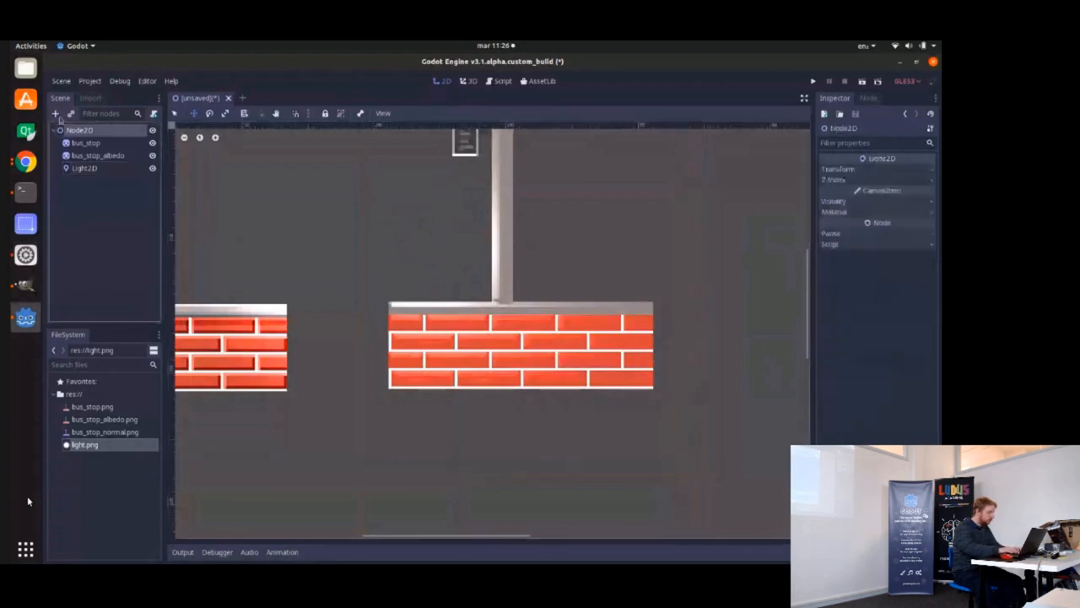
pyautogui.click(56, 113)
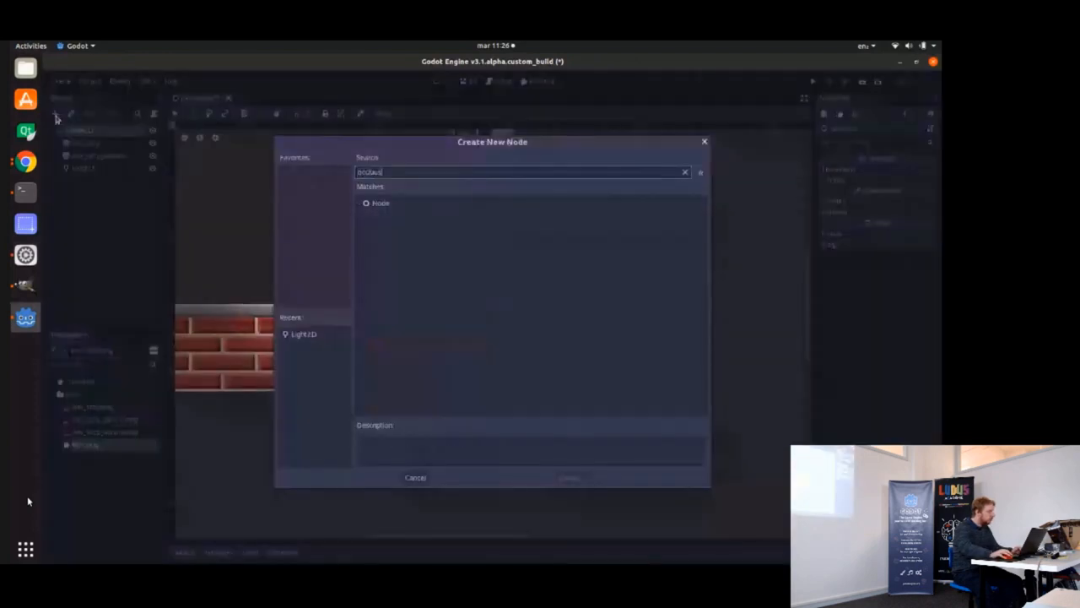
pyautogui.write('occlu')
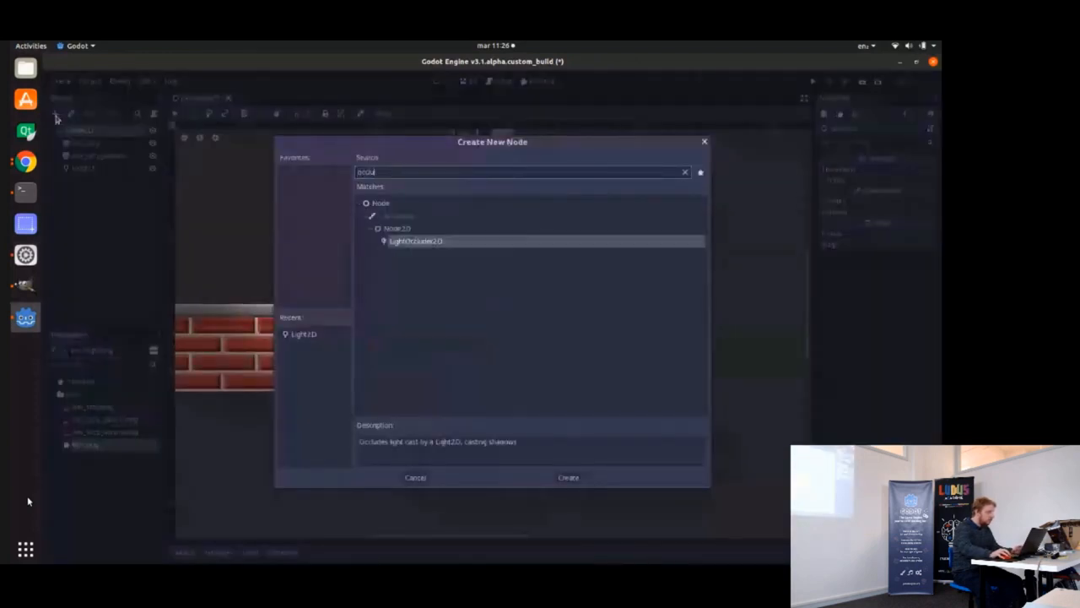
pyautogui.click(568, 477)
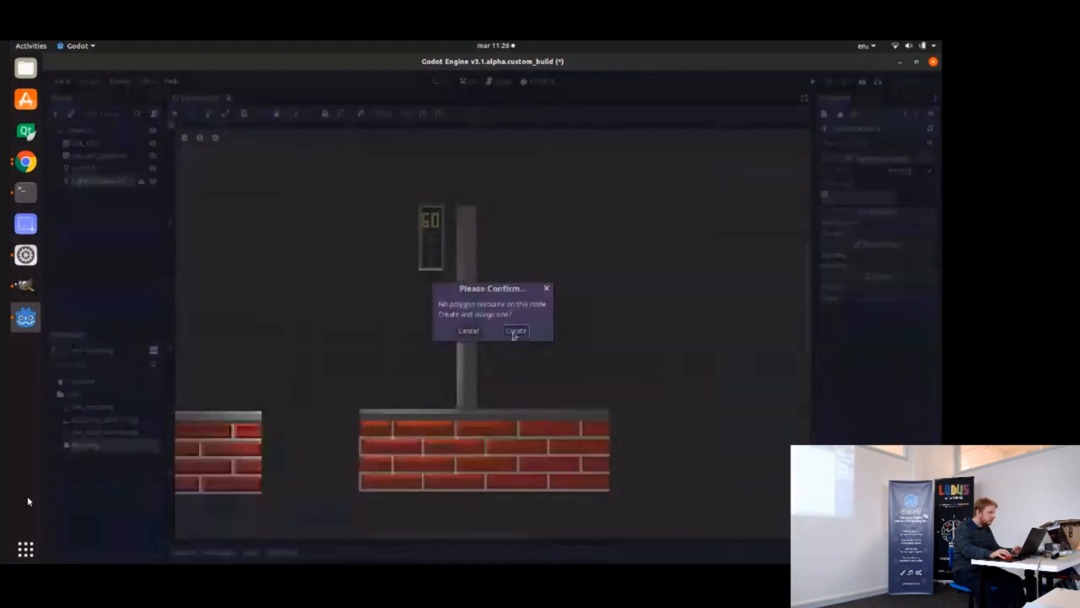
pyautogui.click(516, 330)
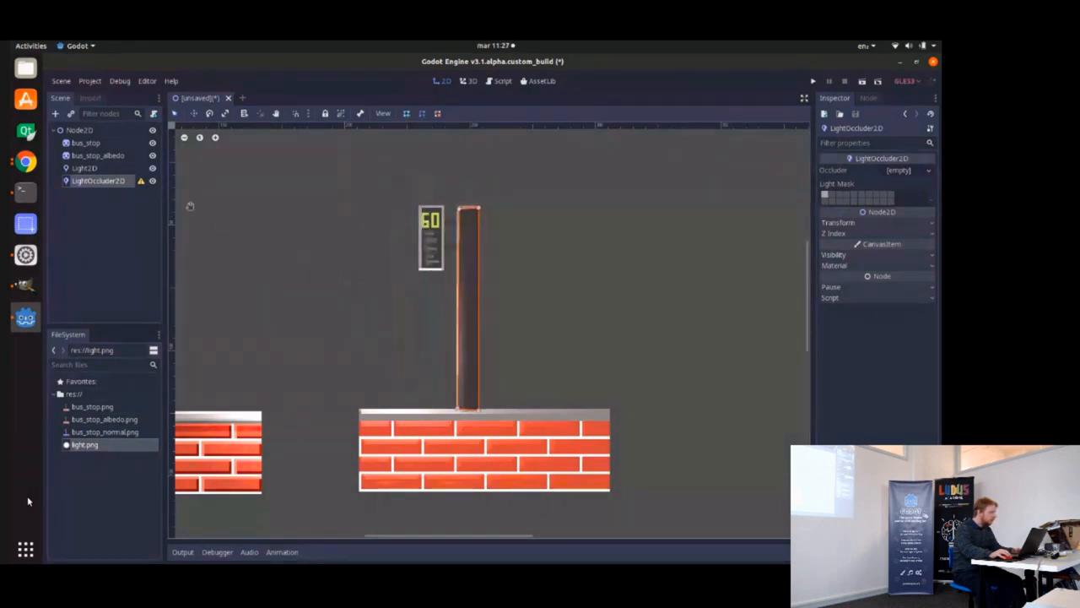
pyautogui.click(83, 168)
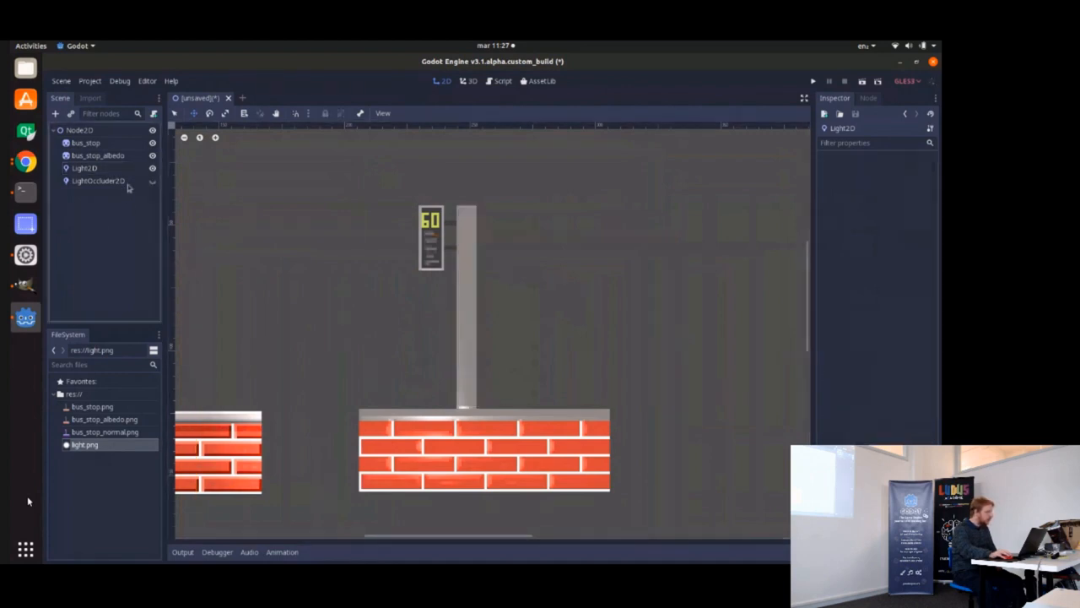
# Delete the LightOccluder2D node and set the Light2D's Range Height to 42.2.
pyautogui.click(100, 181)
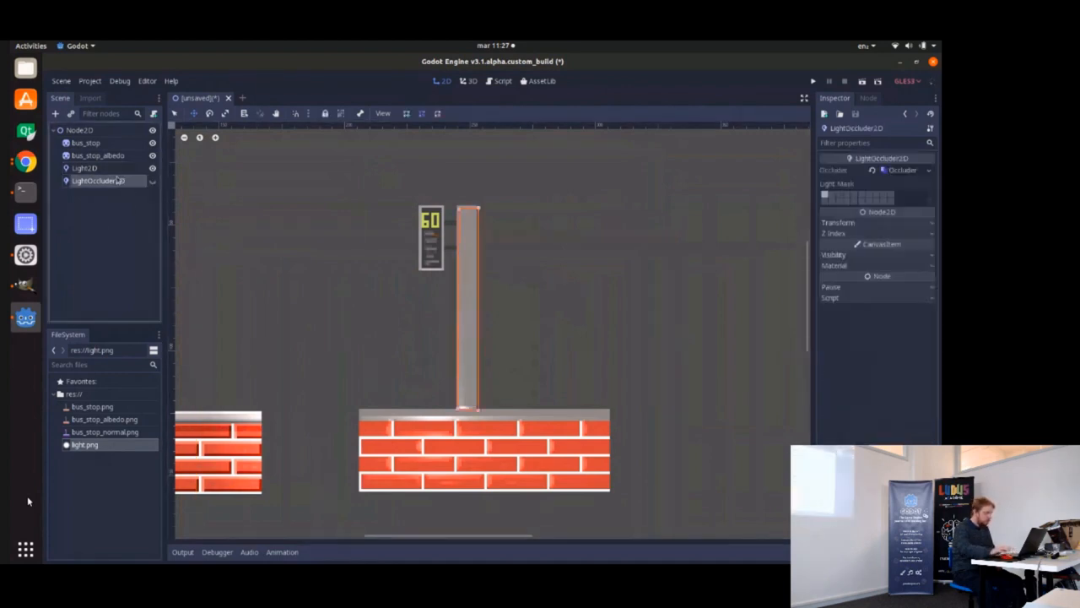
pyautogui.press('Delete')
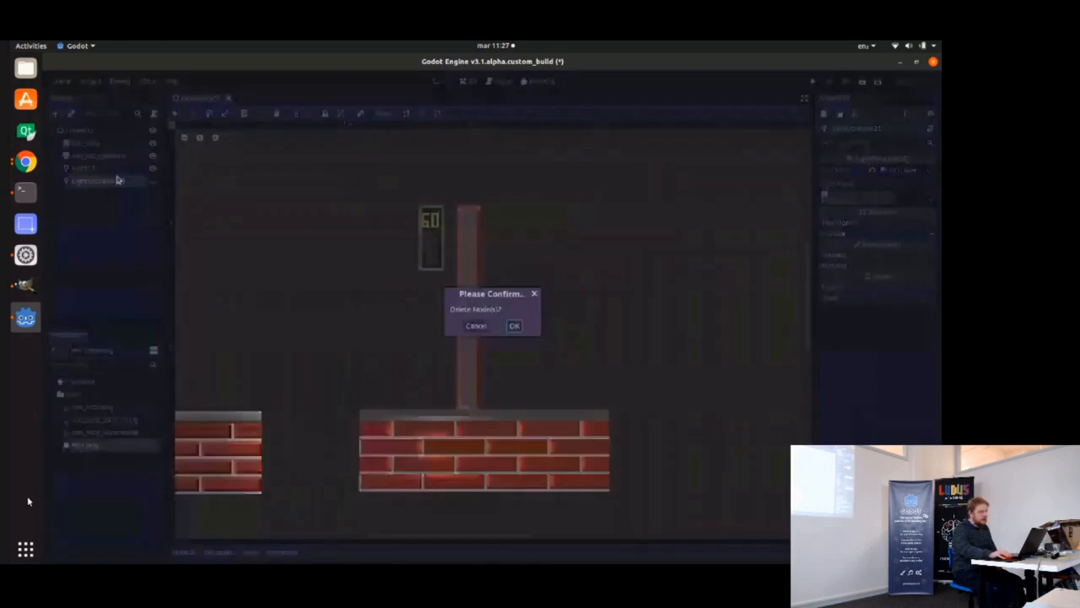
pyautogui.click(514, 326)
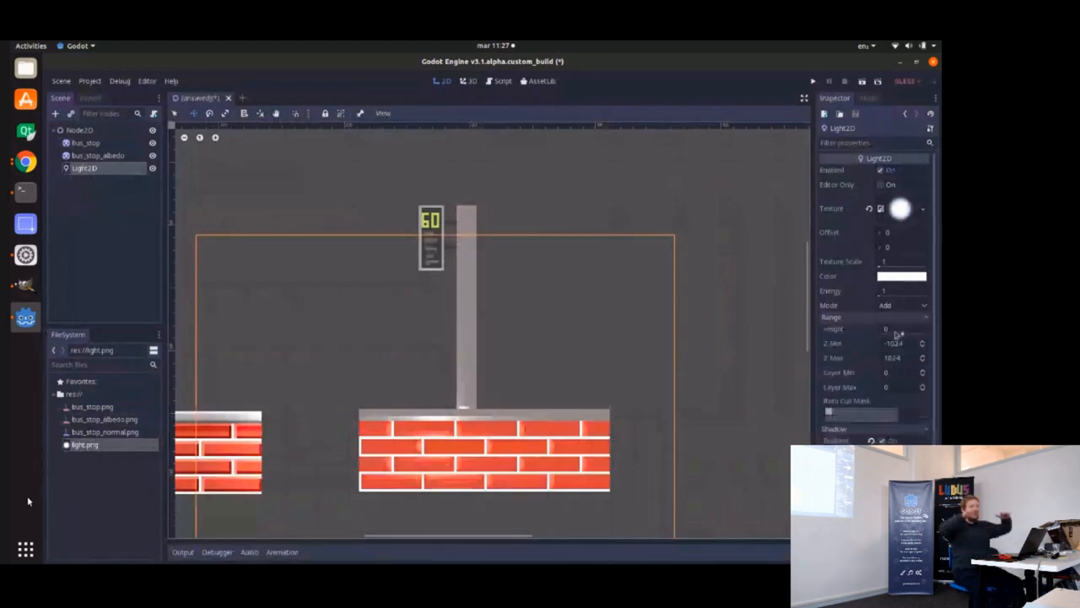
pyautogui.click(894, 344)
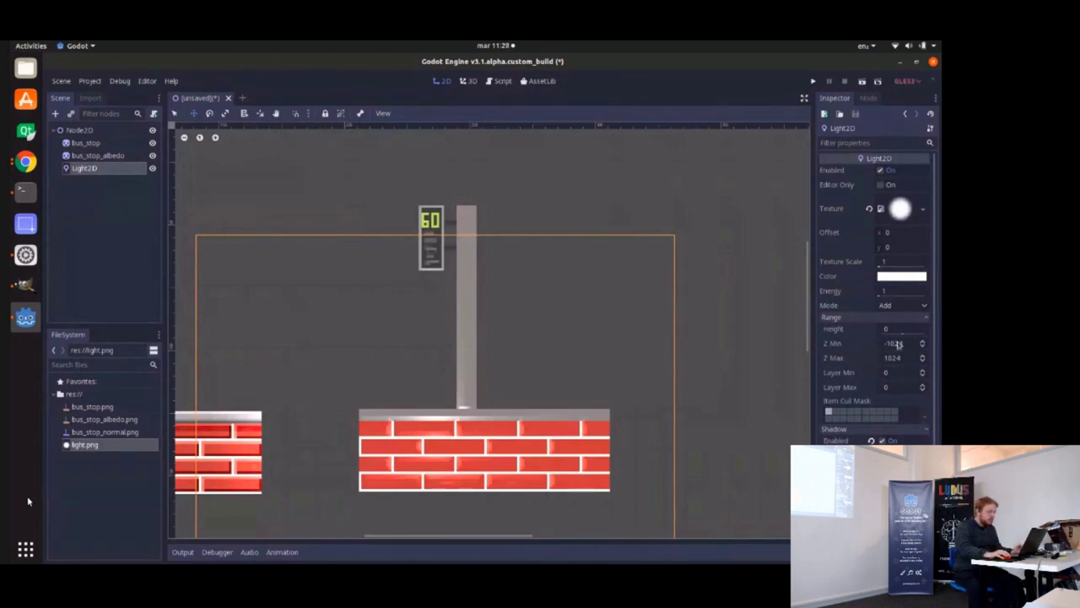
pyautogui.click(899, 328)
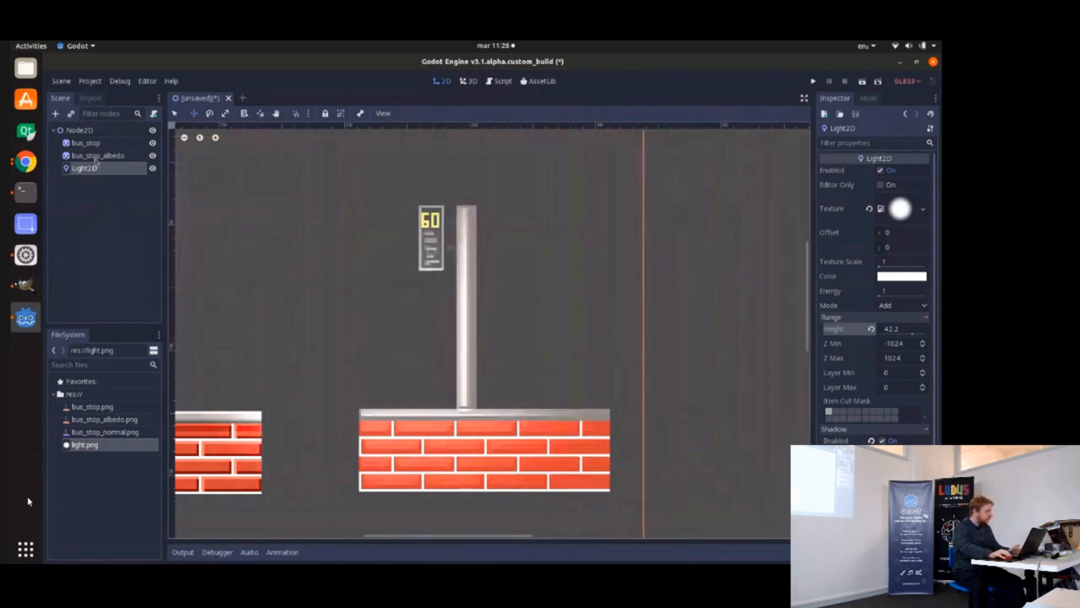
# Select the bus_stop_albedo sprite, then the Light2D node to show its properties.
pyautogui.click(98, 155)
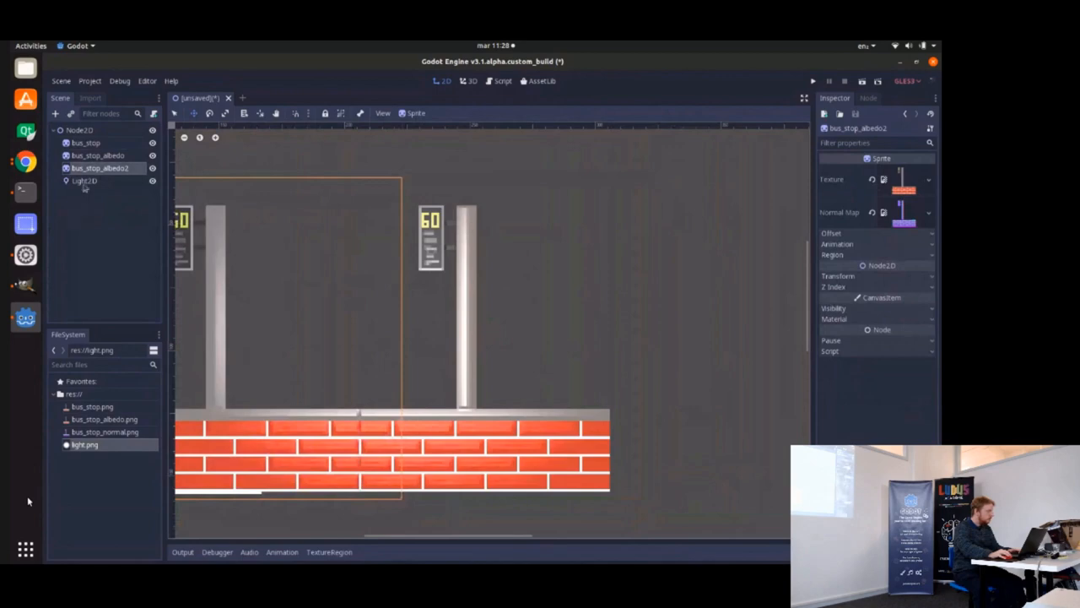
pyautogui.click(83, 179)
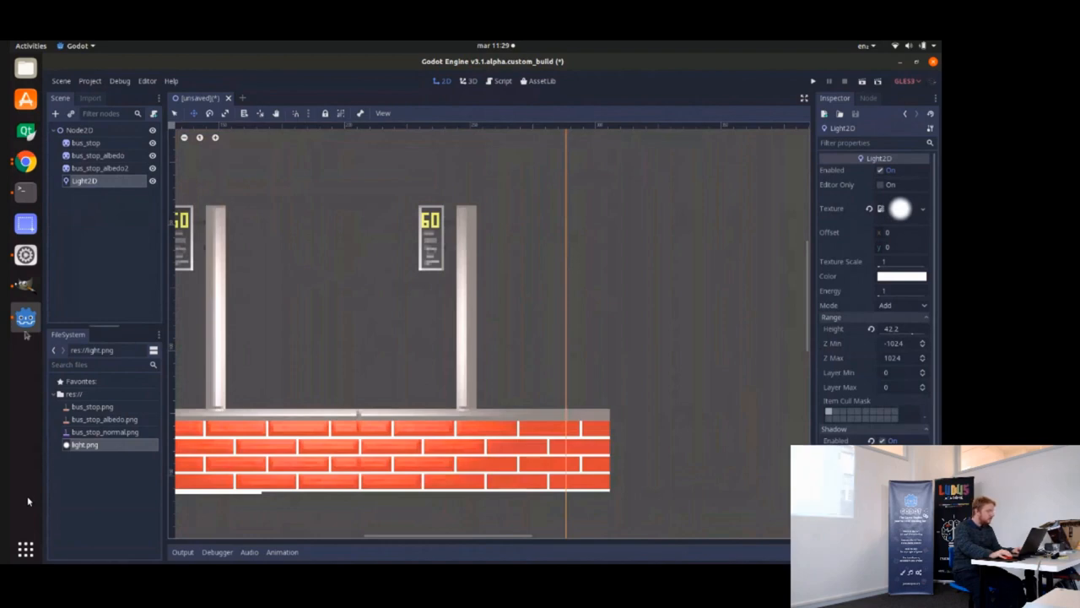
pyautogui.moveTo(25, 285)
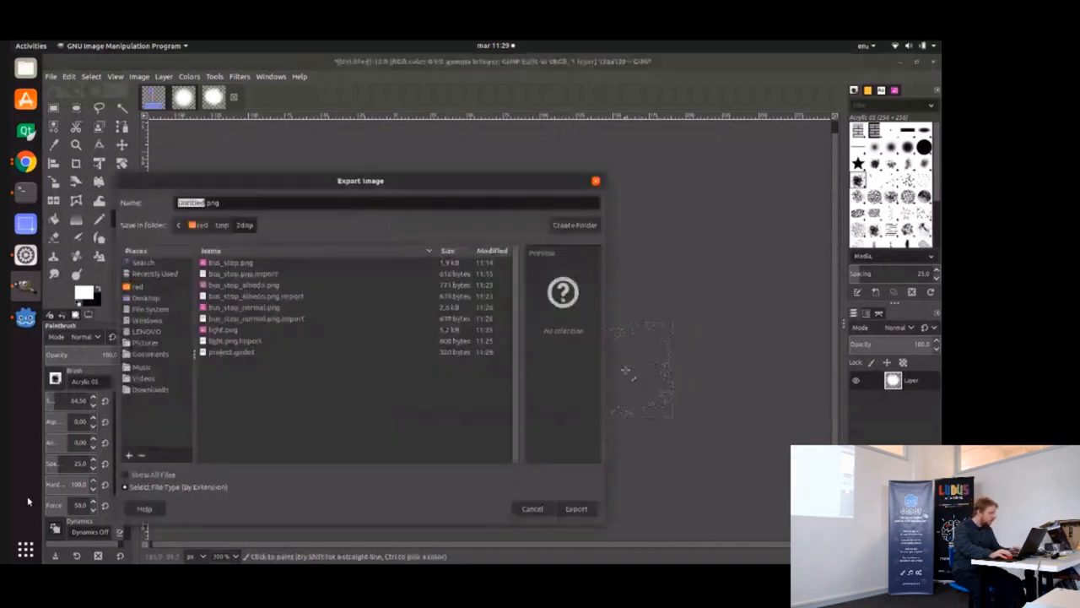
# Dismiss the Export Image dialog, leaving the blank transparent 128×128 image open.
pyautogui.click(532, 508)
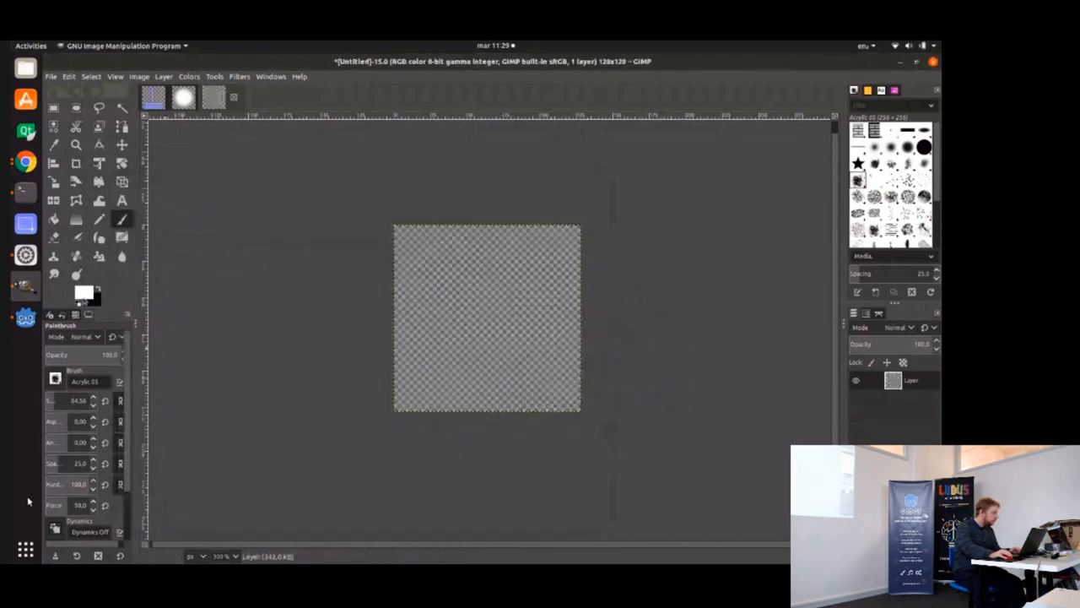
# Choose a grey foreground colour for painting the smoke puff.
pyautogui.click(83, 293)
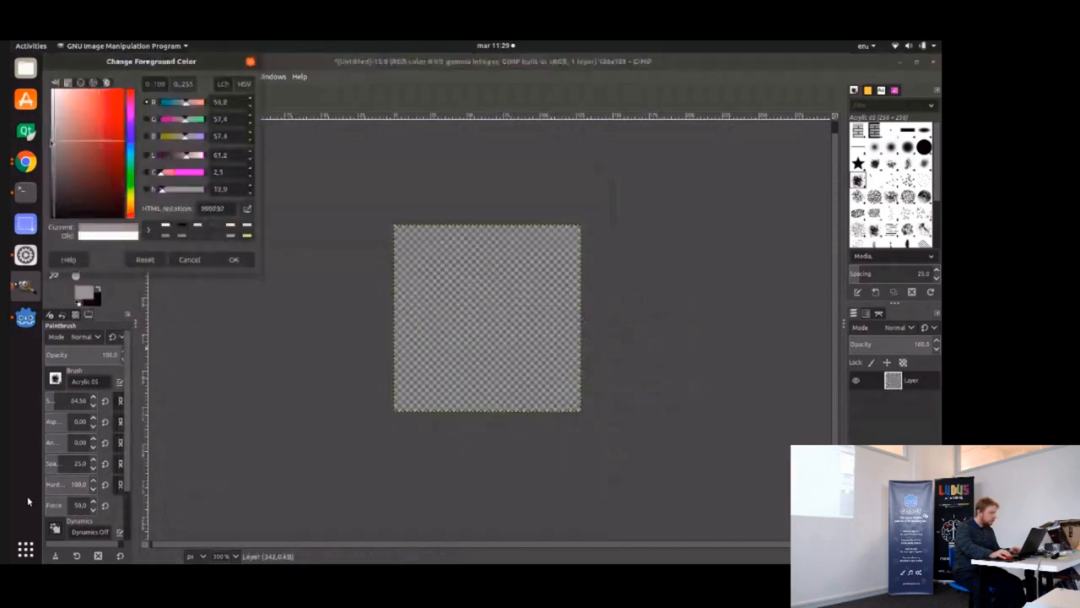
pyautogui.click(234, 259)
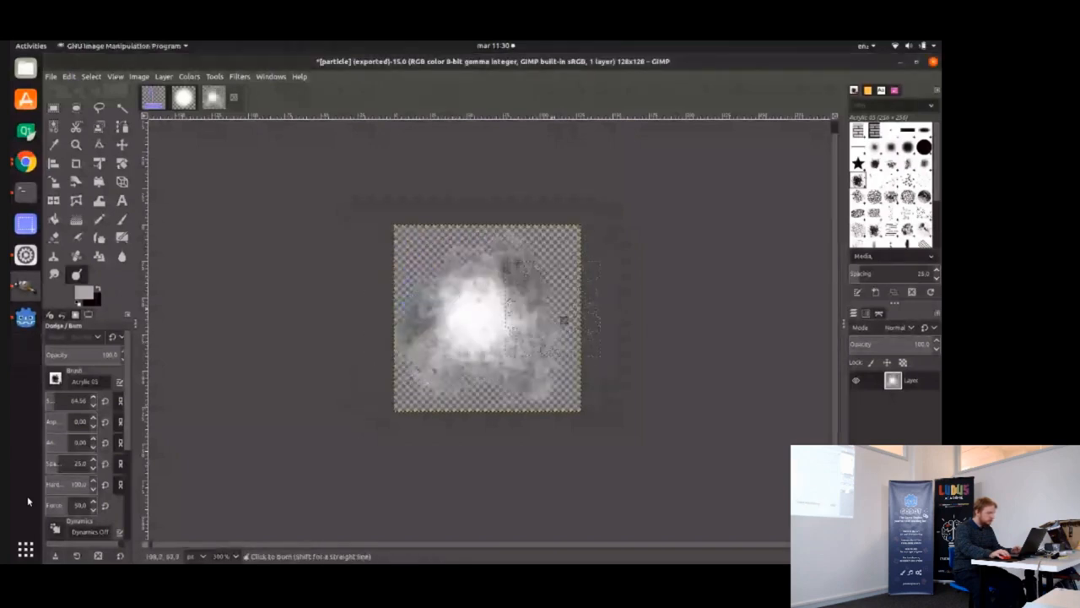
# Apply the Normalmap filter with the Sobel 5x5 setting to the smoke puff.
pyautogui.click(240, 76)
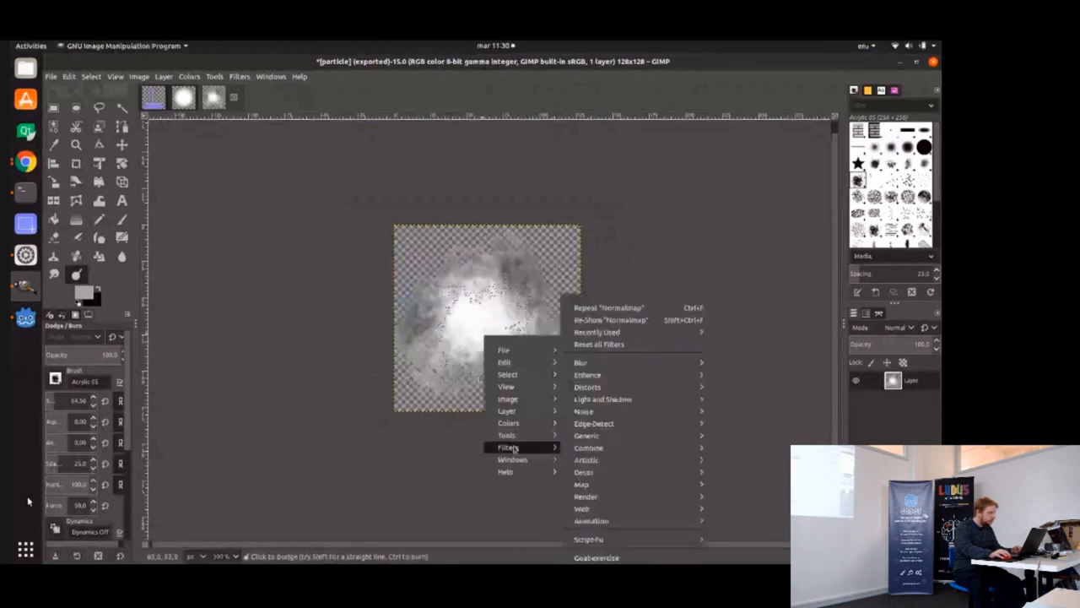
pyautogui.click(610, 320)
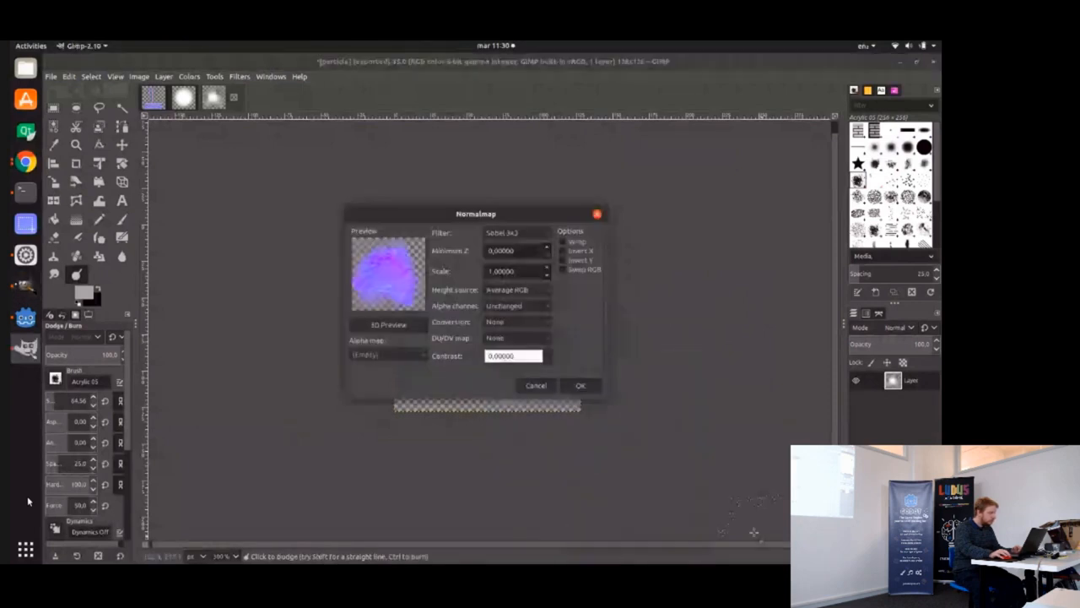
pyautogui.click(517, 232)
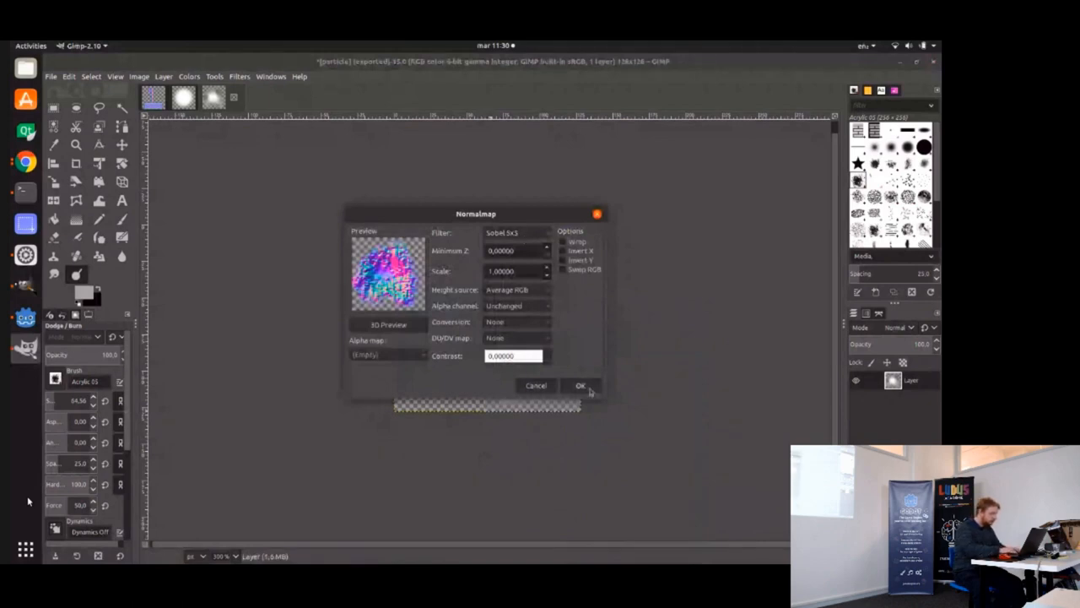
pyautogui.click(580, 386)
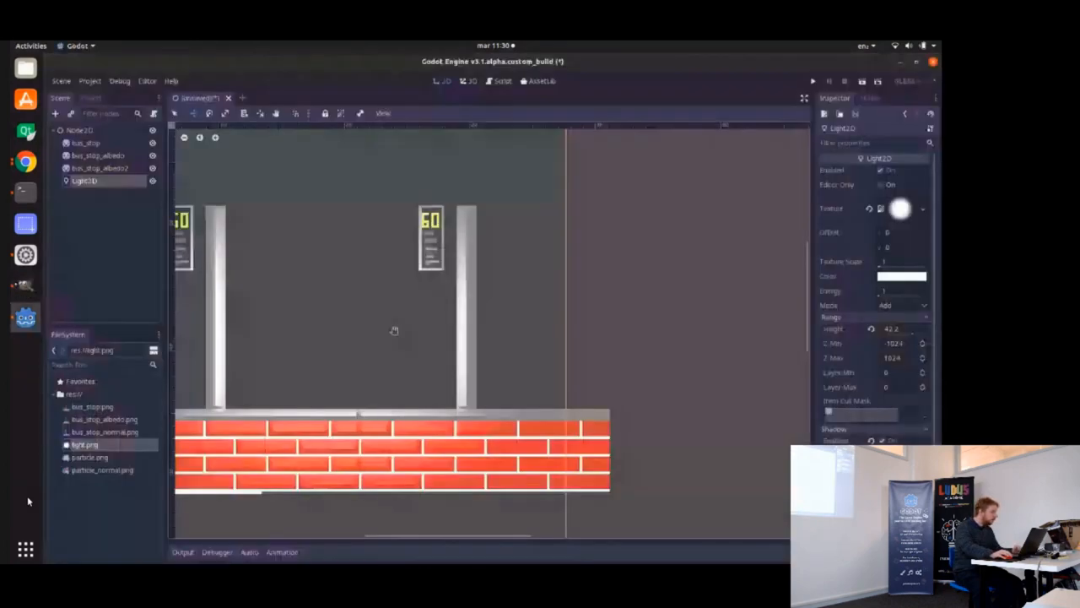
# Create a Particles2D node through the Create New Node dialog.
pyautogui.click(81, 130)
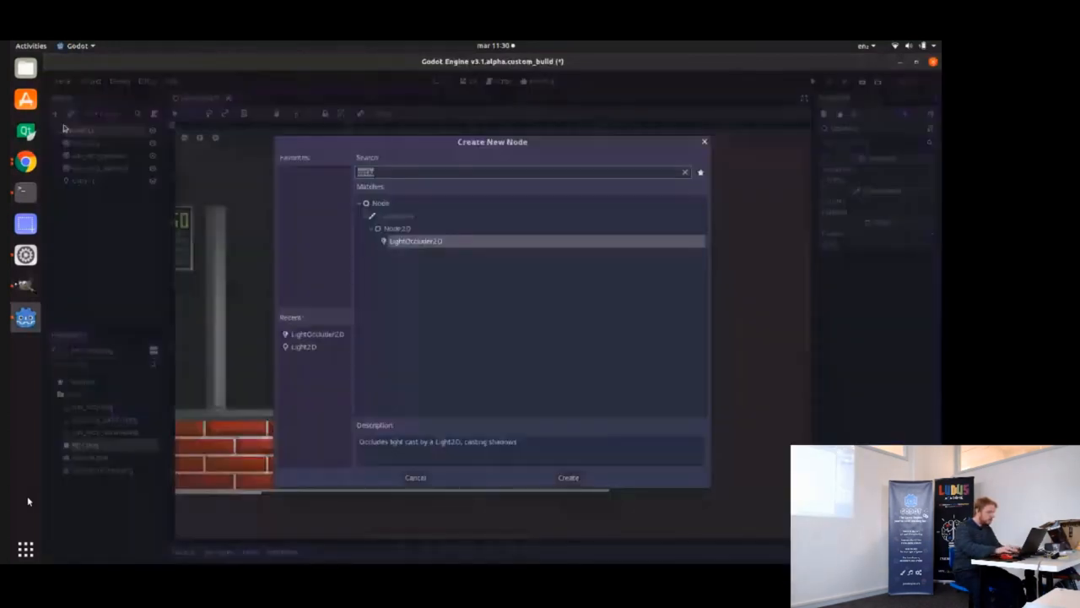
pyautogui.click(568, 477)
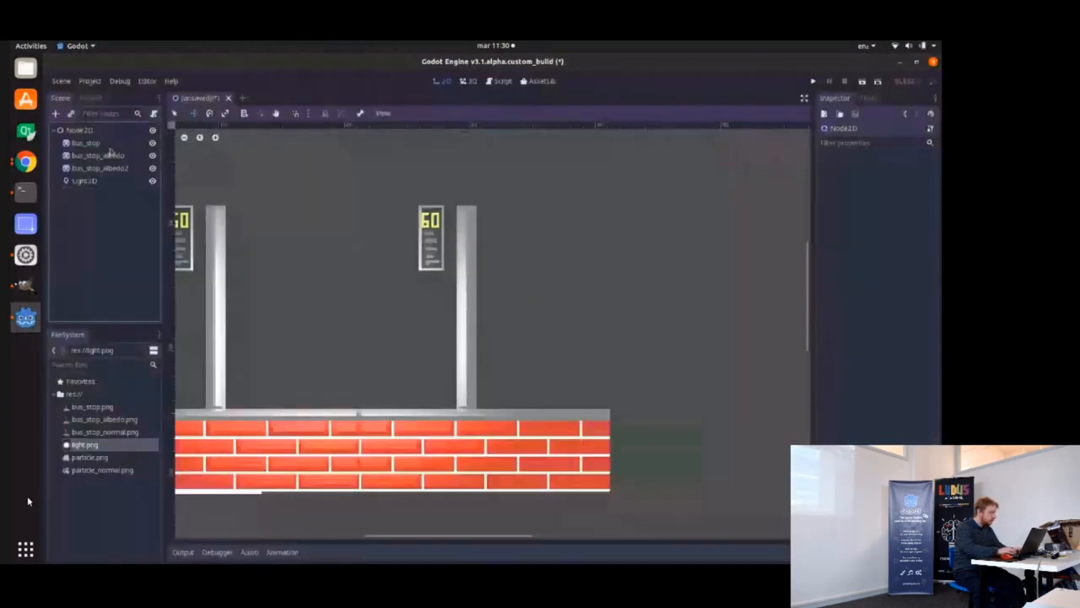
pyautogui.click(81, 129)
pyautogui.write('particles')
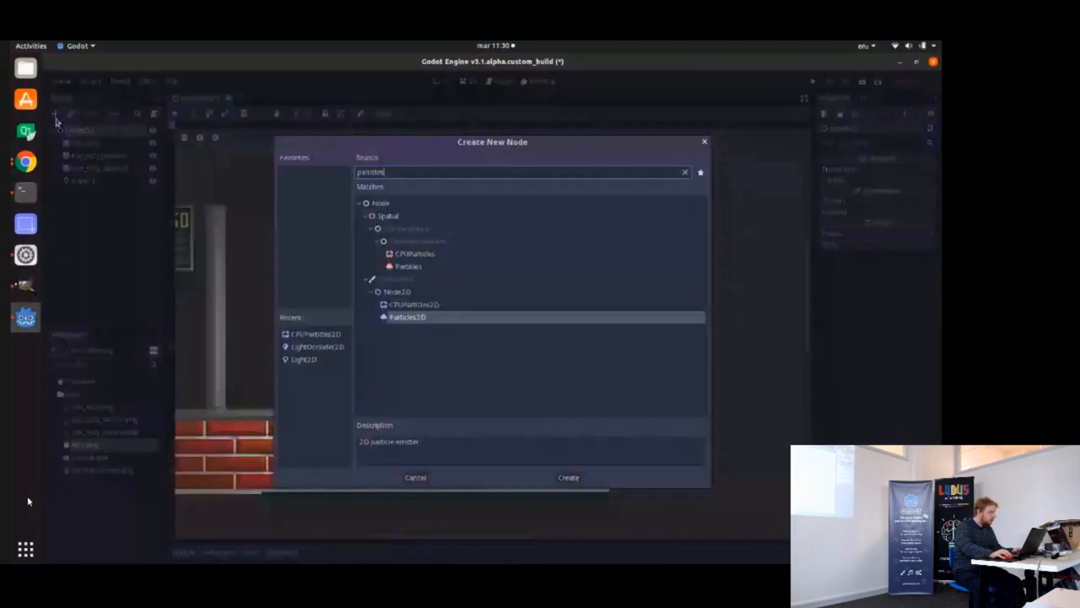
pyautogui.click(568, 477)
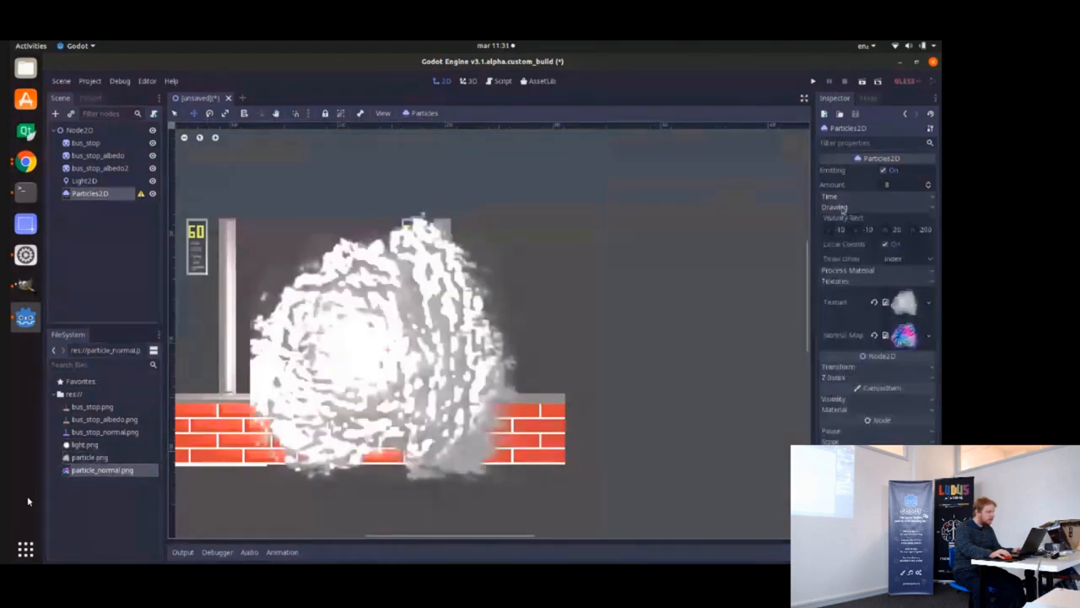
# Assign a new ParticlesMaterial and make the first colour ramp stop fully transparent.
pyautogui.click(899, 230)
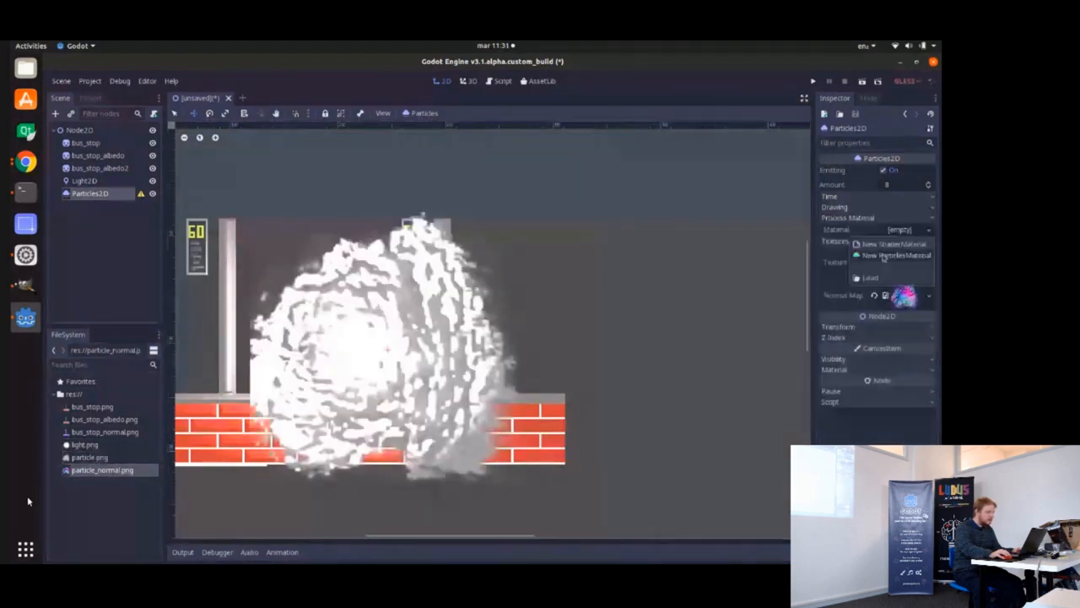
pyautogui.click(894, 255)
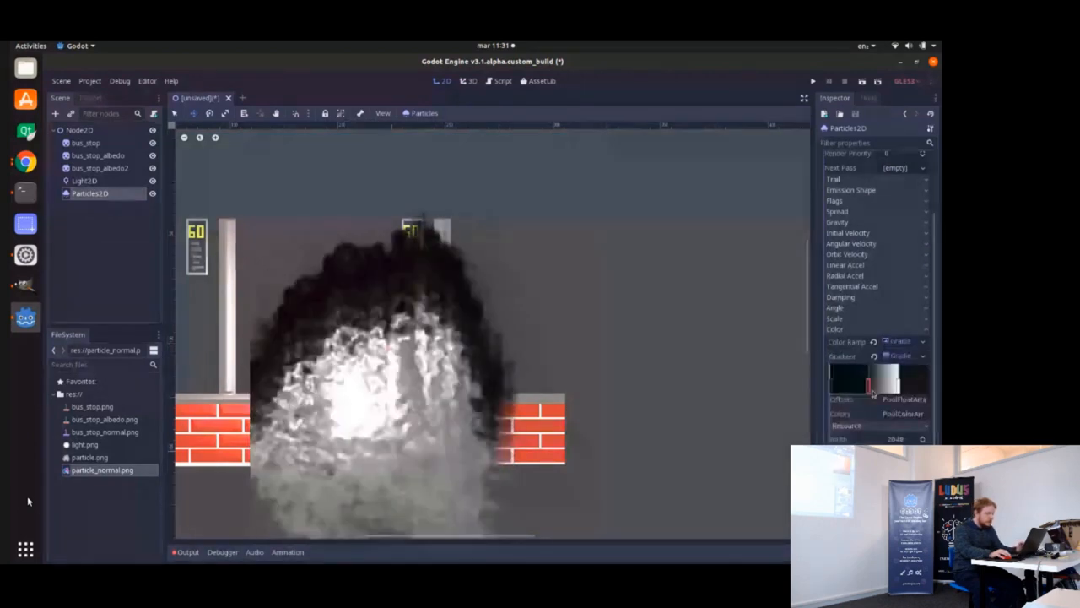
pyautogui.click(844, 380)
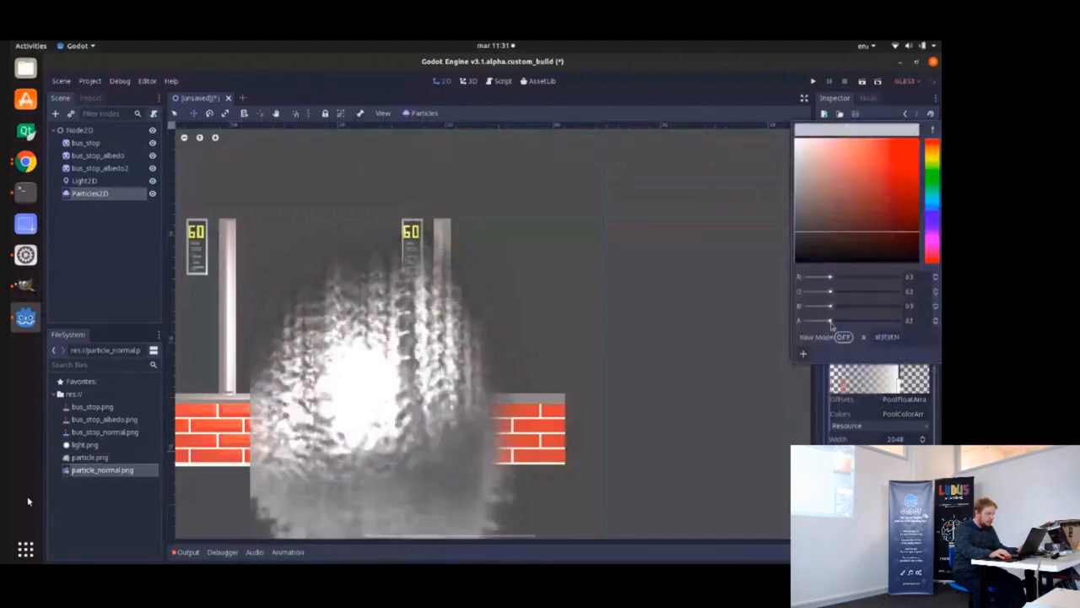
pyautogui.moveTo(819, 321); pyautogui.dragTo(887, 321)
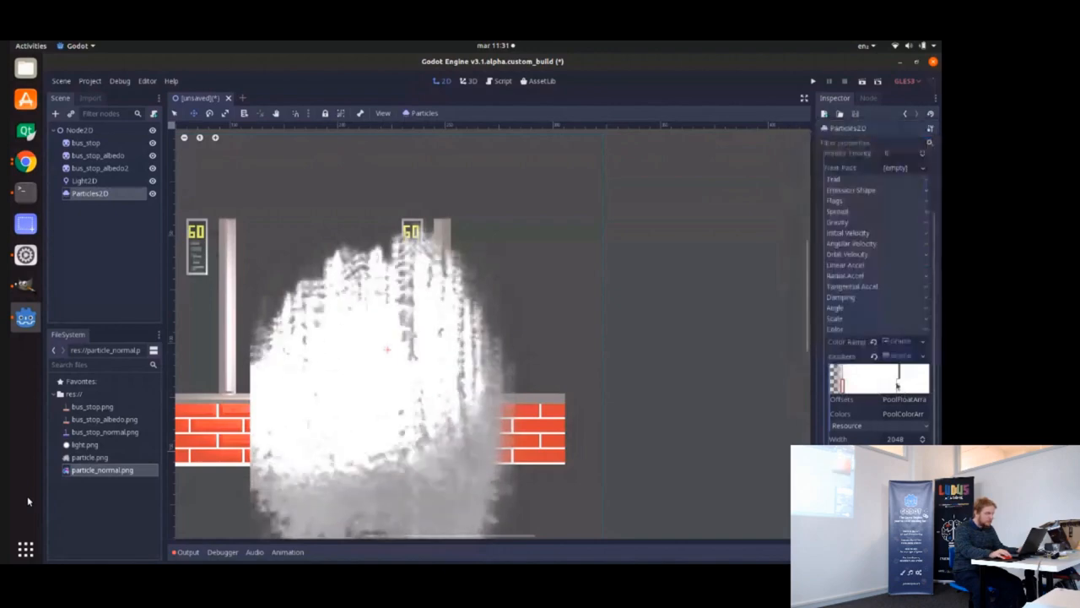
pyautogui.click(897, 384)
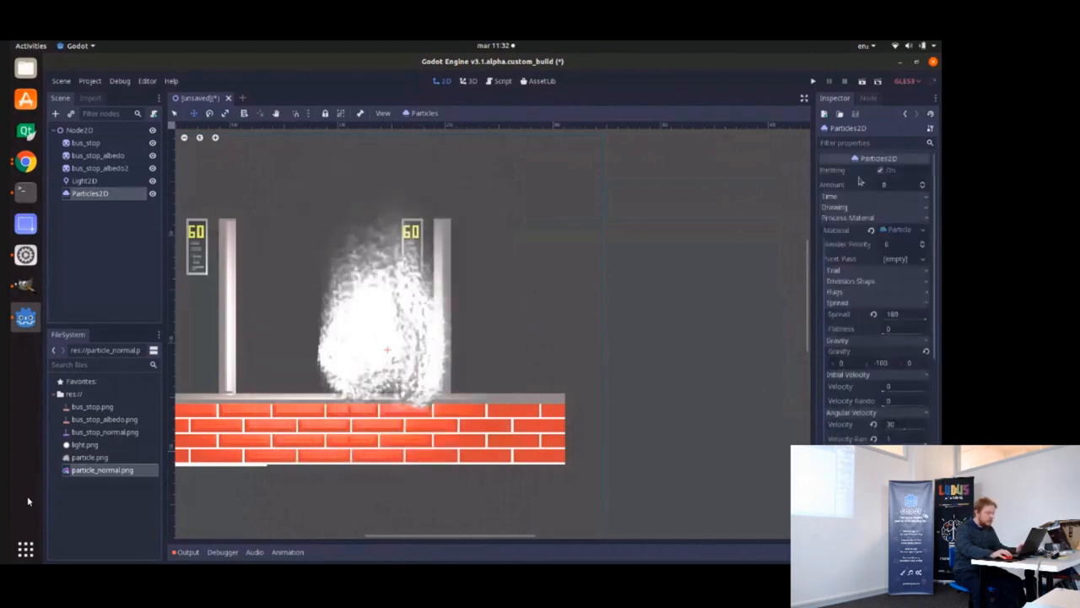
# Change the emission shape from Point to Sphere and scroll to its radius.
pyautogui.click(903, 292)
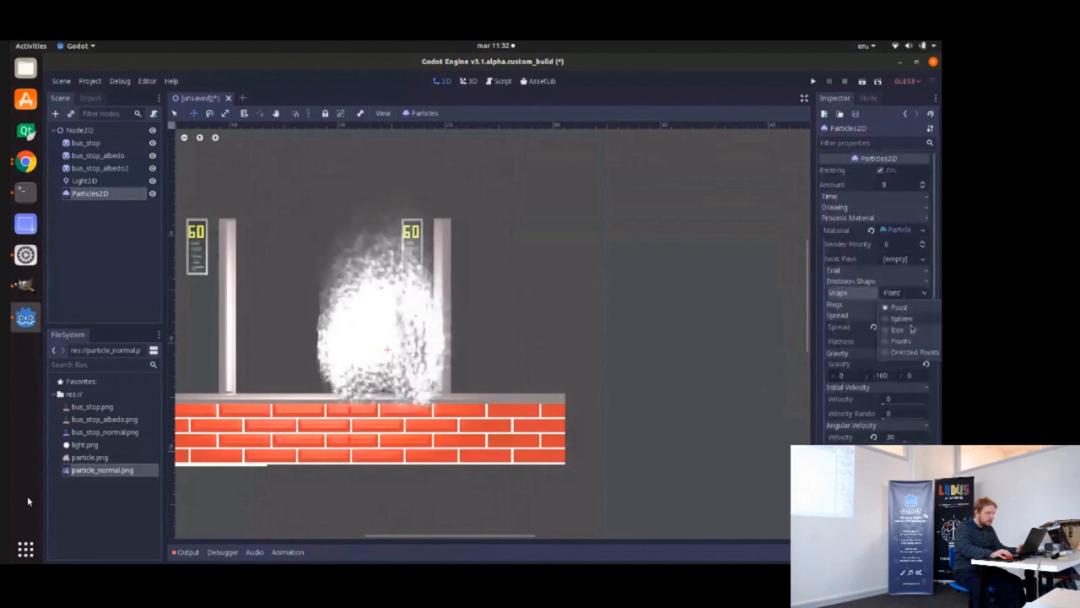
pyautogui.click(902, 319)
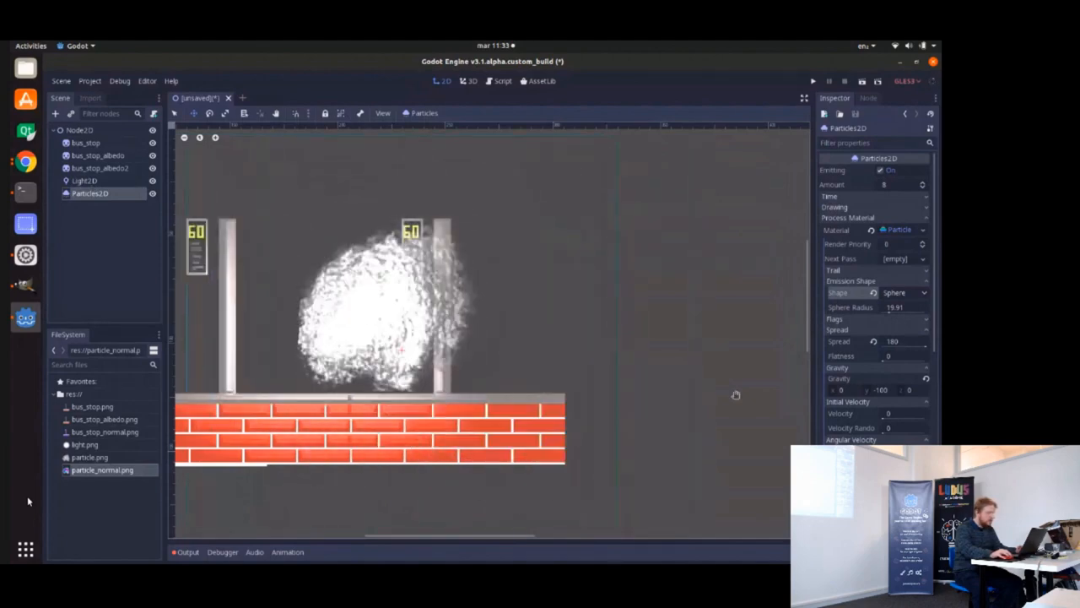
pyautogui.scroll(-3)
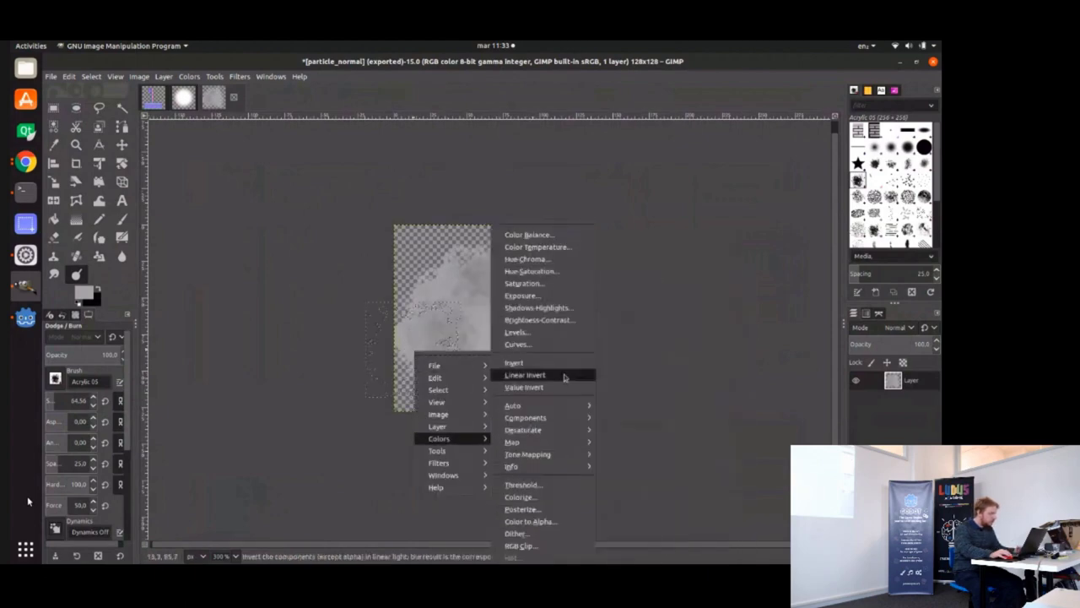
# Apply Colors > Linear Invert to the particle_normal image.
pyautogui.click(517, 344)
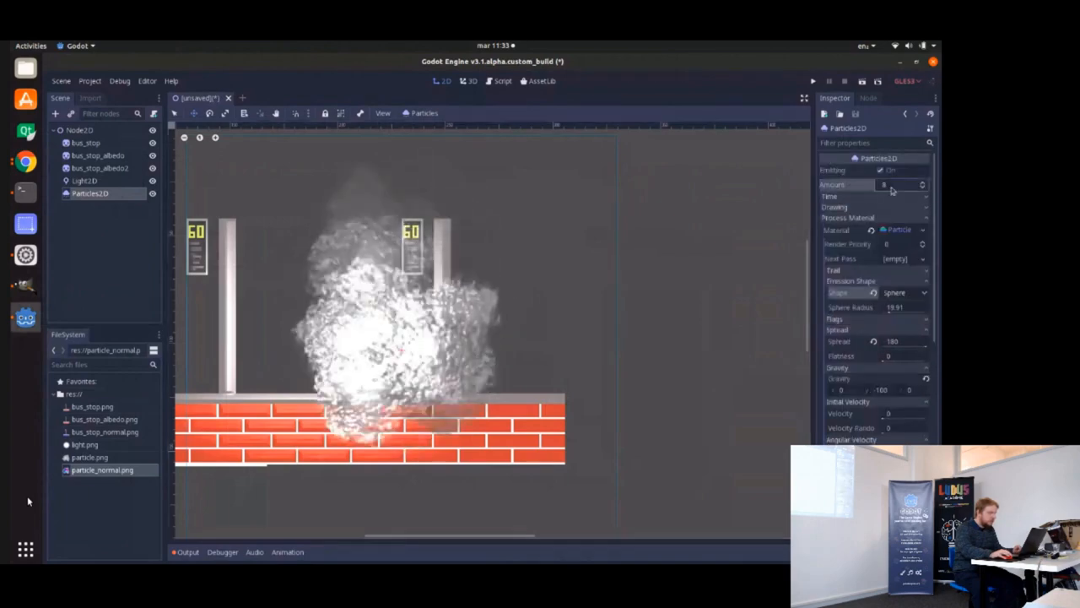
# Set the Particles2D Amount to 50, then select the Light2D node.
pyautogui.write('50')
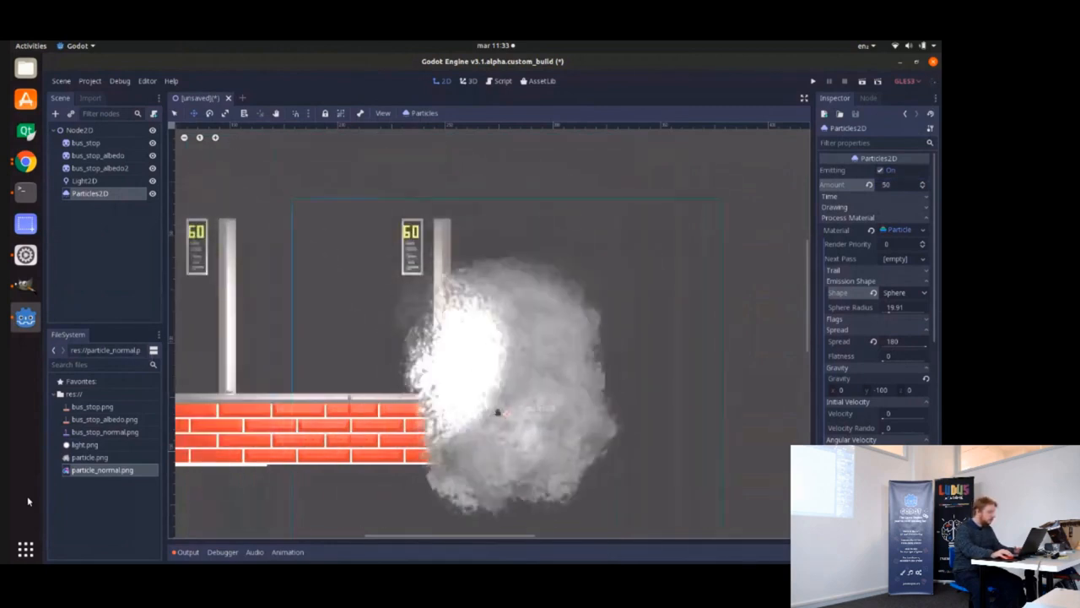
pyautogui.click(85, 181)
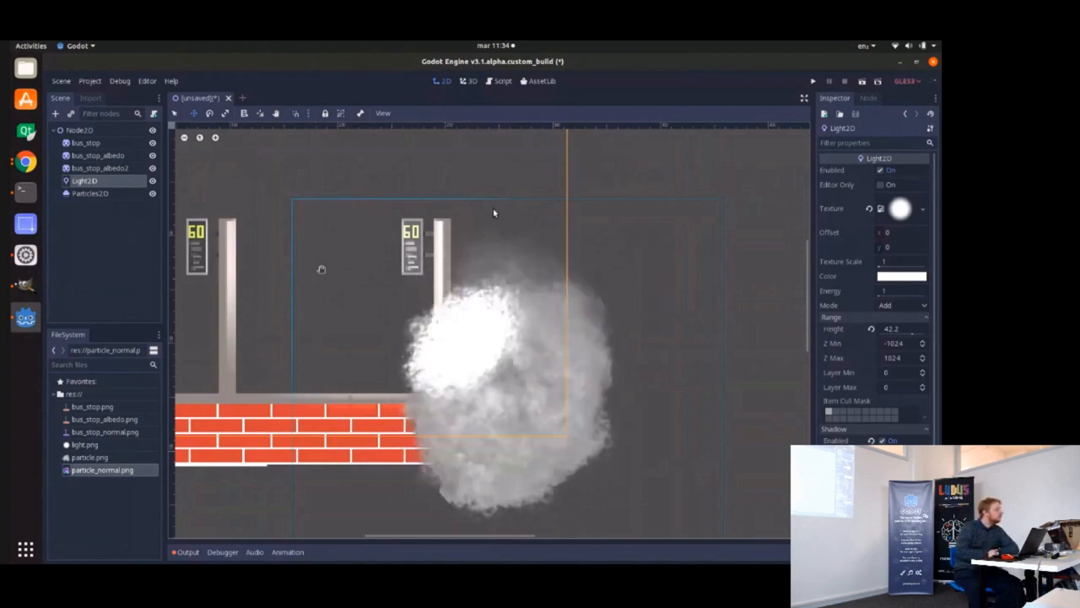
# Scroll down through the Light2D node's Inspector settings.
pyautogui.scroll(-3)
pyautogui.write('parallax')
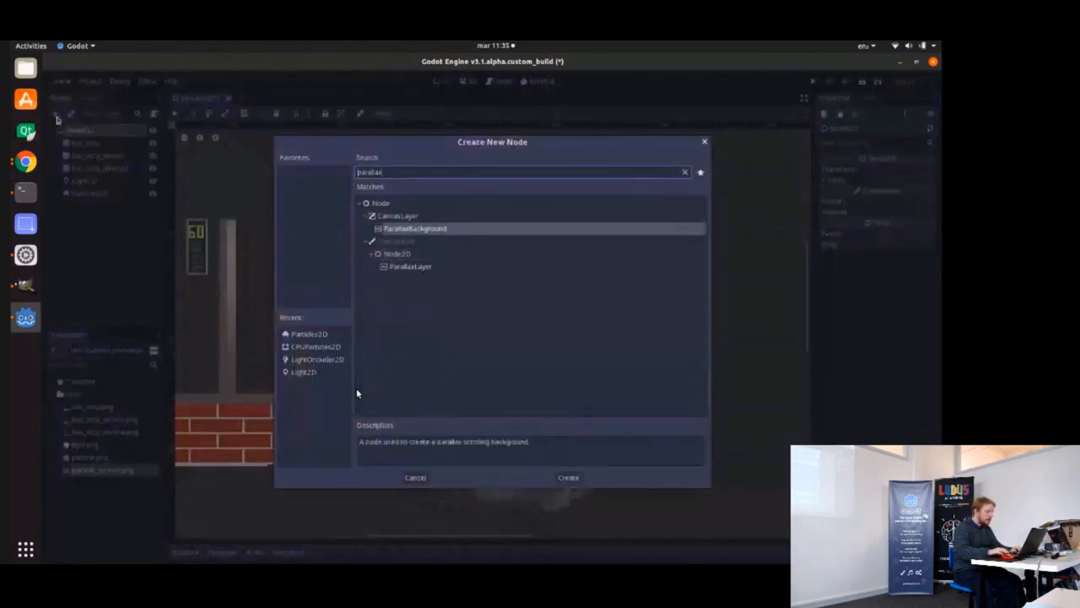
# Create a ParallaxBackground on layer -1 and set Light2D's Range Layer Min to -1.
pyautogui.click(568, 477)
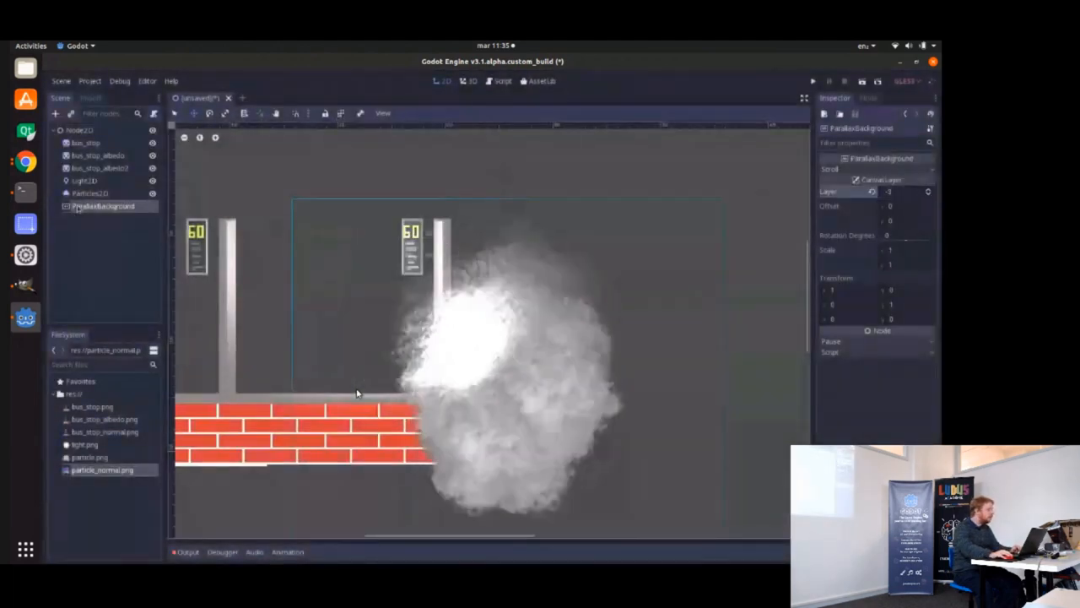
pyautogui.click(84, 181)
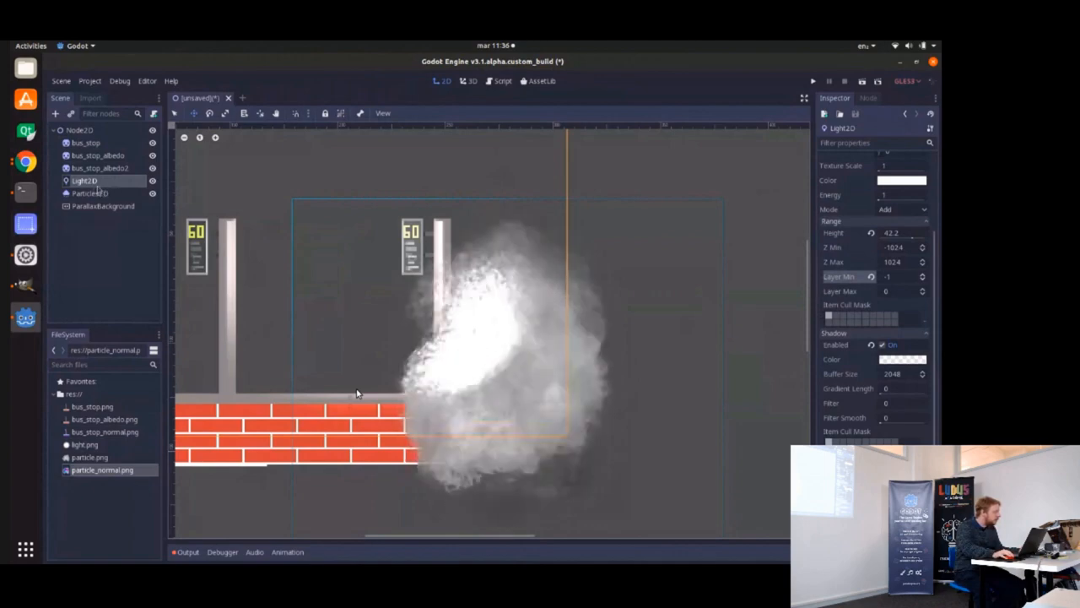
# Set bus_stop_albedo's Z Index to 1 with Z As Relative enabled.
pyautogui.click(100, 168)
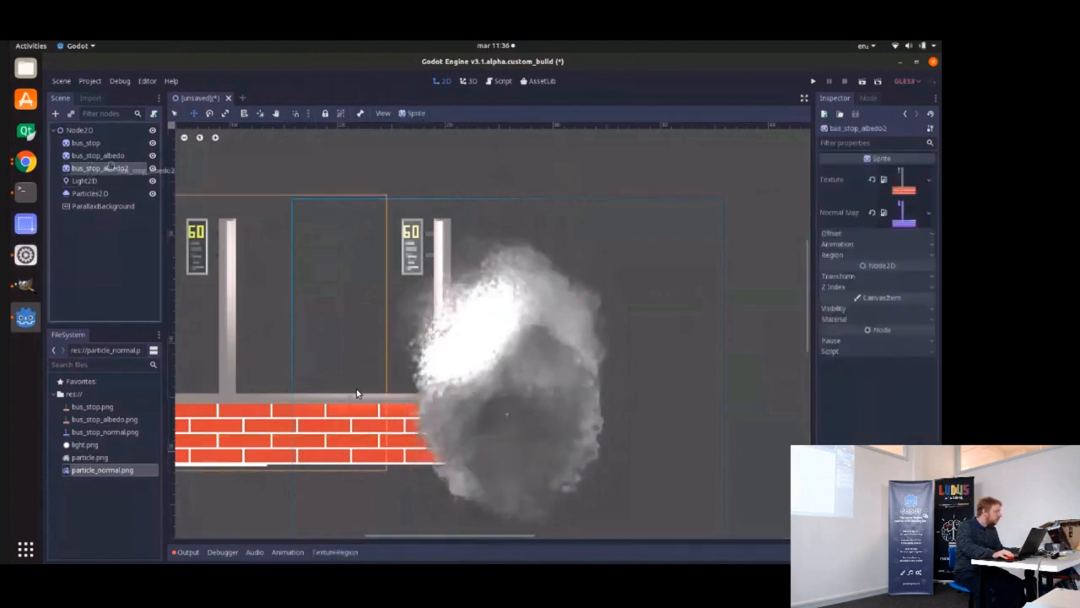
pyautogui.click(97, 155)
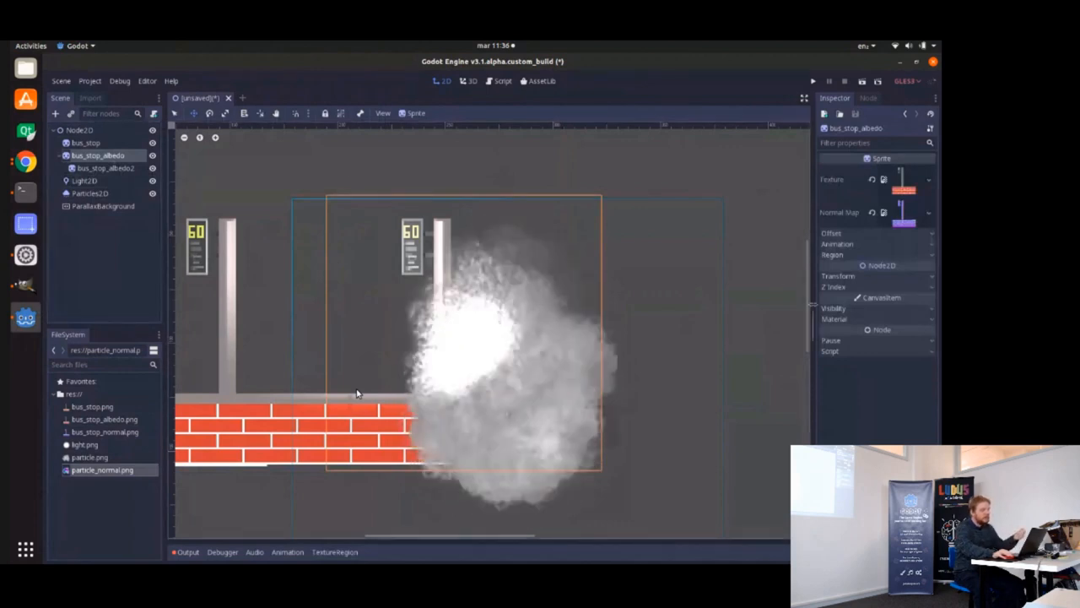
pyautogui.click(838, 287)
pyautogui.write('1')
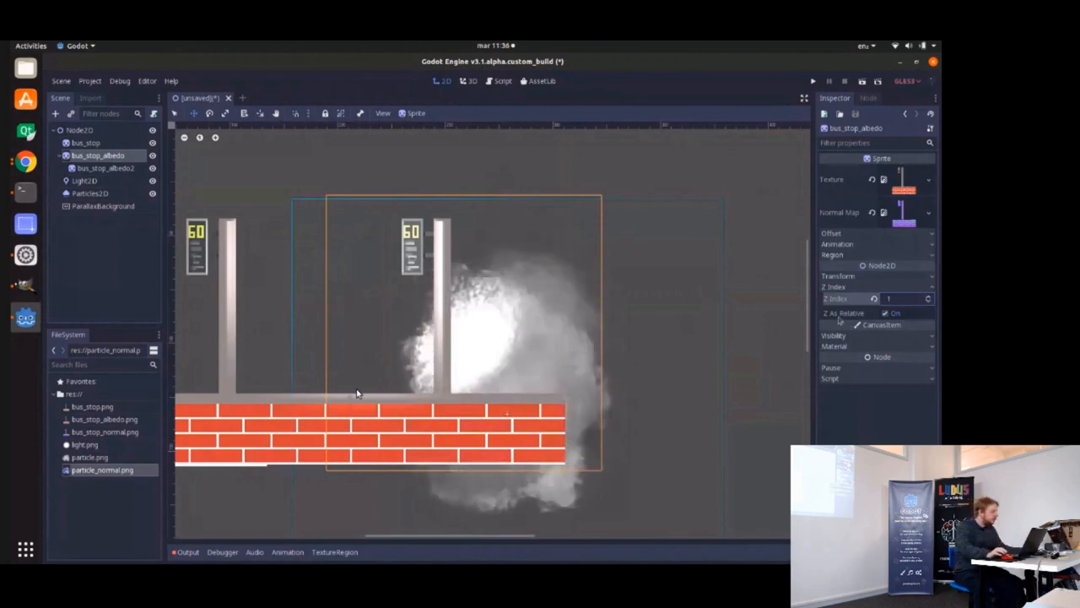
pyautogui.moveTo(844, 313)
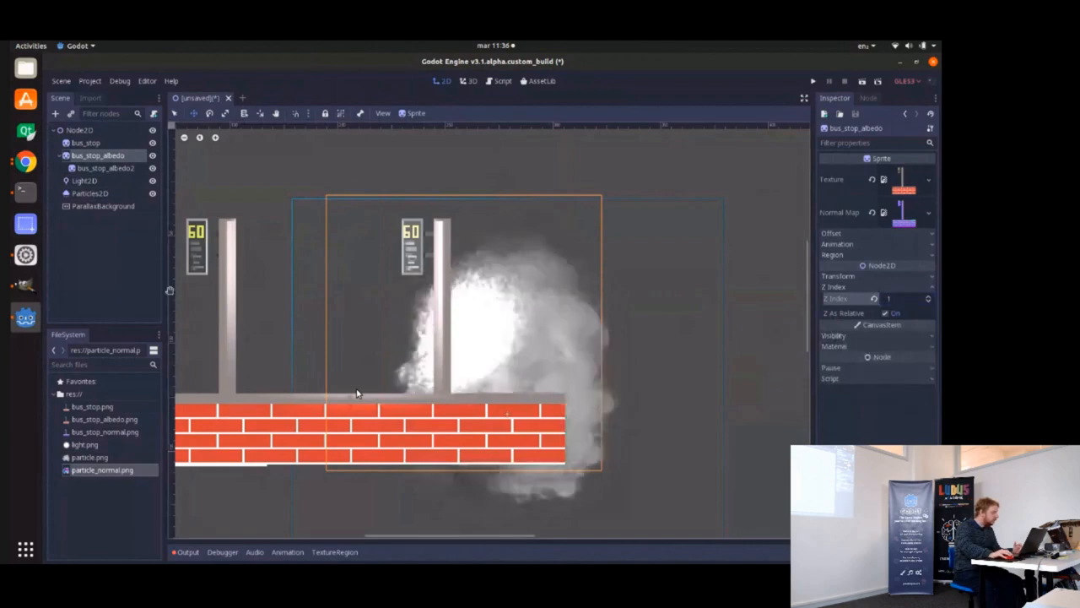
pyautogui.click(85, 143)
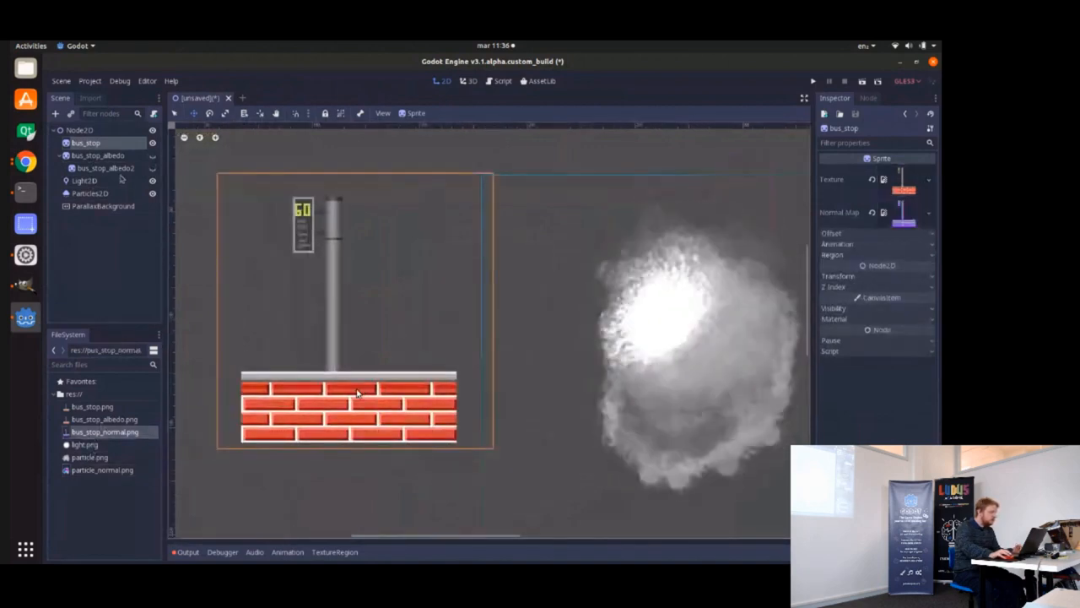
# With Light2D selected, search the Create New Node dialog for CanvasModulate.
pyautogui.click(85, 180)
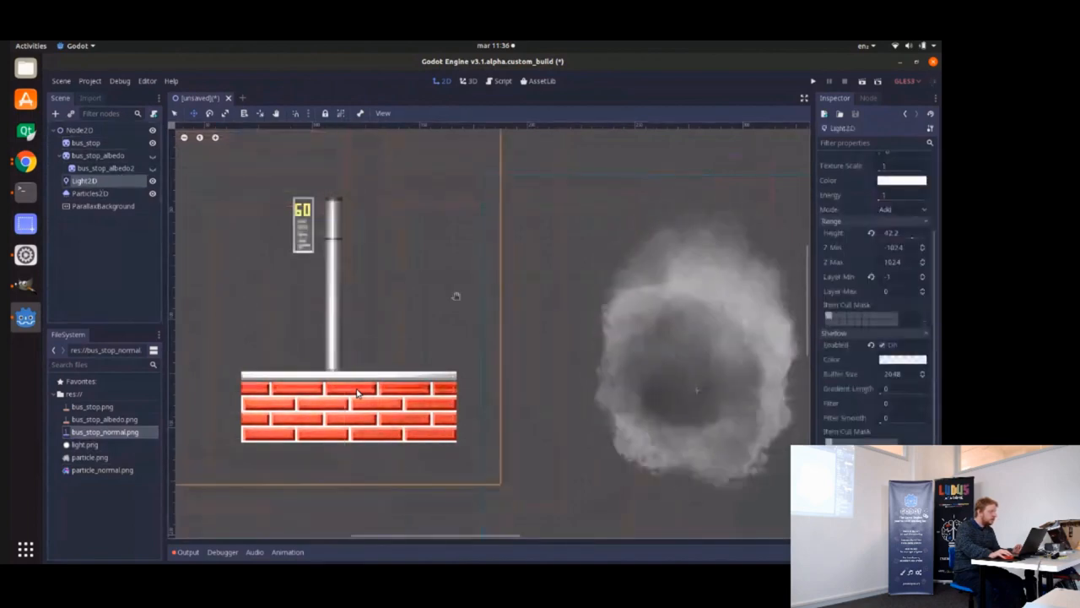
pyautogui.click(883, 344)
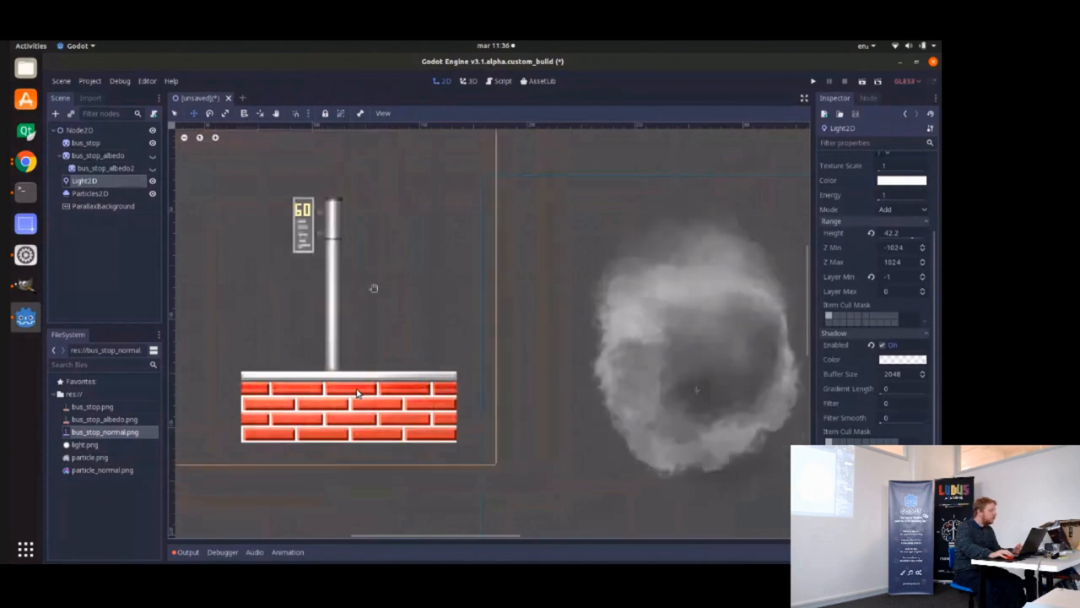
pyautogui.click(80, 129)
pyautogui.write('canvas')
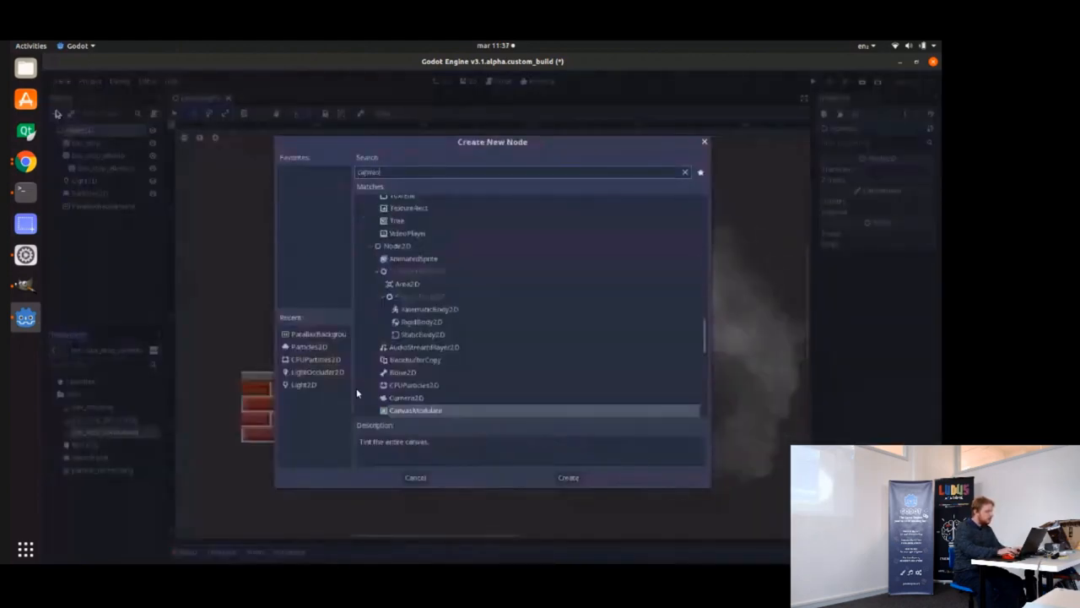
# Create the CanvasModulate node and set its Color to a dark red tint.
pyautogui.click(567, 477)
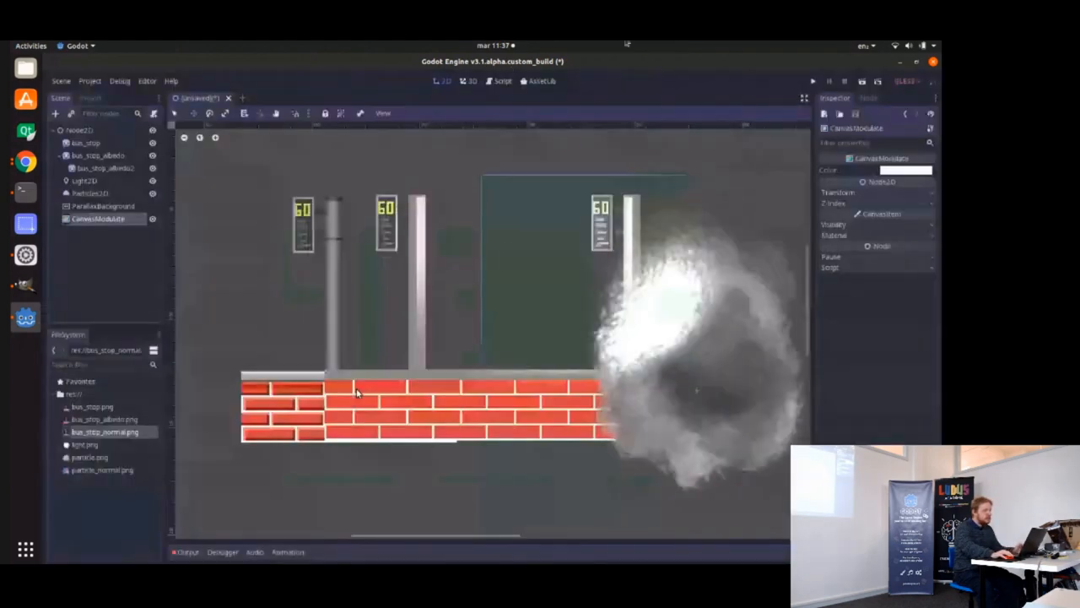
pyautogui.click(886, 170)
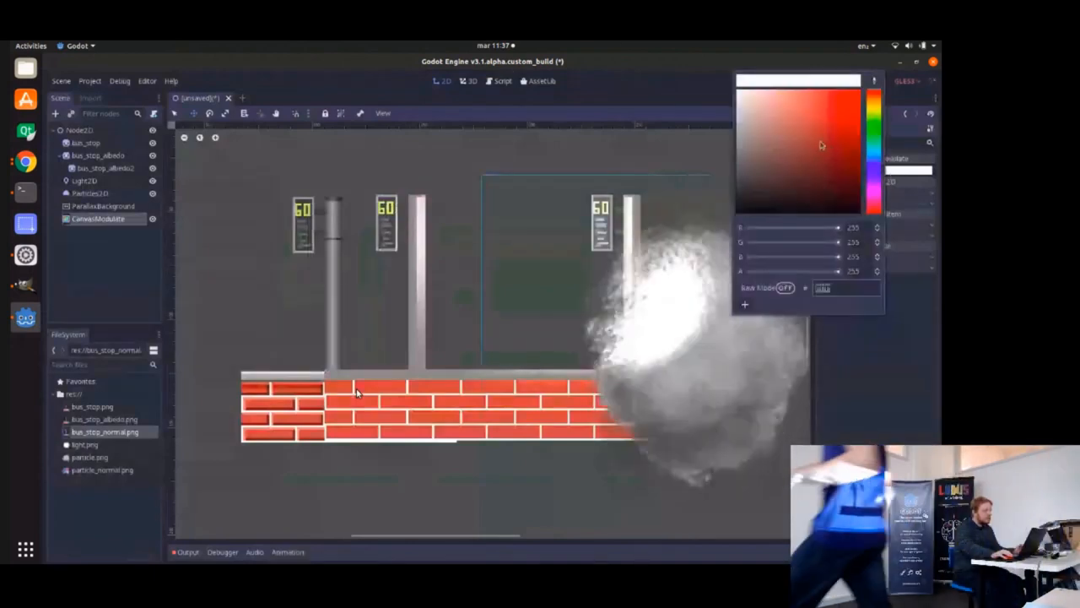
pyautogui.click(850, 201)
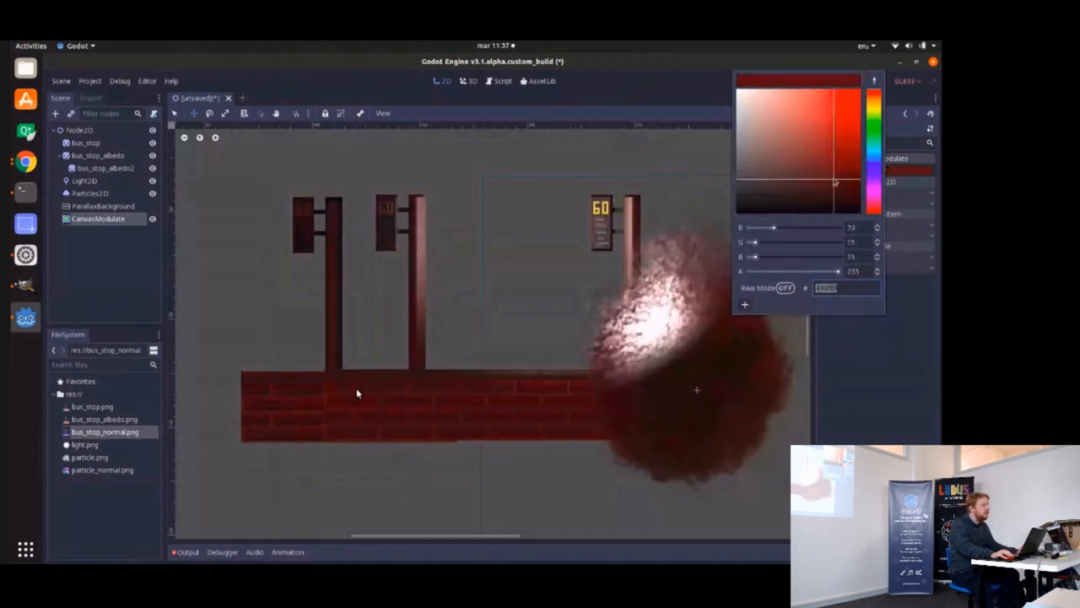
pyautogui.moveTo(831, 182); pyautogui.dragTo(852, 169)
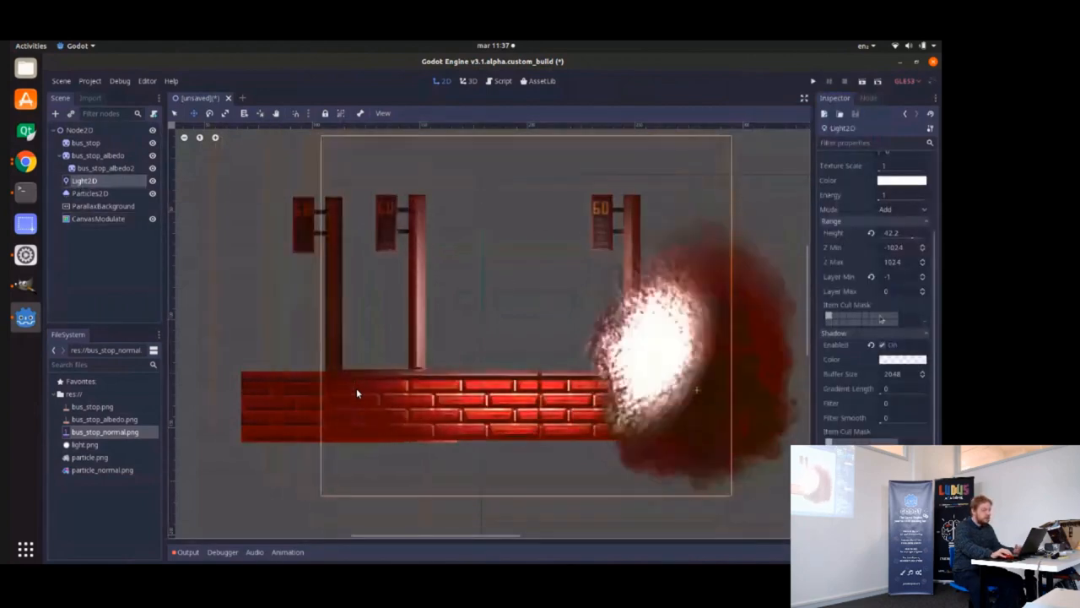
# Set Light2D's shadow colour and colour to pale green, then duplicate it into Light2D2.
pyautogui.click(902, 180)
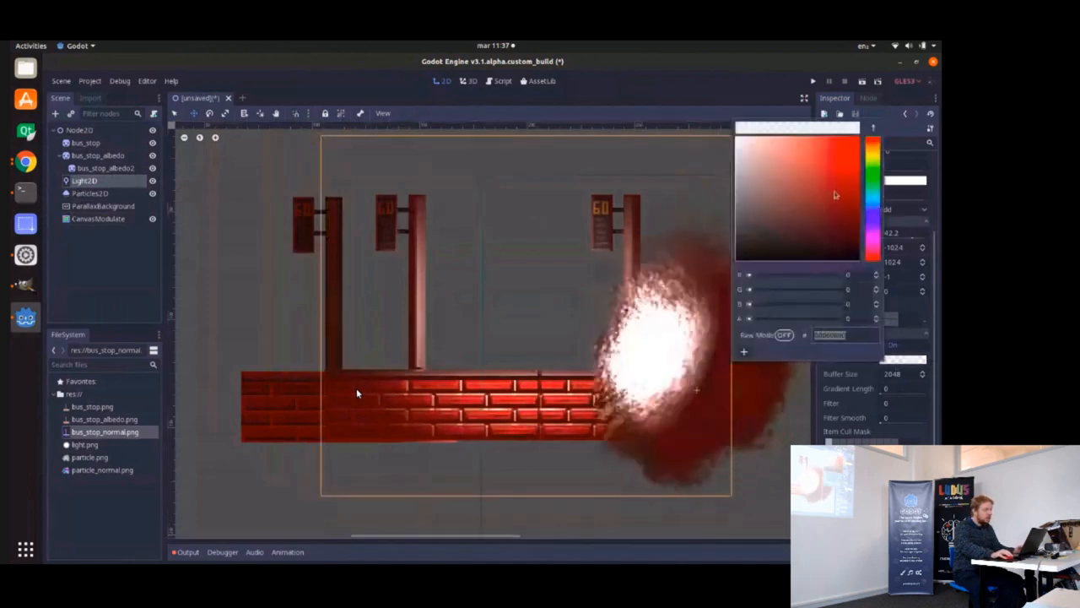
pyautogui.click(739, 175)
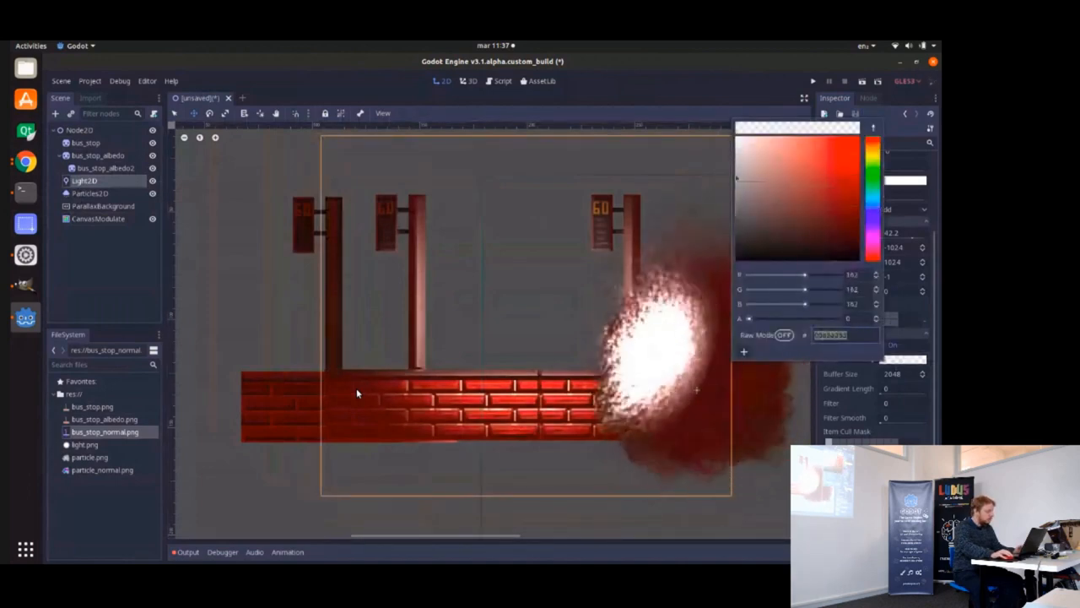
pyautogui.click(827, 179)
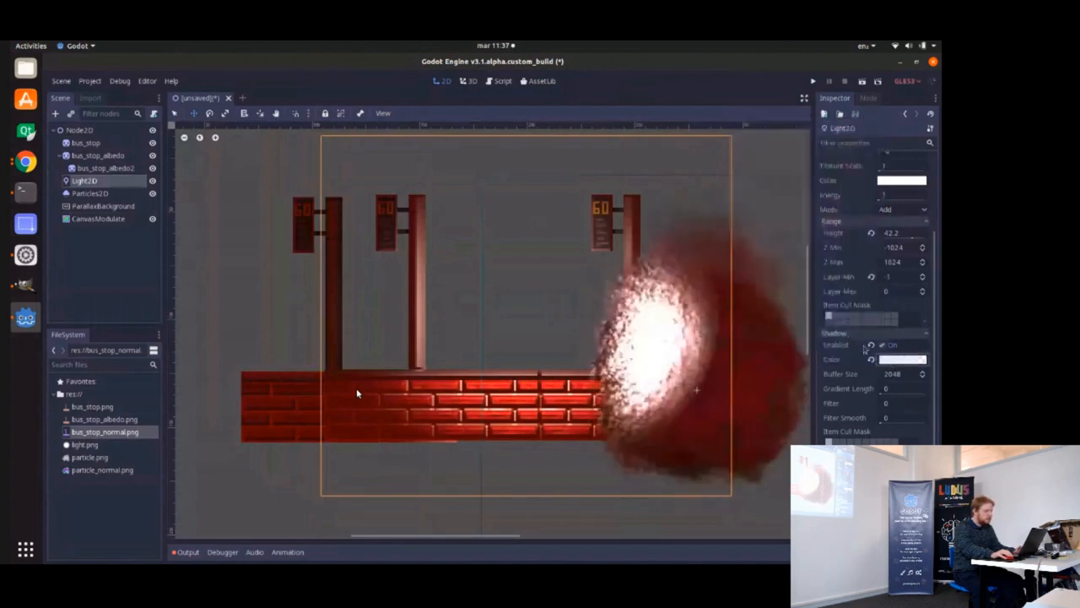
pyautogui.click(901, 180)
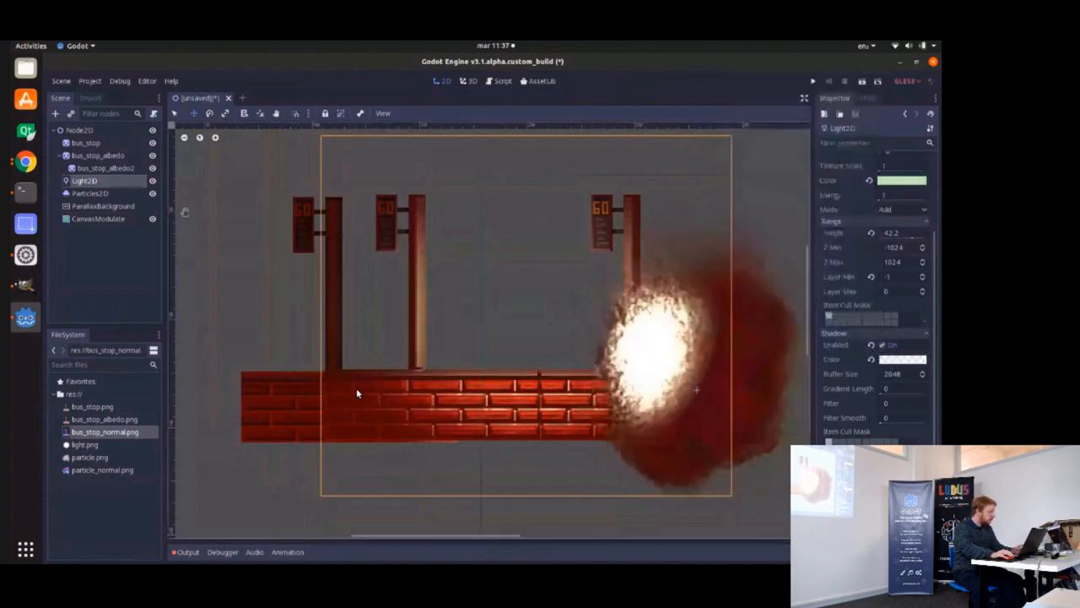
pyautogui.click(86, 192)
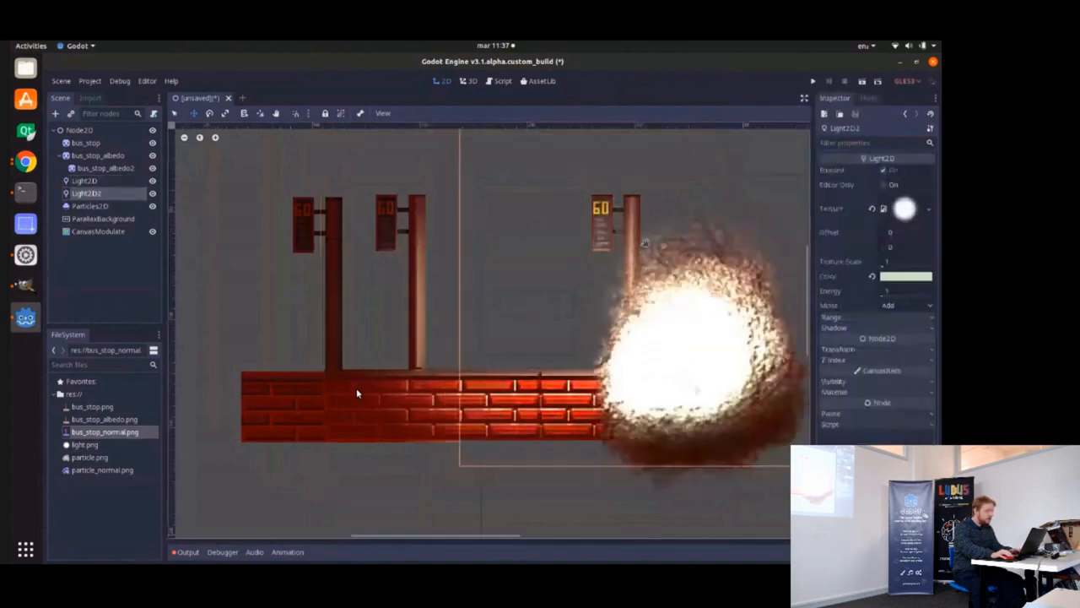
# Set Light2D2's colour to purple and its Energy to 2.
pyautogui.click(905, 276)
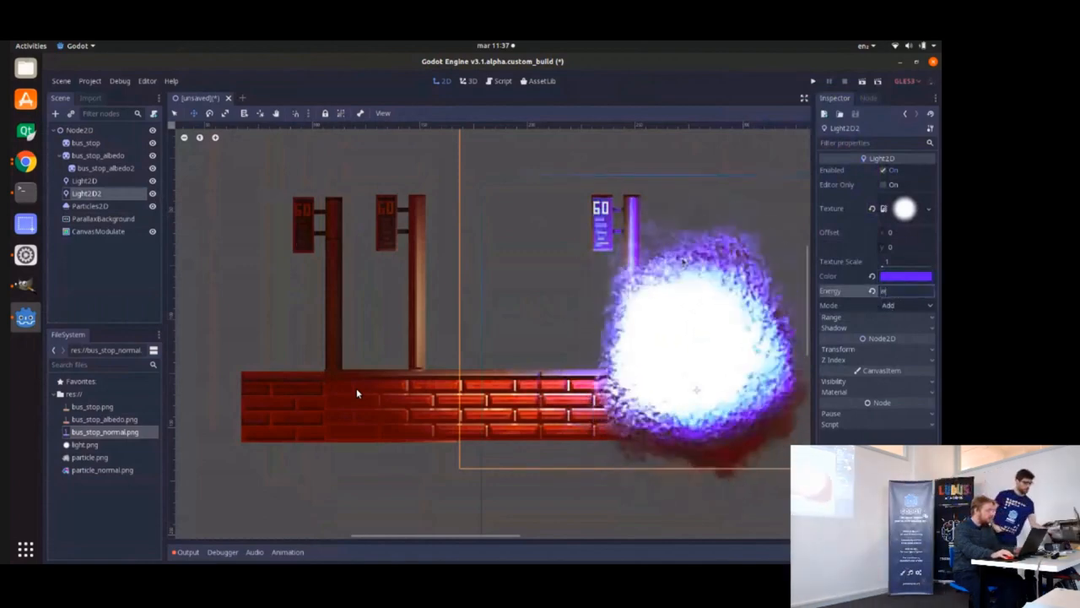
pyautogui.write('2')
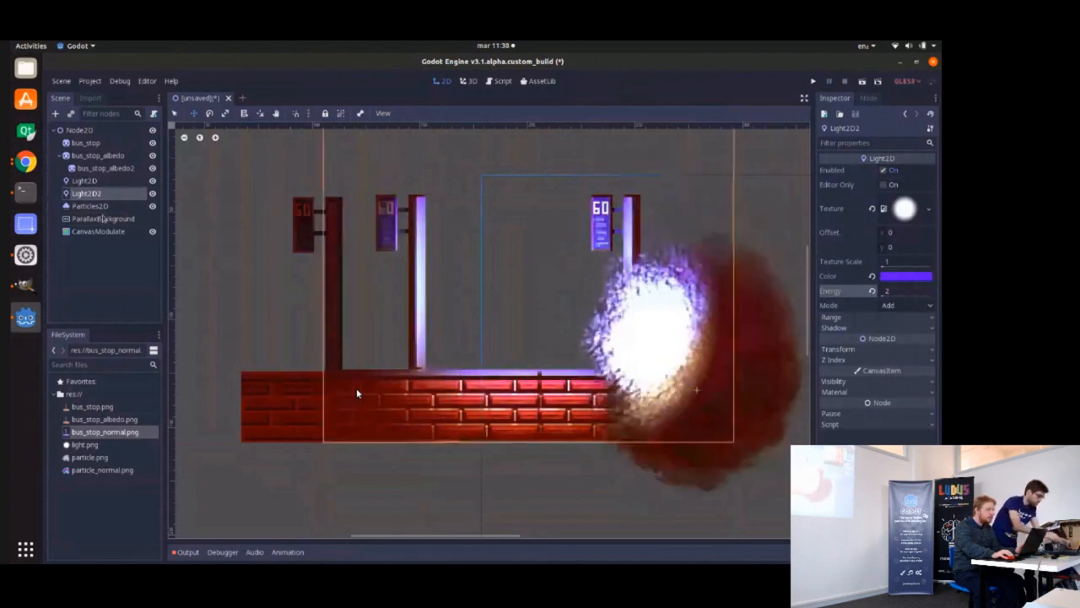
# Set the CanvasModulate colour to purple and the first Light2D's colour to pink.
pyautogui.click(98, 232)
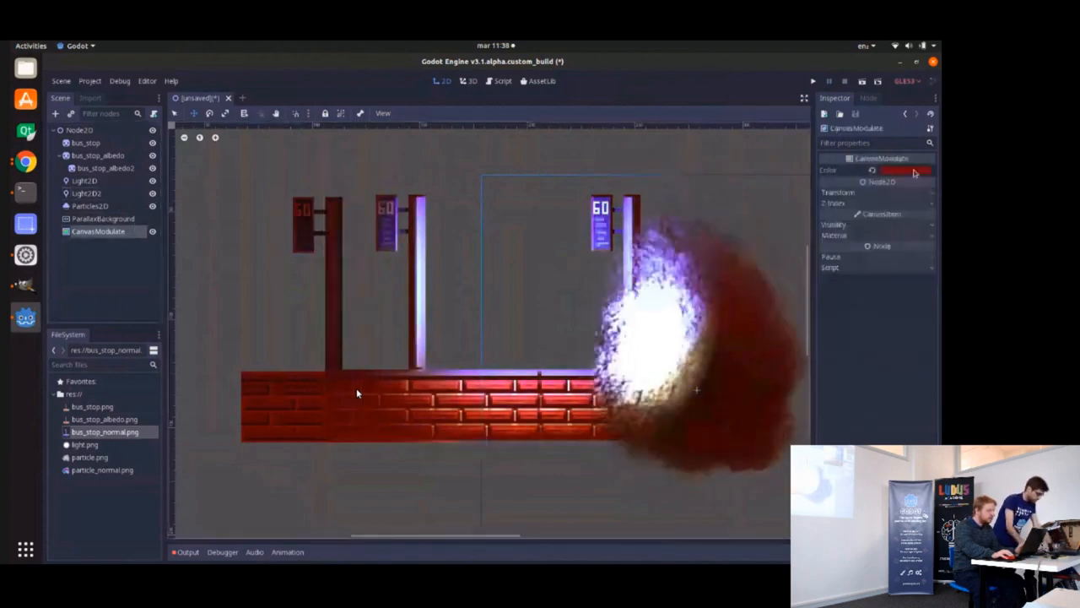
pyautogui.click(903, 171)
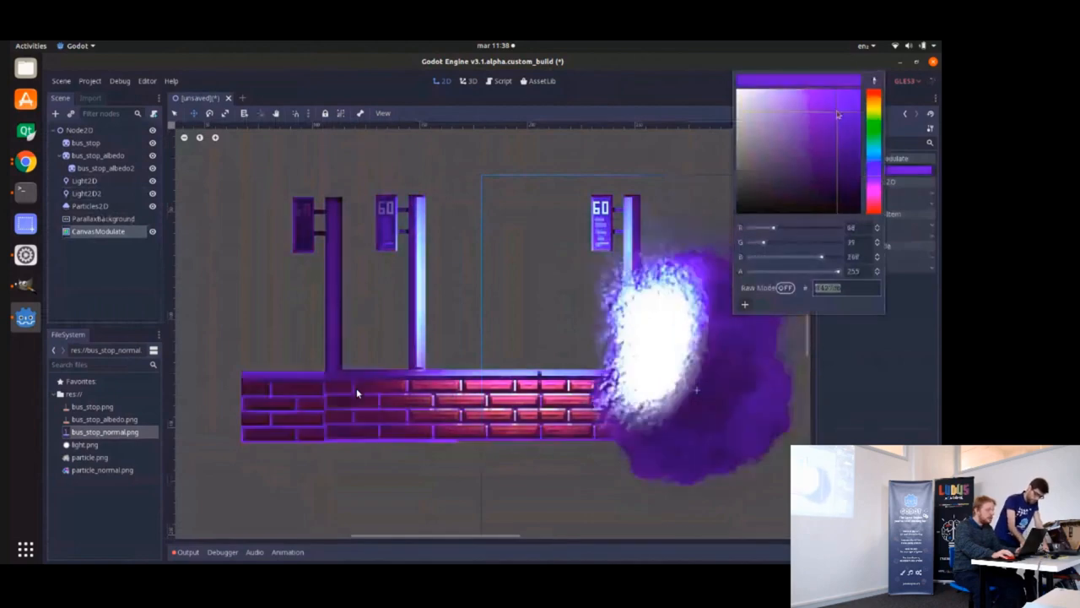
pyautogui.click(84, 180)
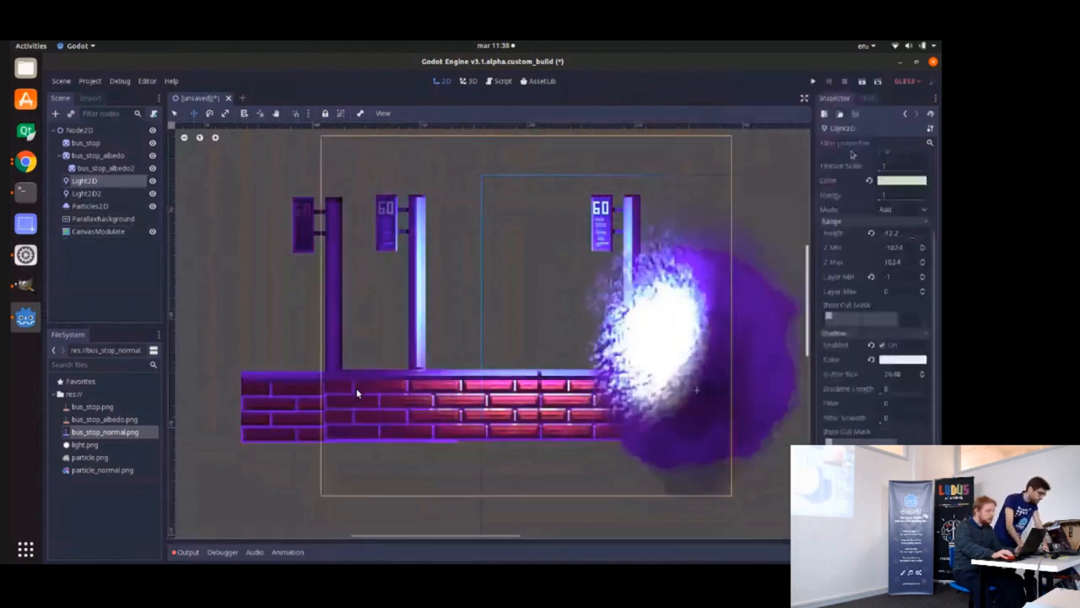
pyautogui.click(901, 180)
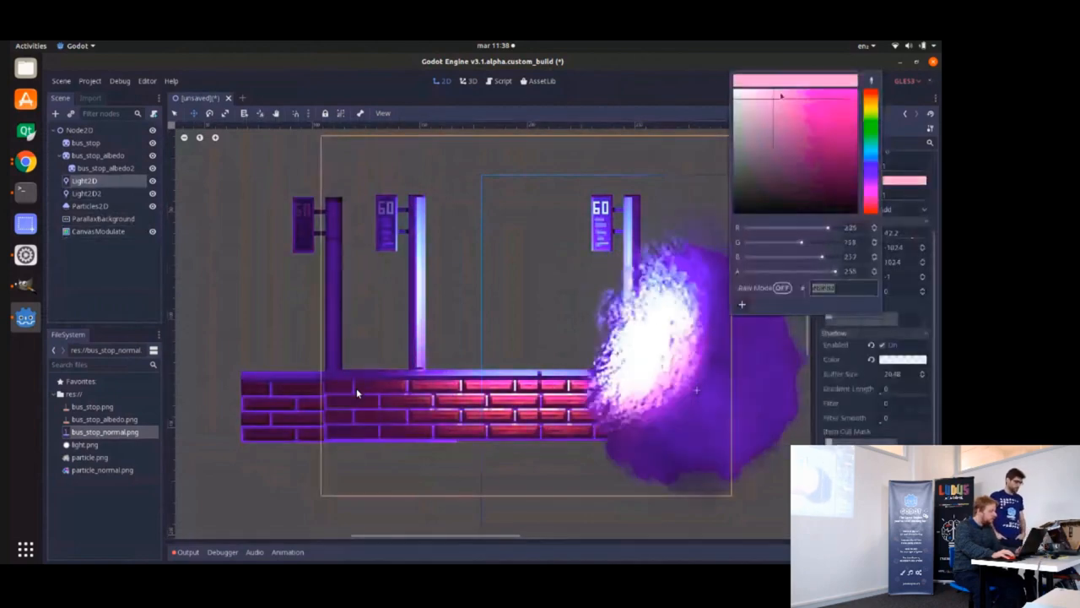
pyautogui.click(807, 98)
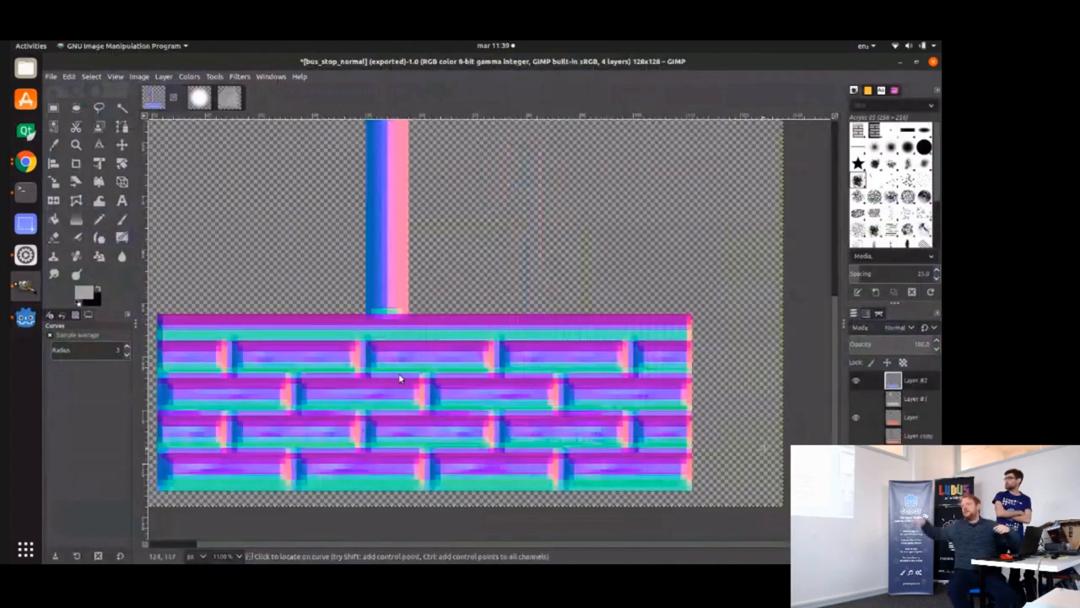
pyautogui.moveTo(484, 396)
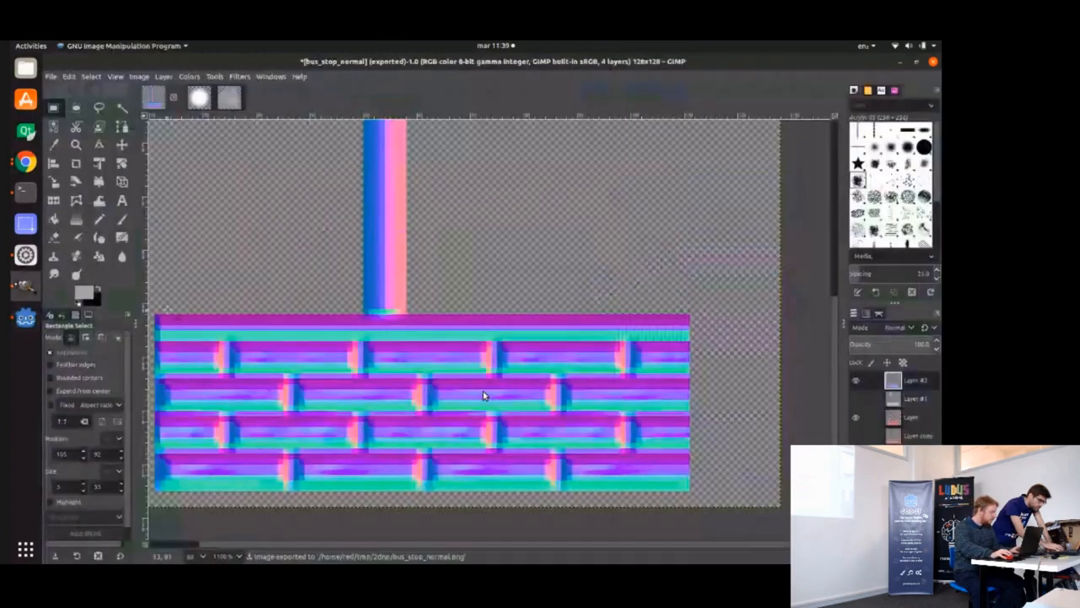
# Paste the copied brick strip onto bus_stop_normal's left edge as a floating layer.
pyautogui.press('ctrl+v')
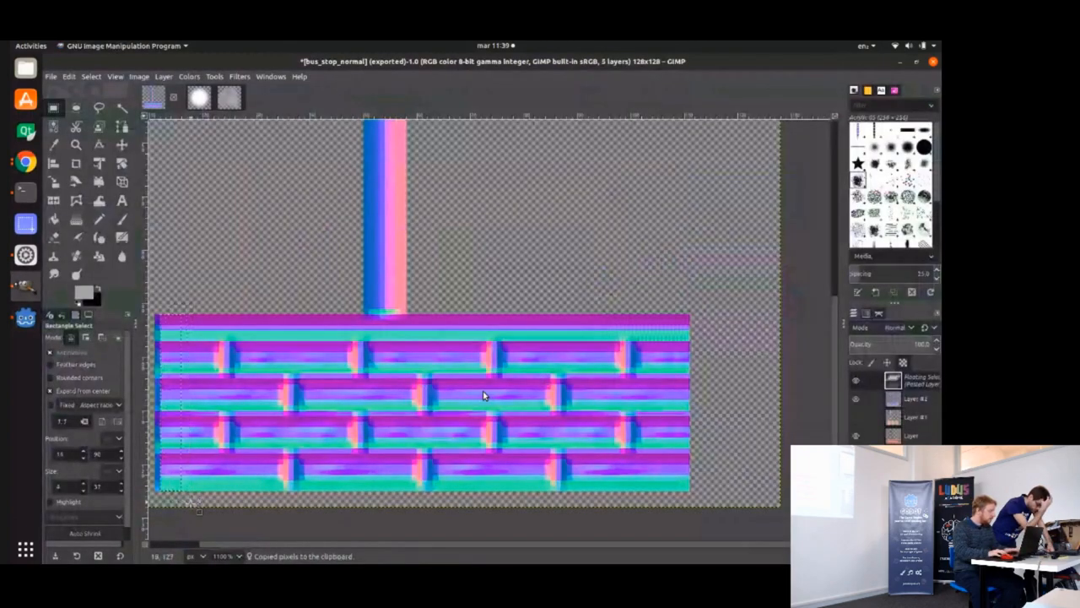